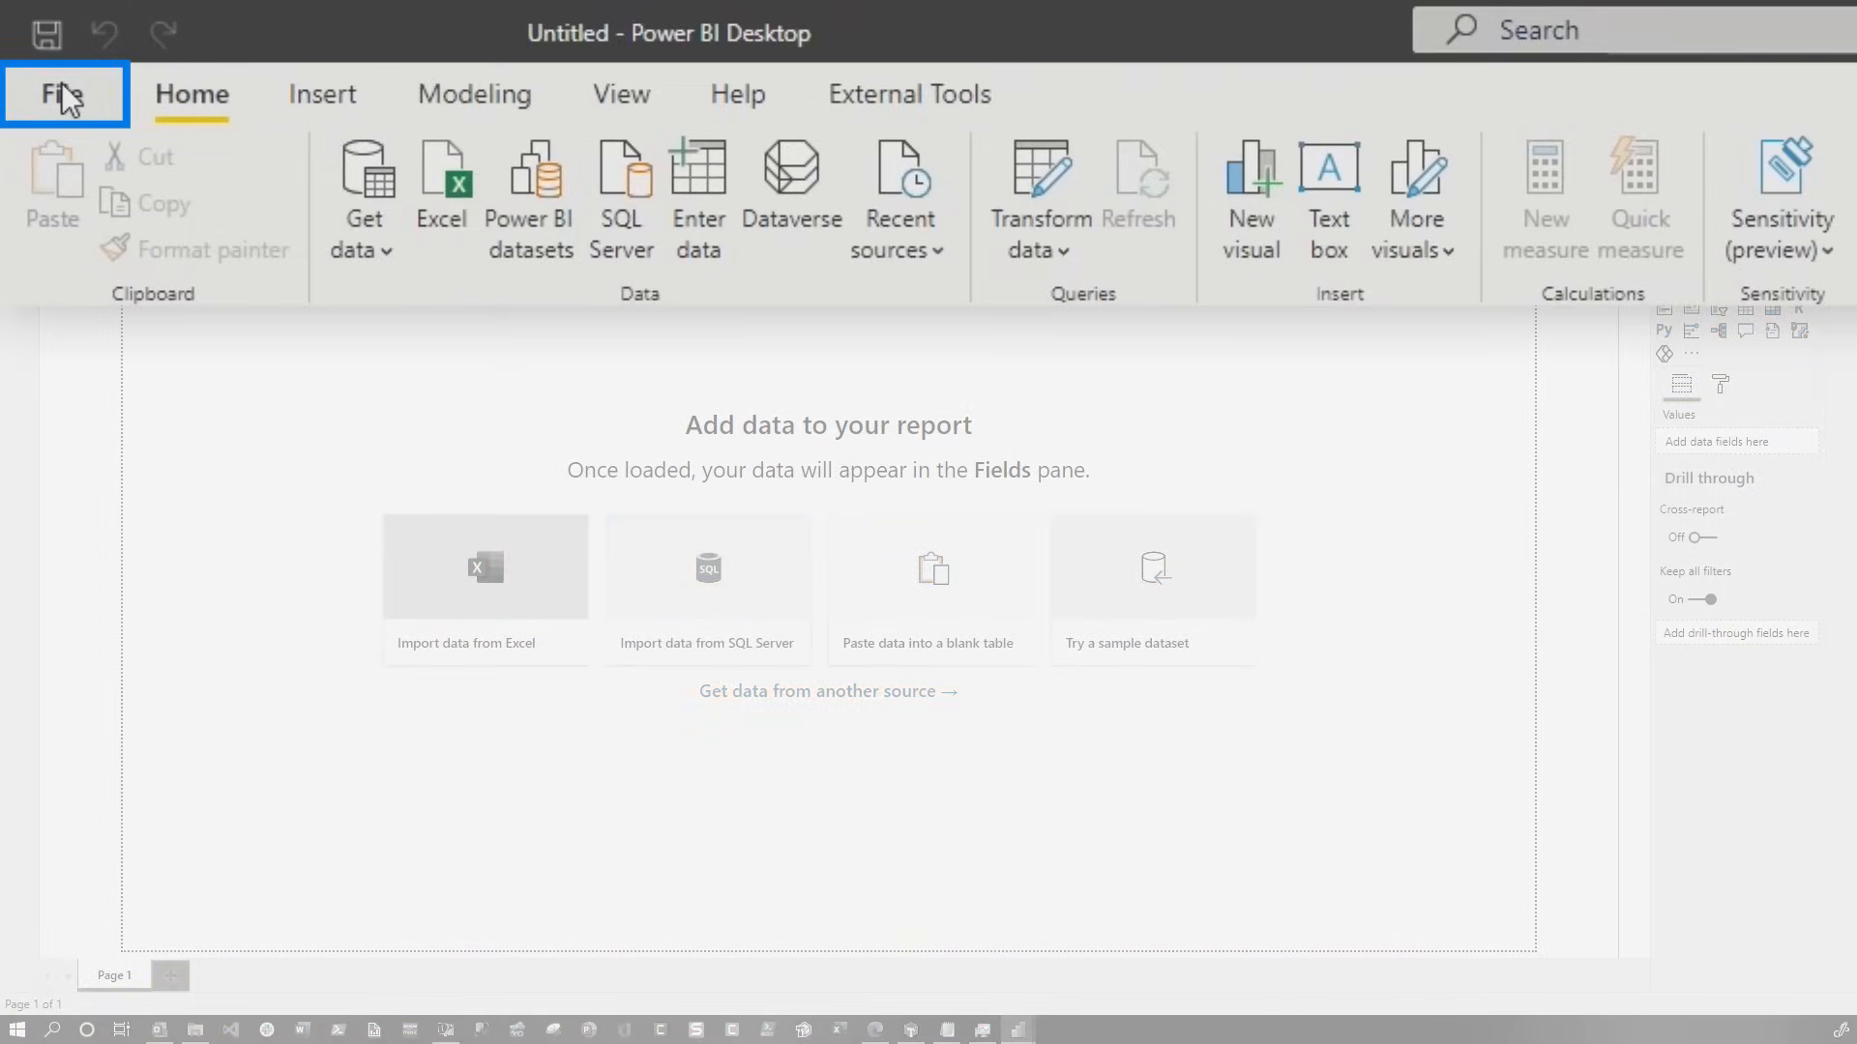
Reach the Python scripting settings via File > Options and settings > Options
left_click(62, 93)
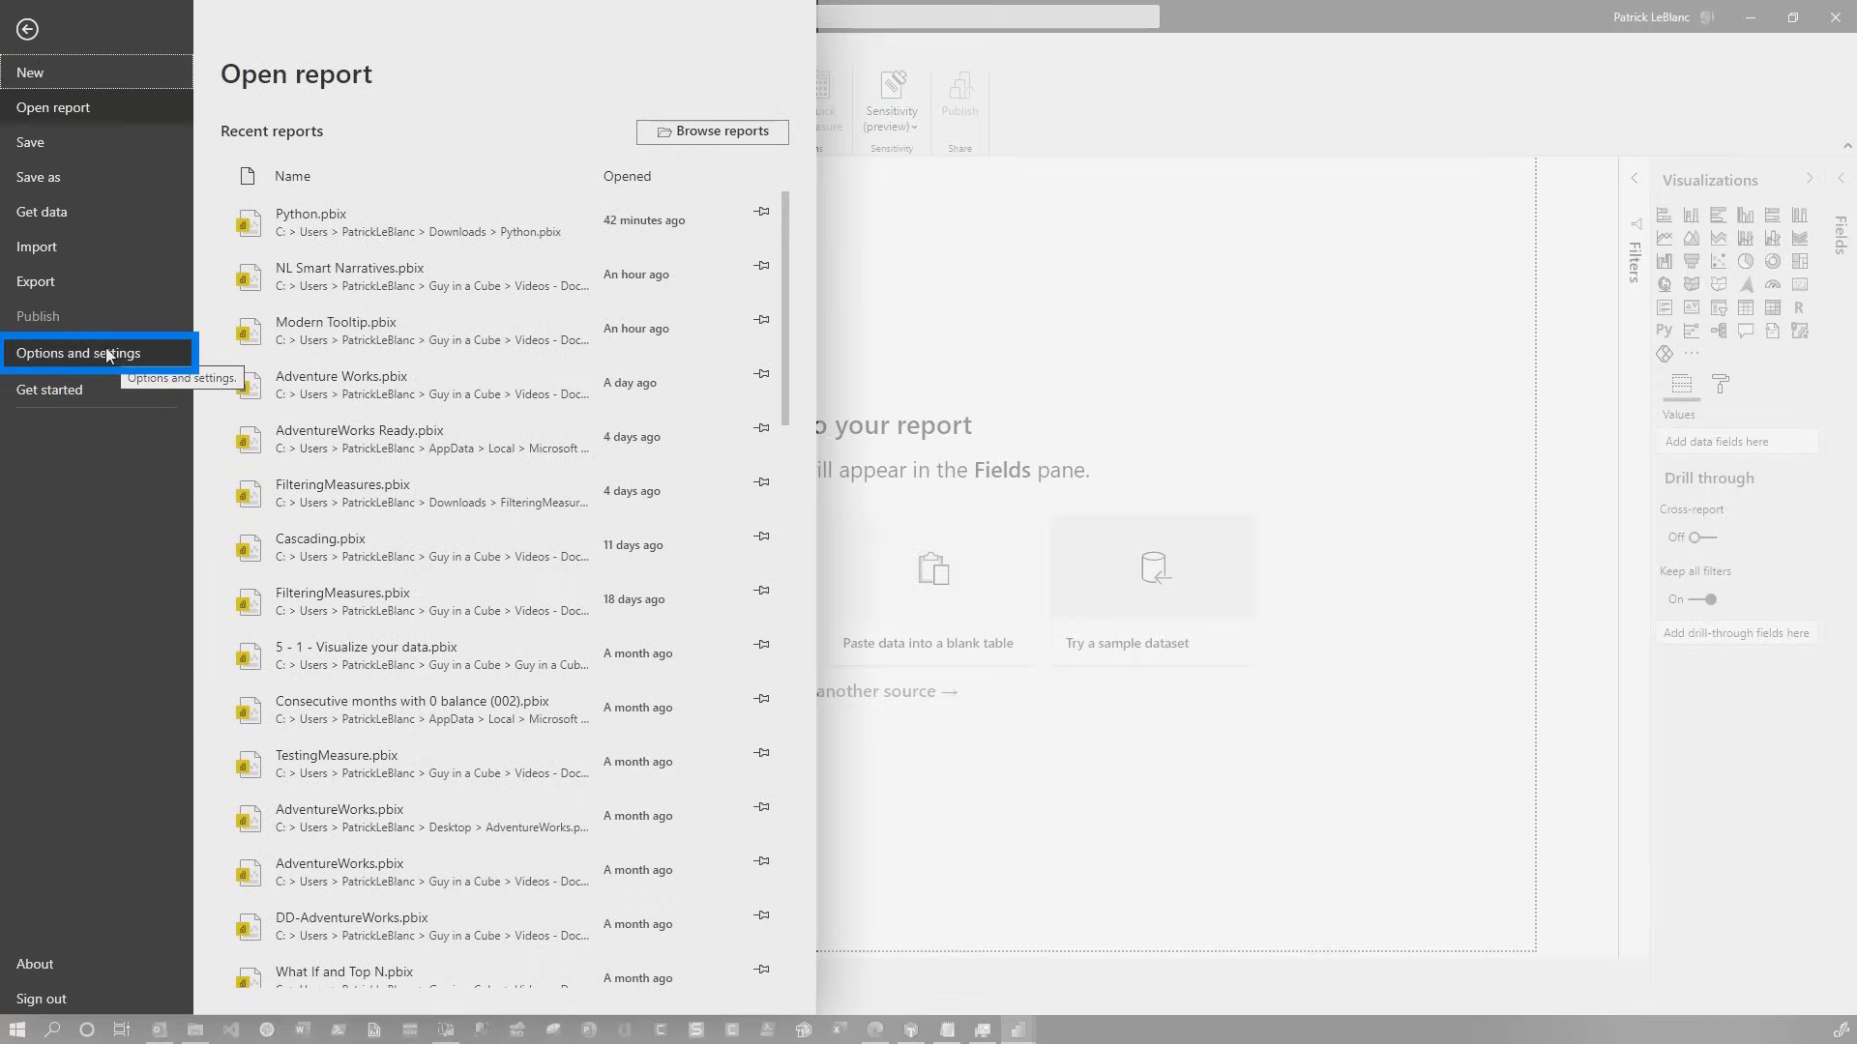
left_click(85, 352)
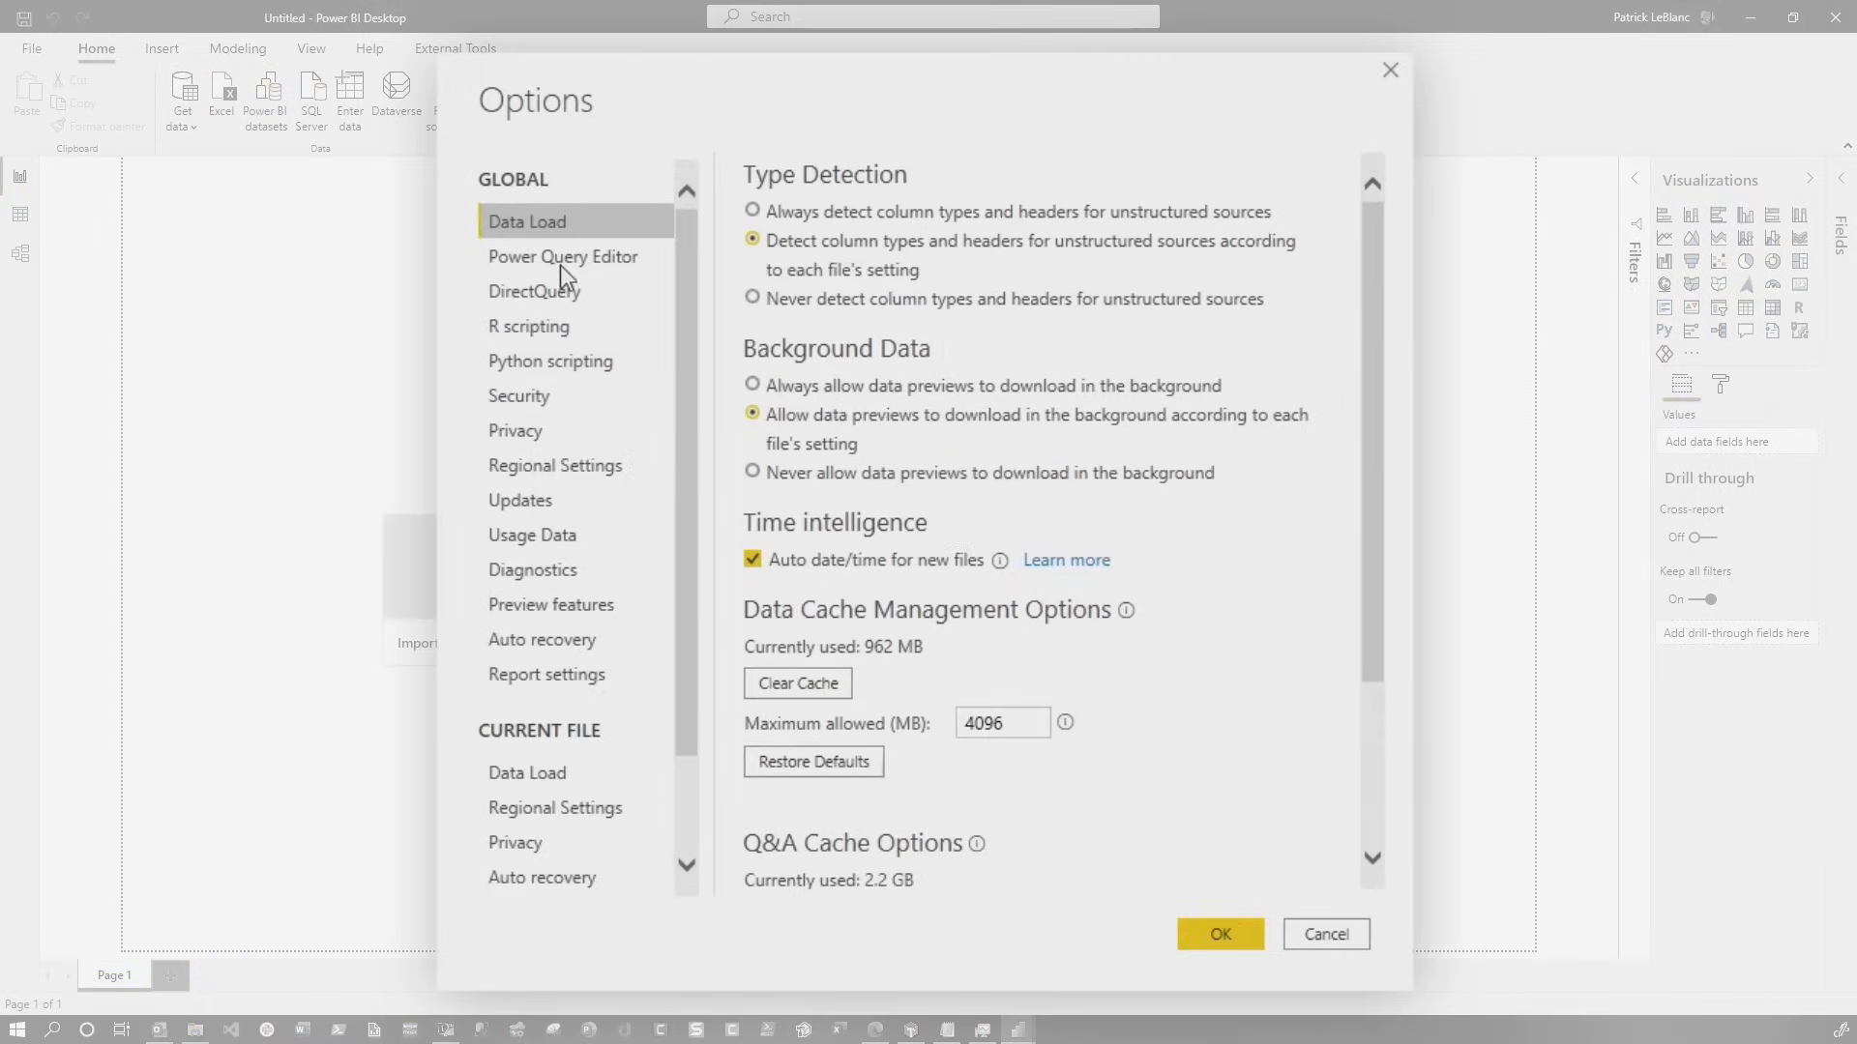
mouse_move(568, 604)
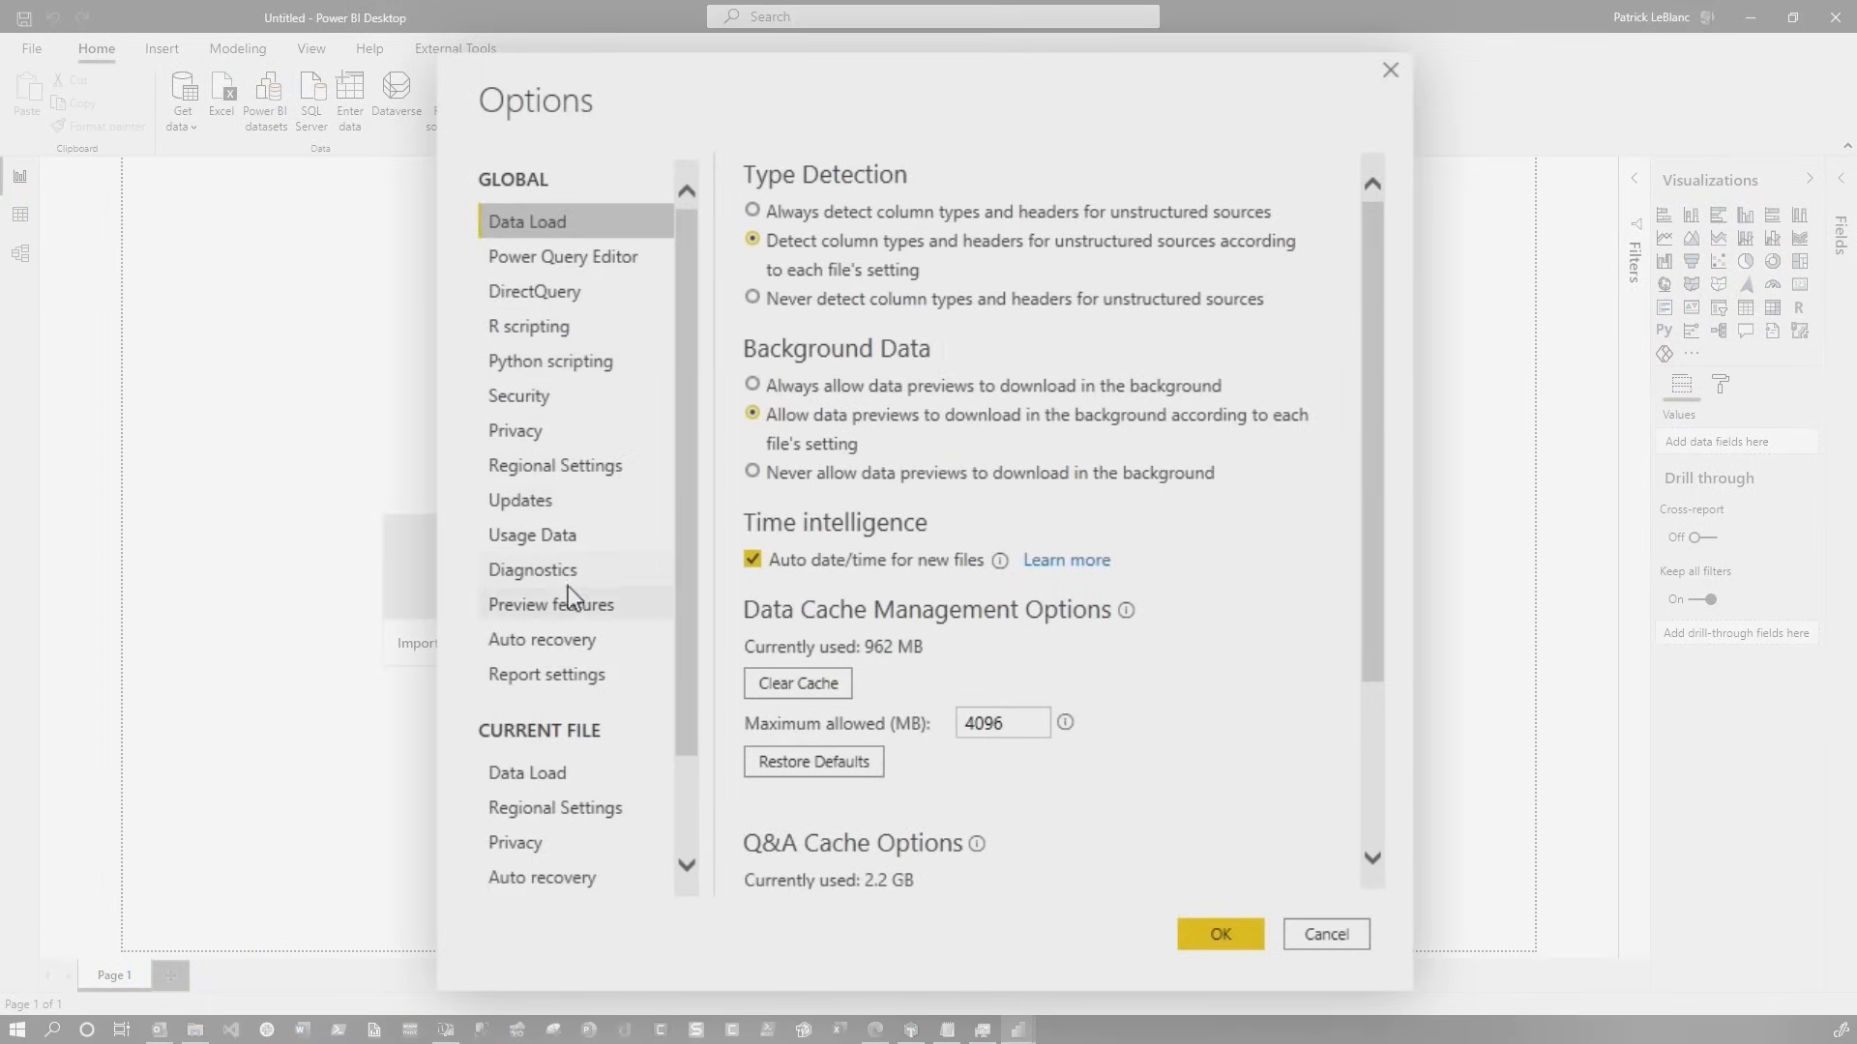
left_click(552, 360)
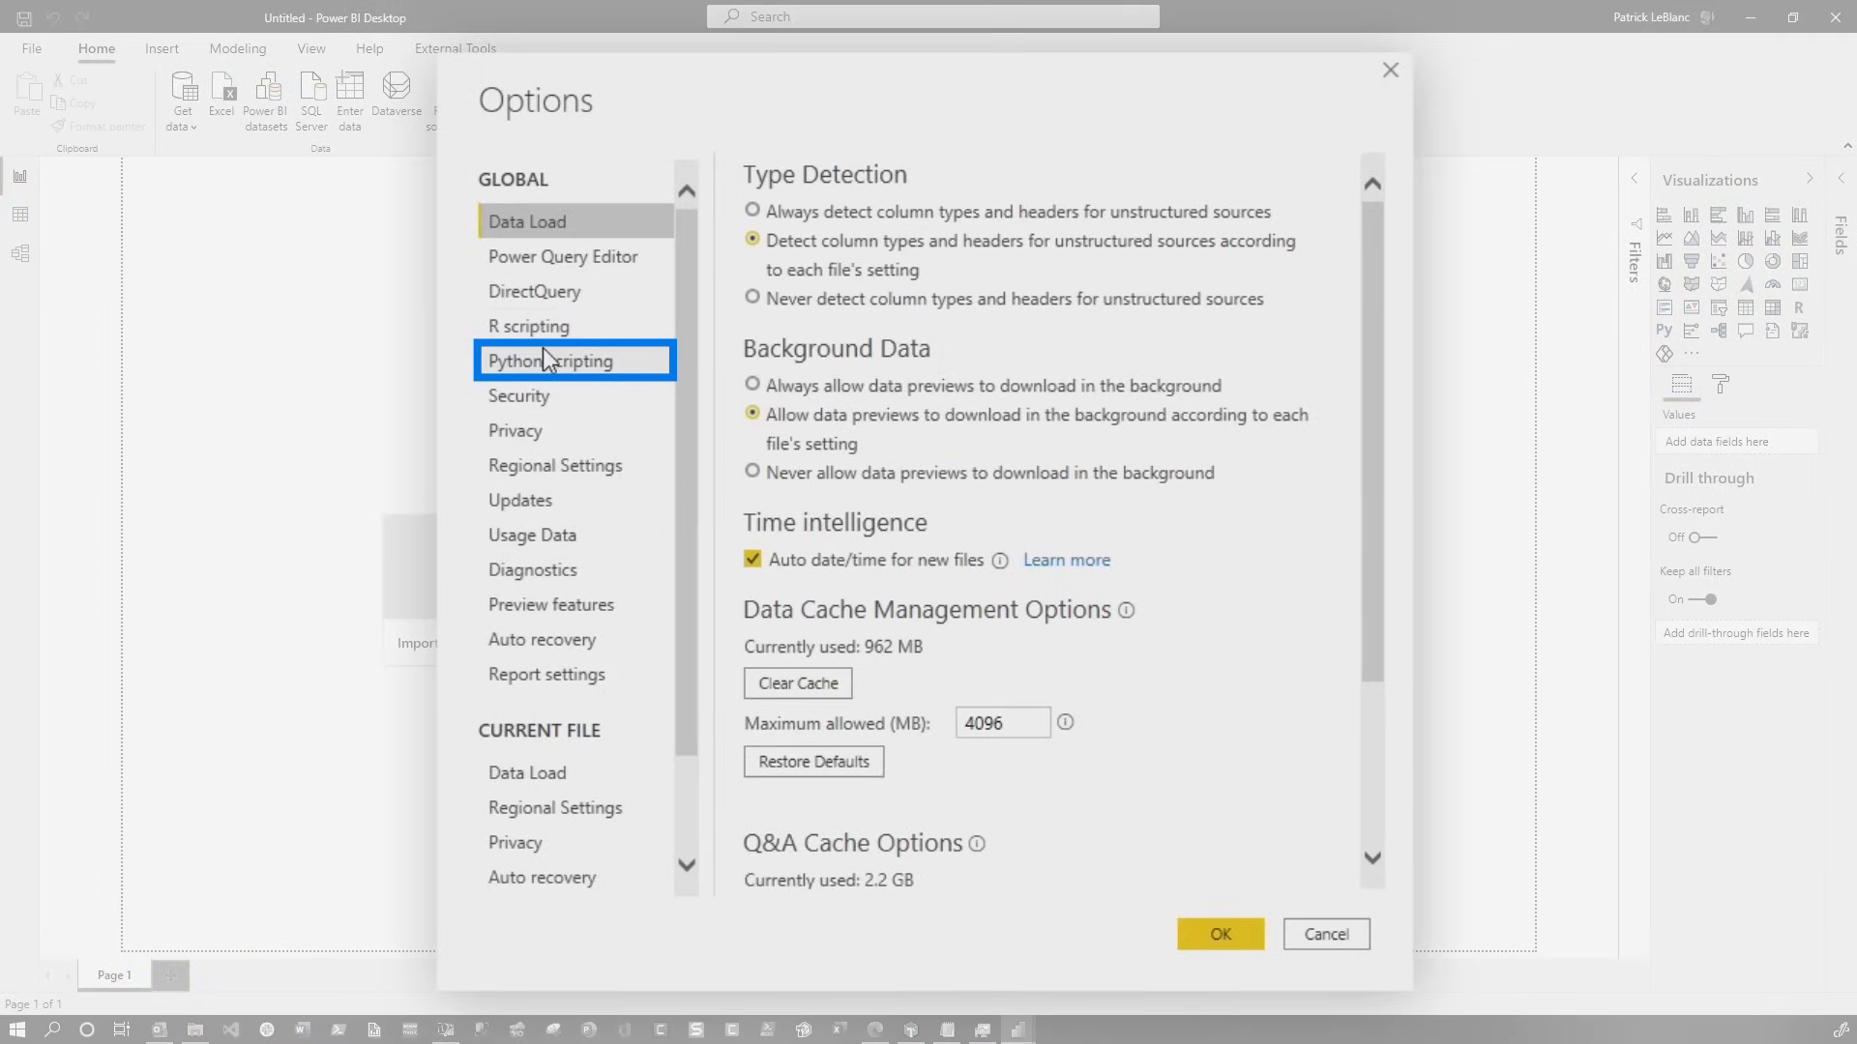
left_click(551, 362)
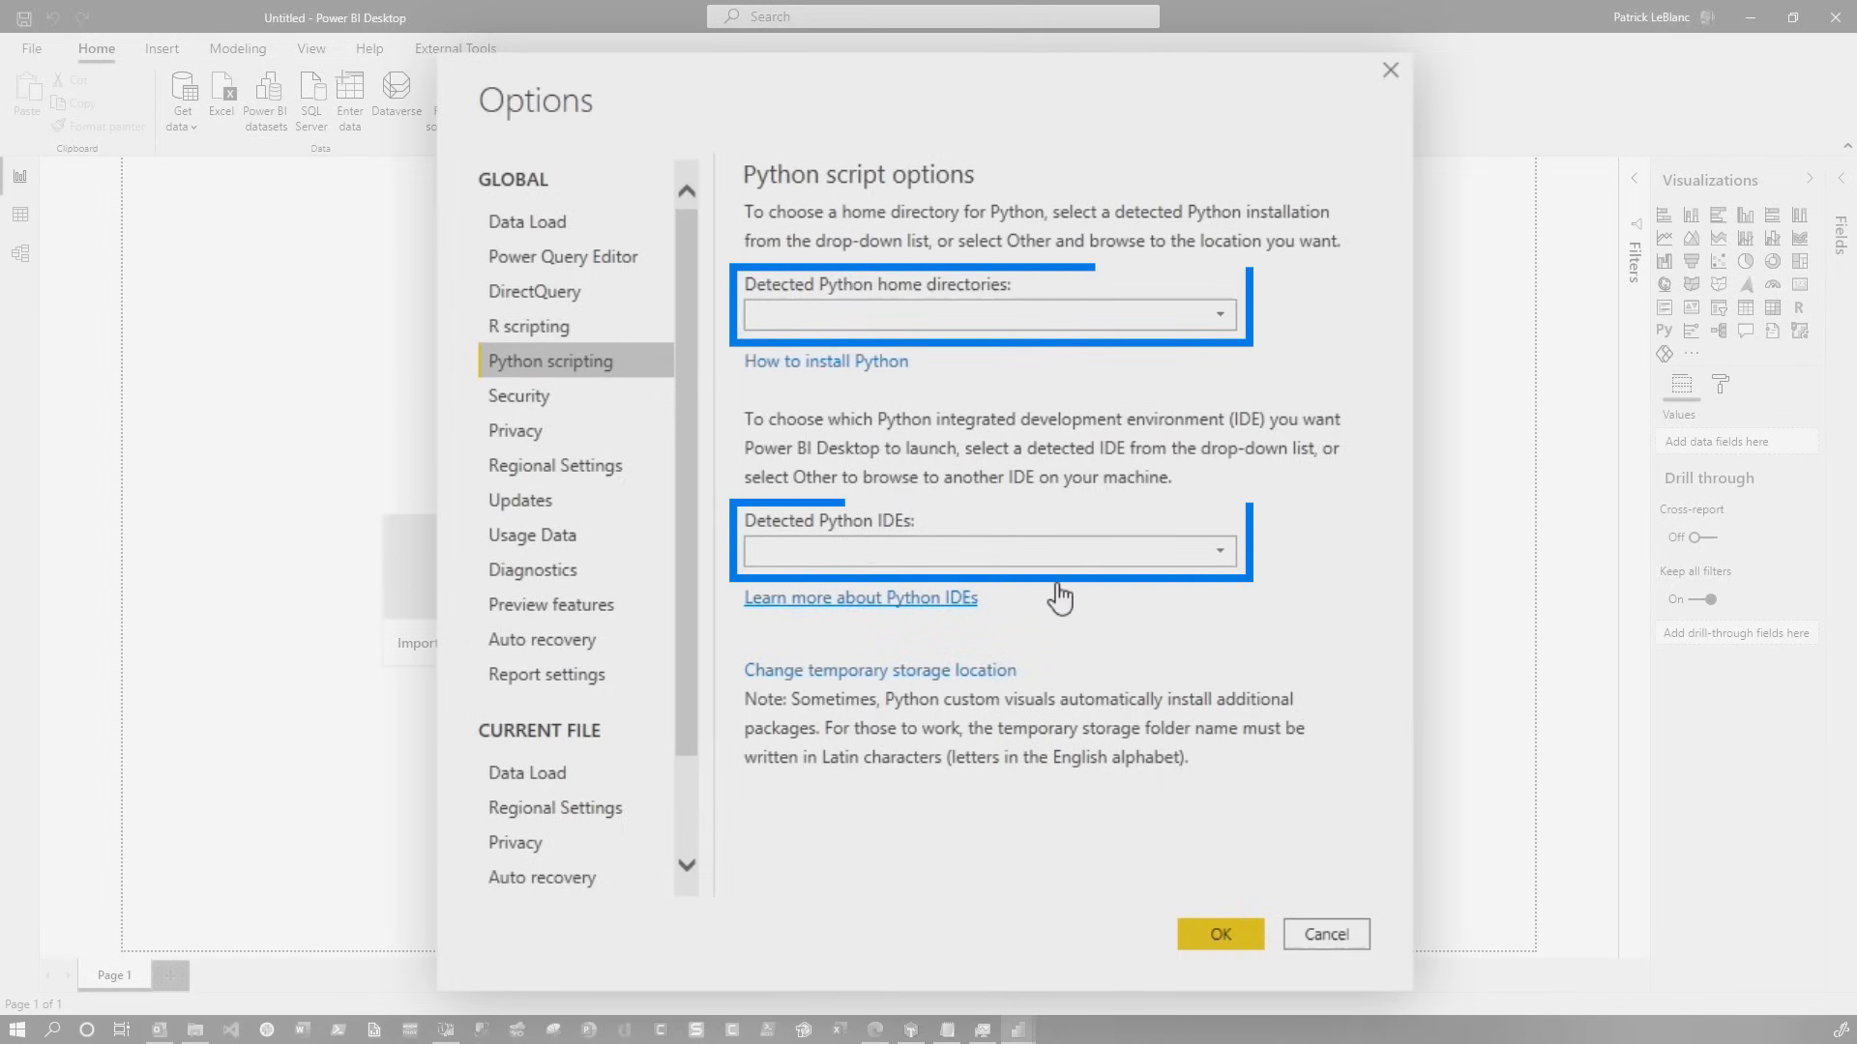
mouse_move(1042, 433)
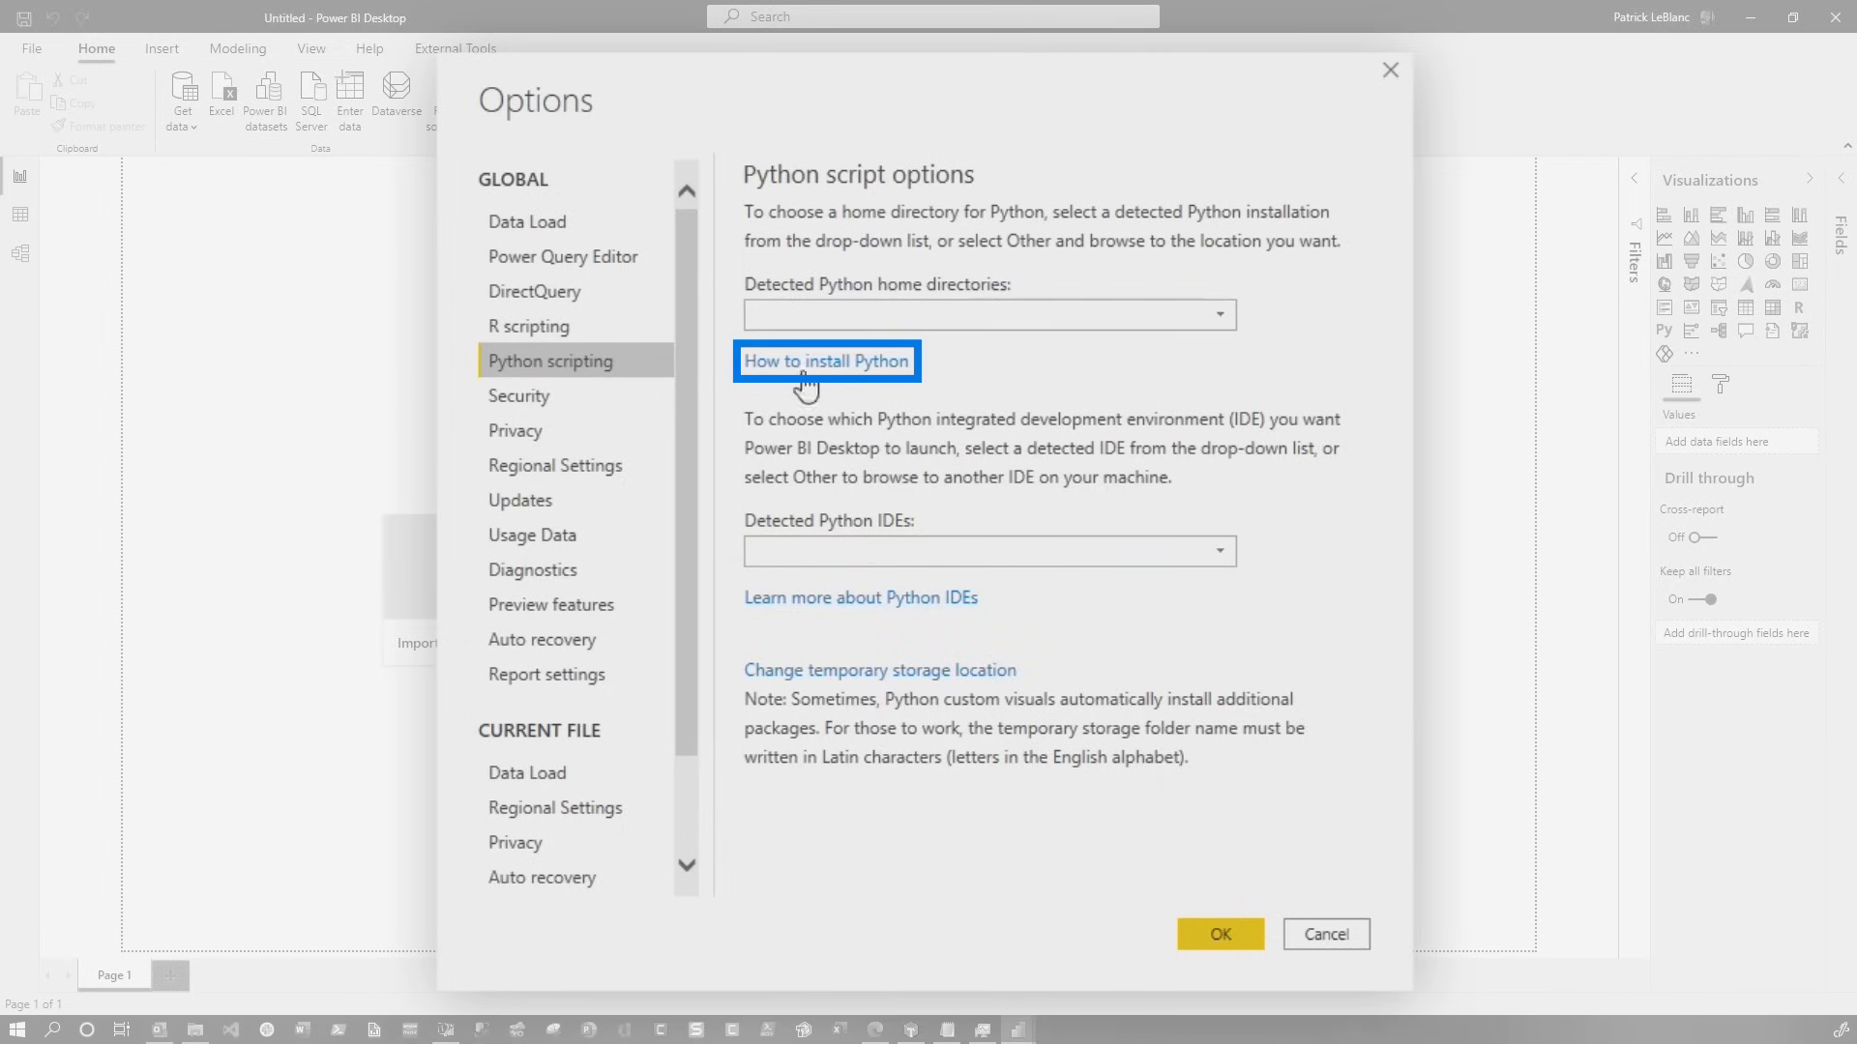
Follow the install guide link to the Run Python scripts in Power BI Desktop article
left_click(826, 362)
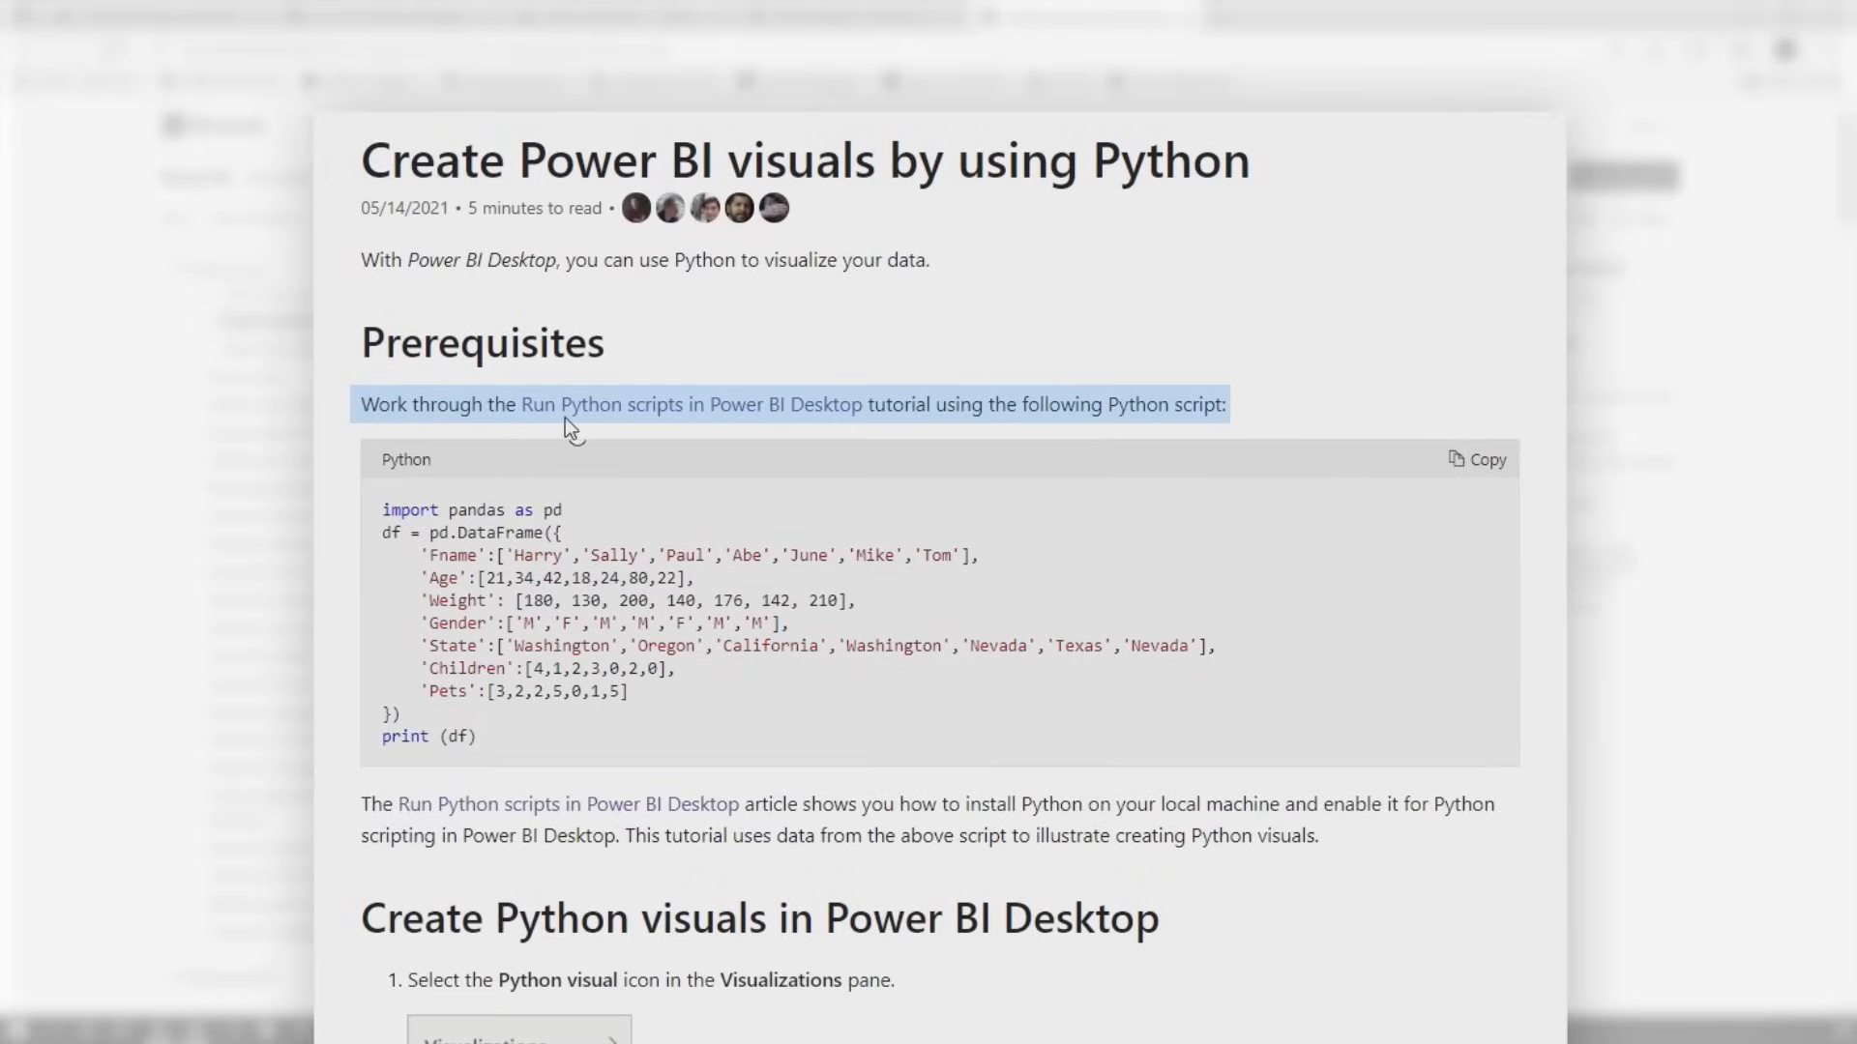
left_click(685, 404)
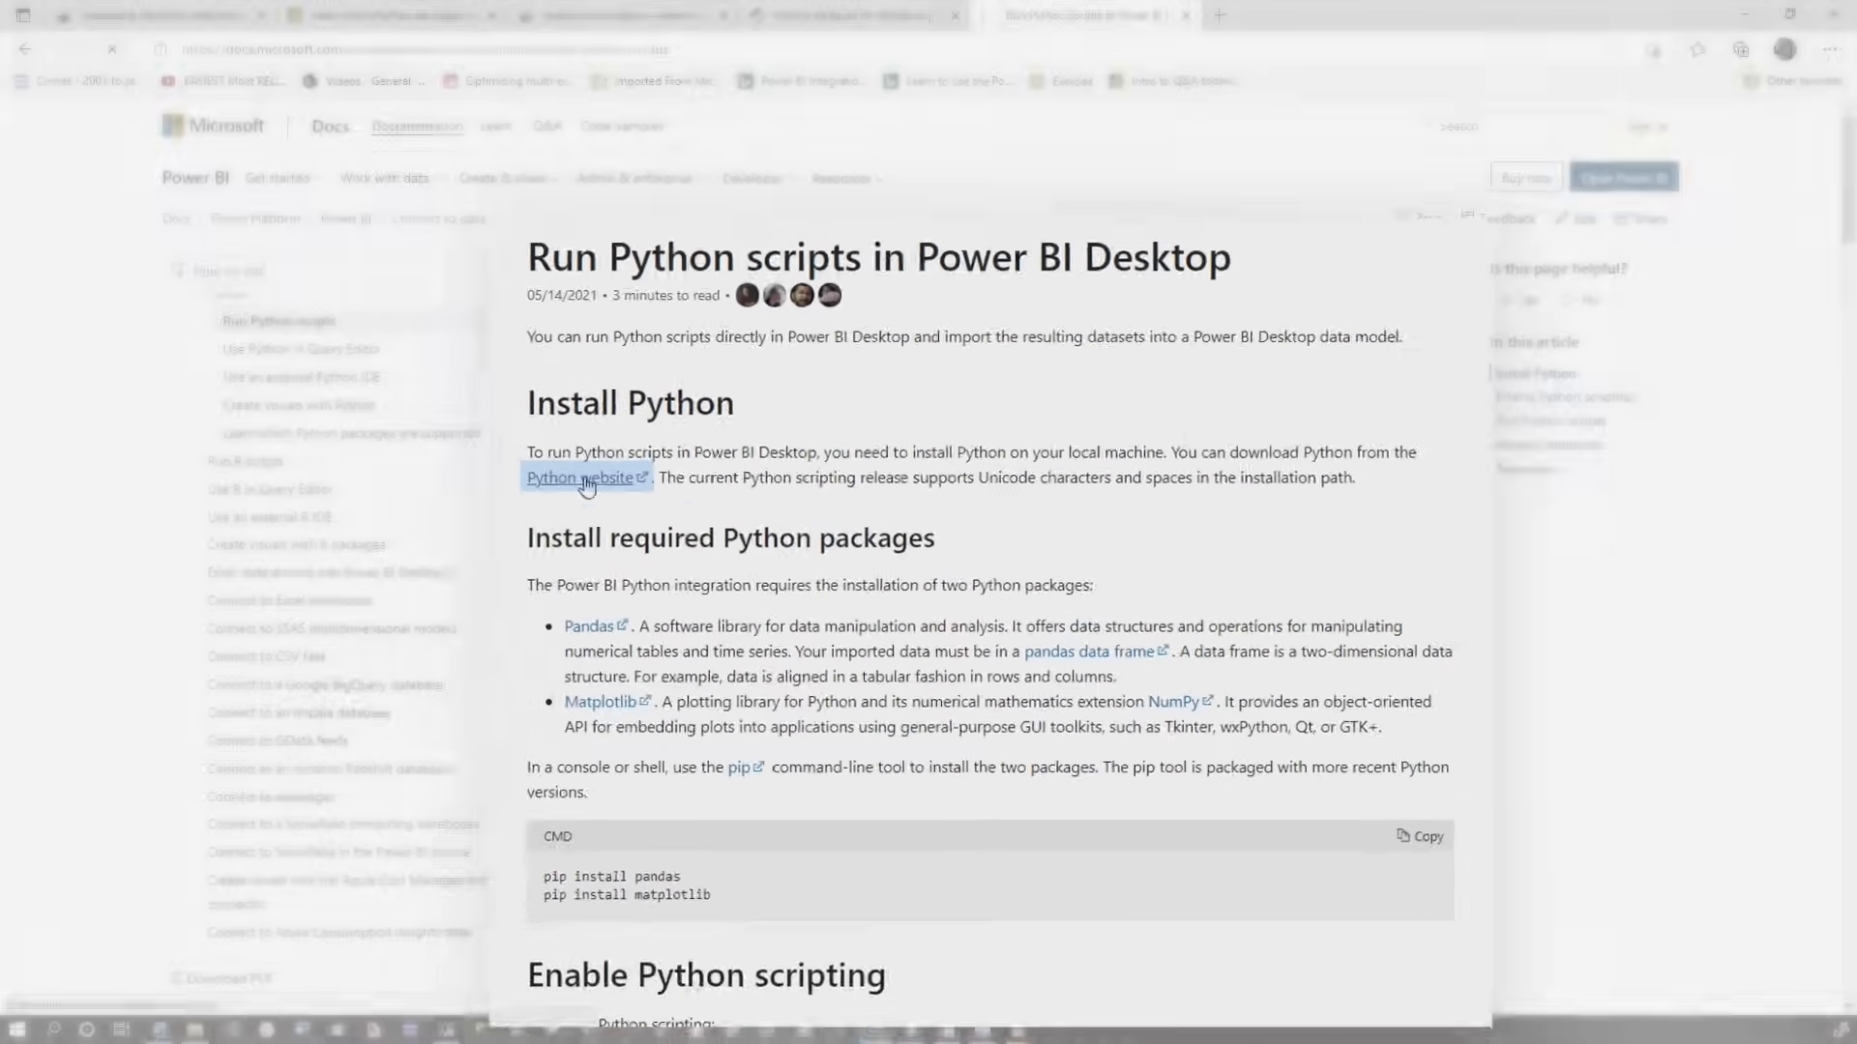
Go to python.org and reach the Python Releases for Windows downloads page
left_click(579, 478)
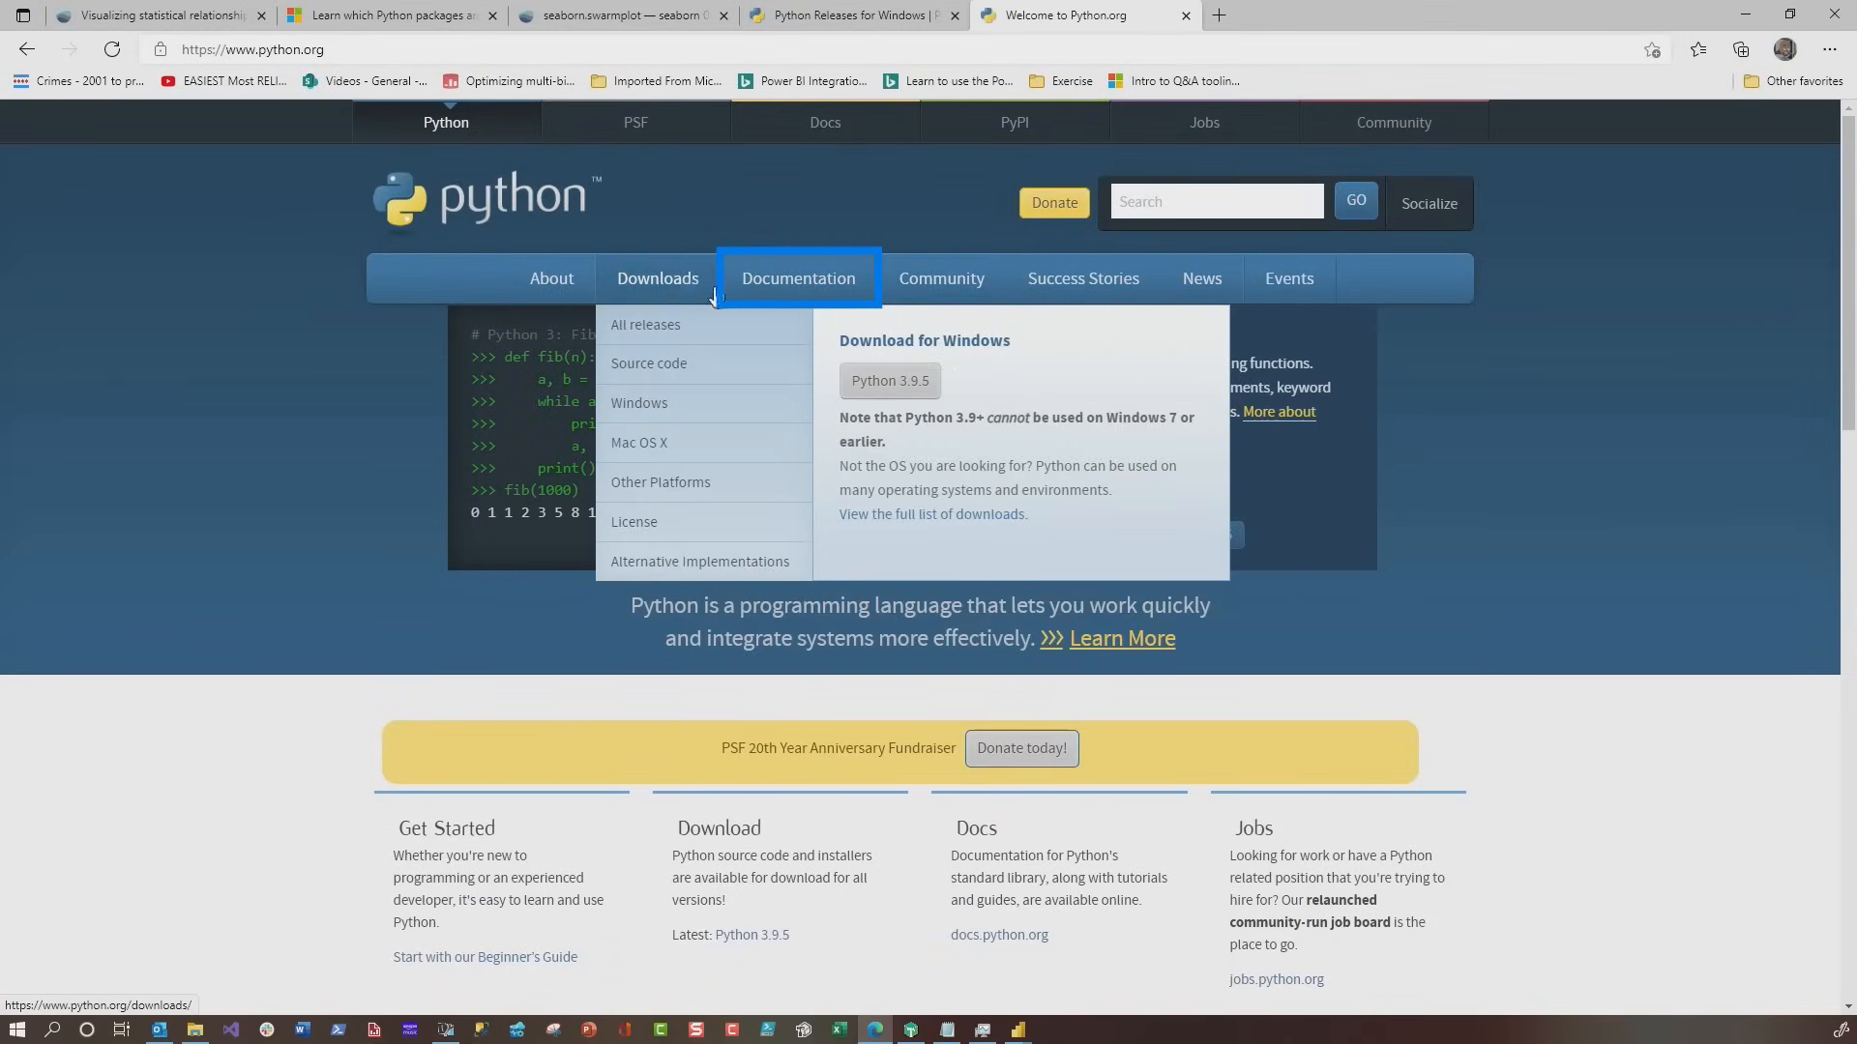
mouse_move(656, 279)
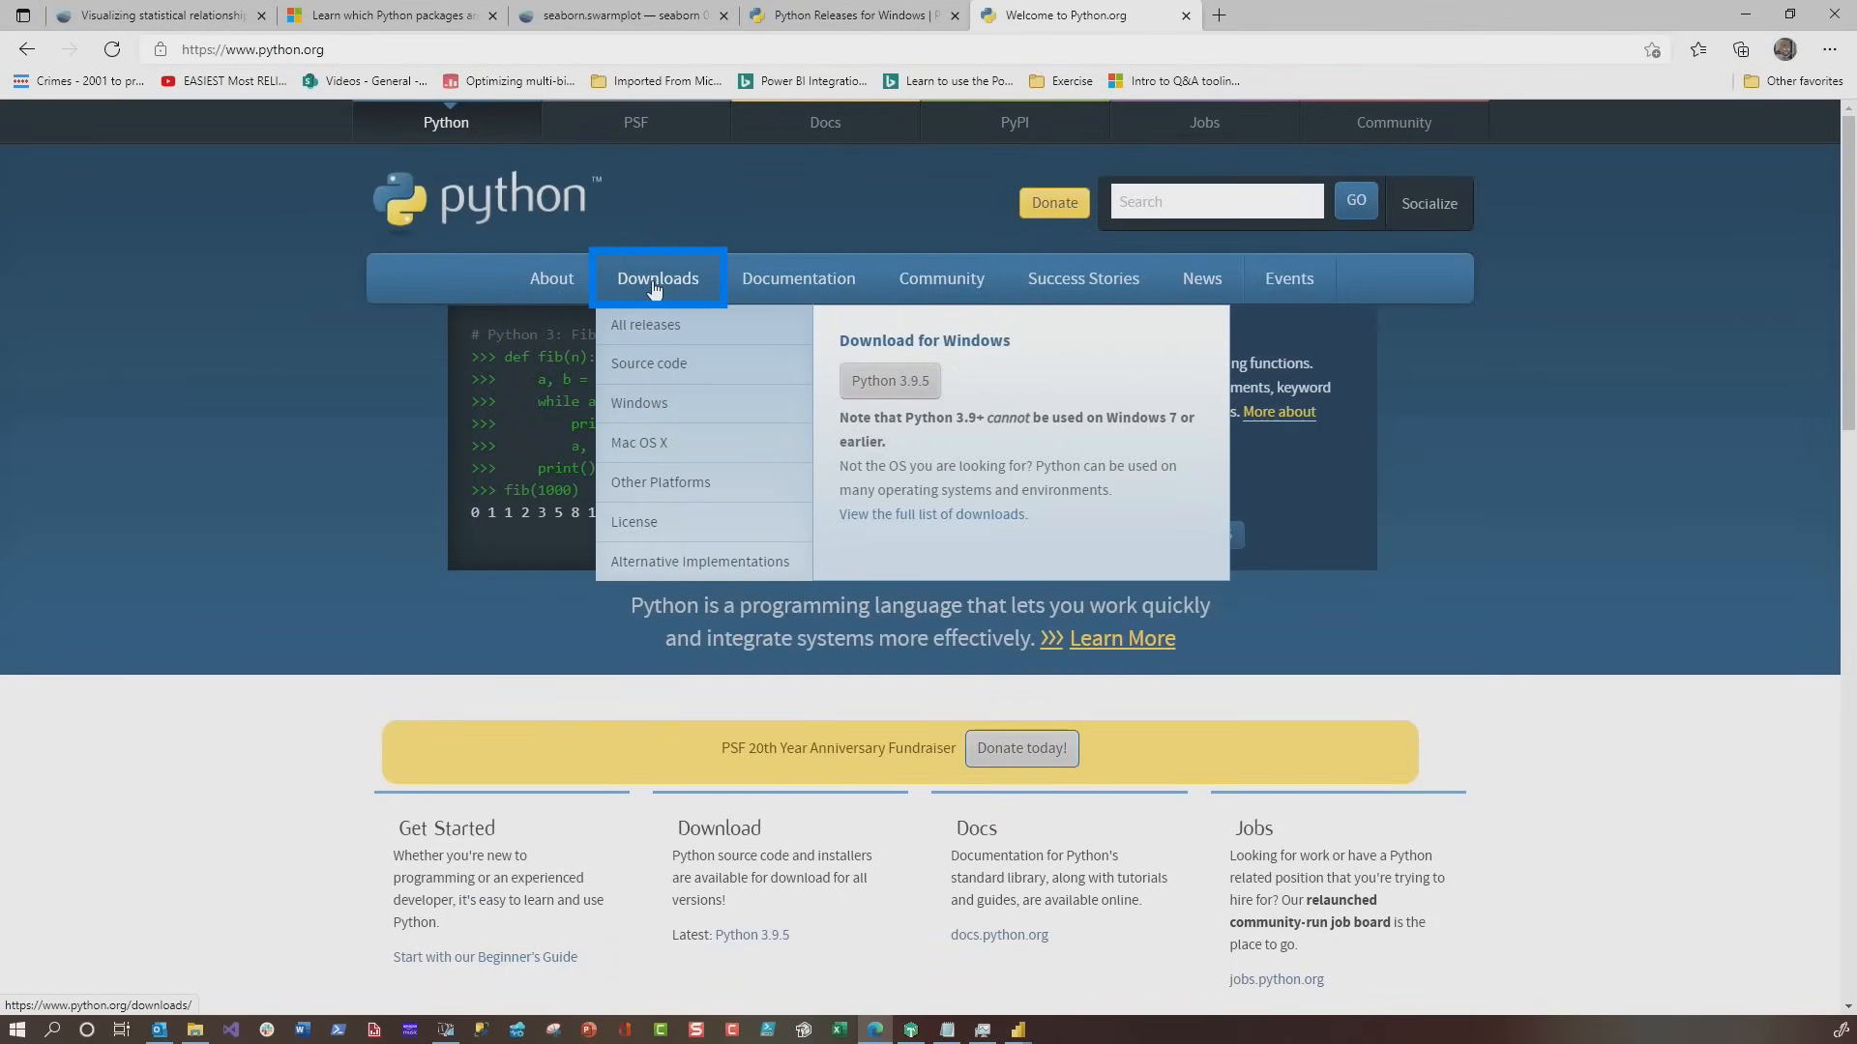
mouse_move(640, 402)
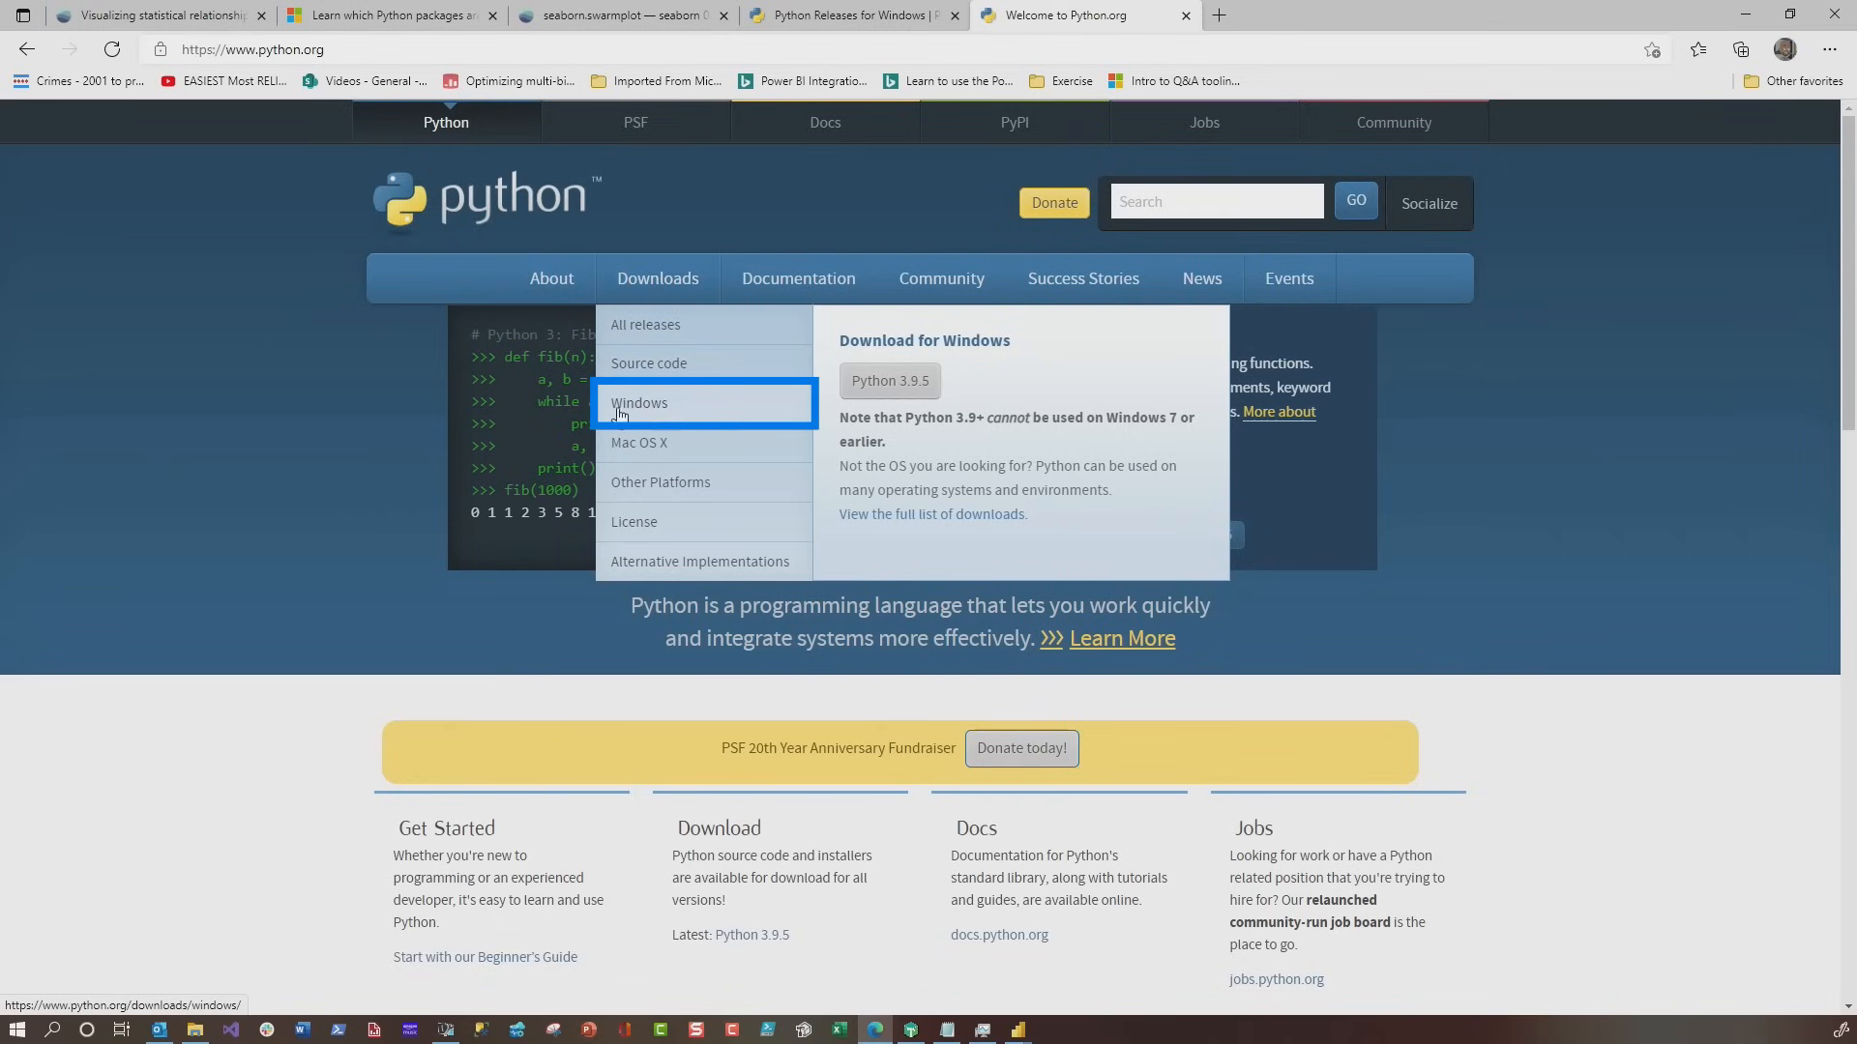
left_click(640, 402)
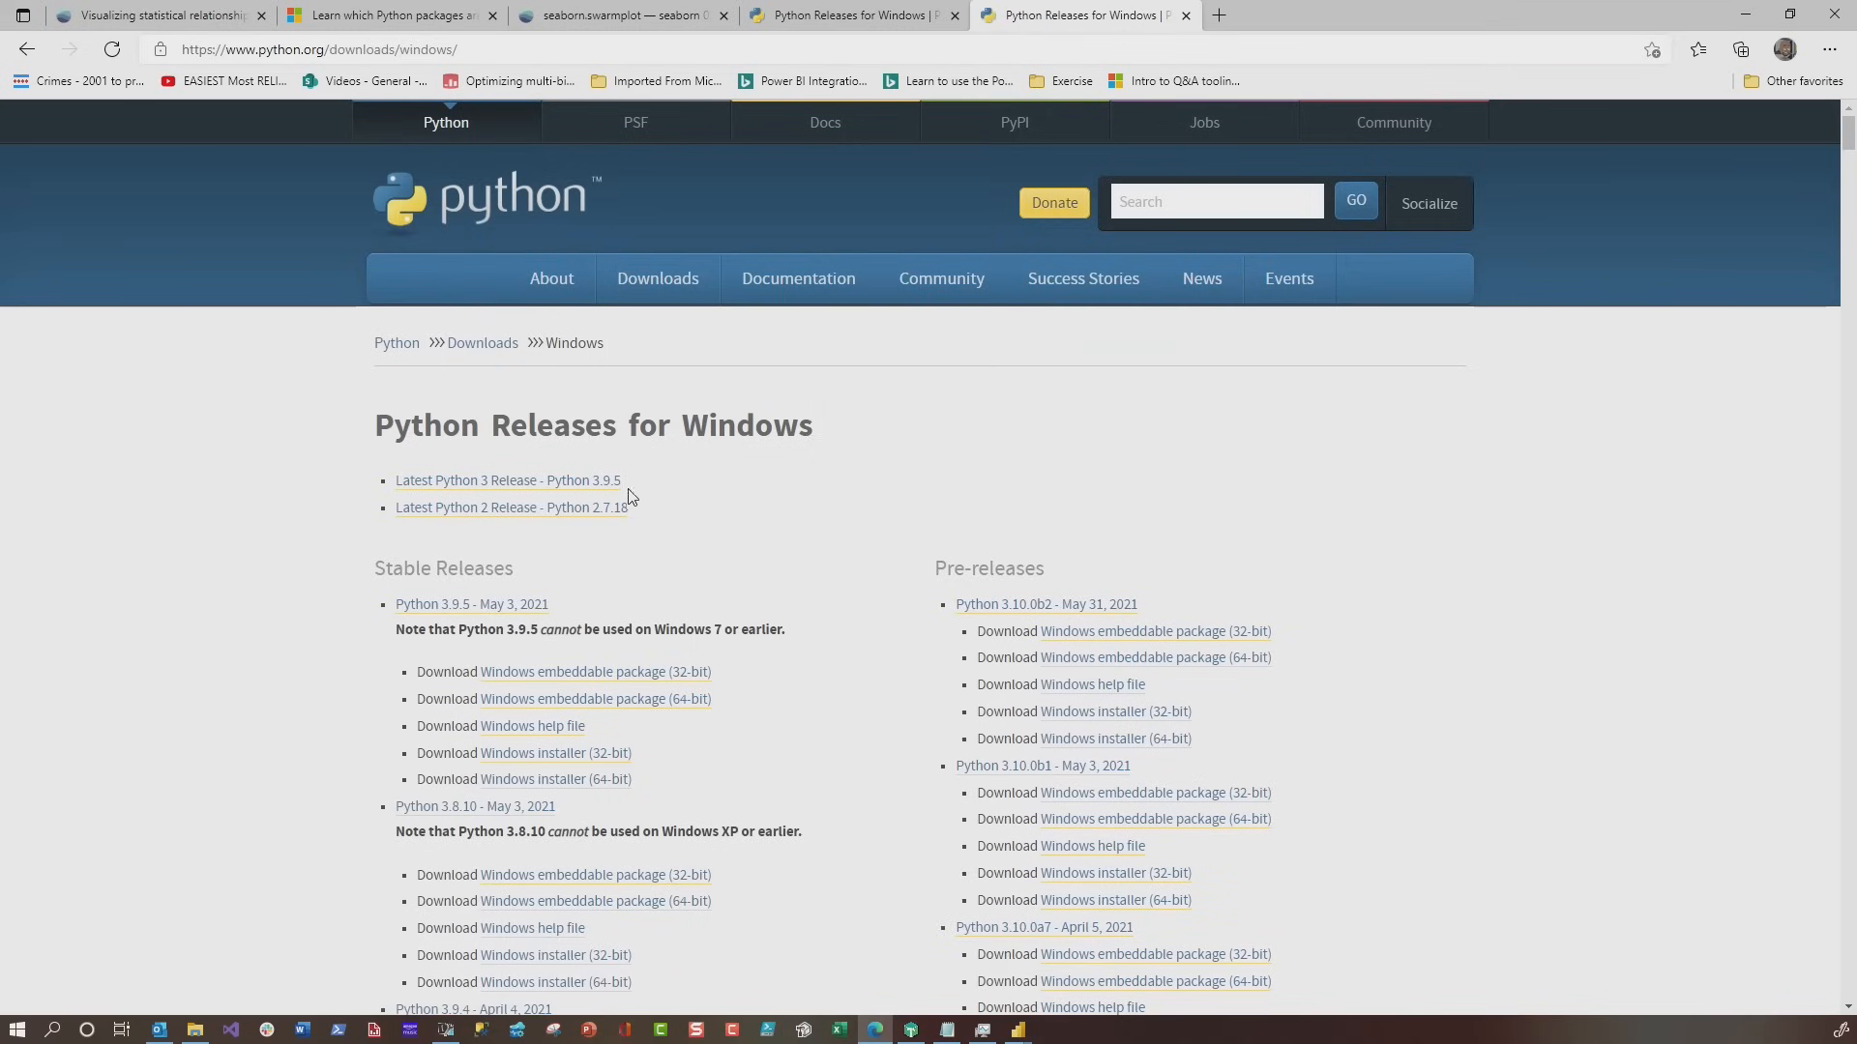
scroll("down", 3)
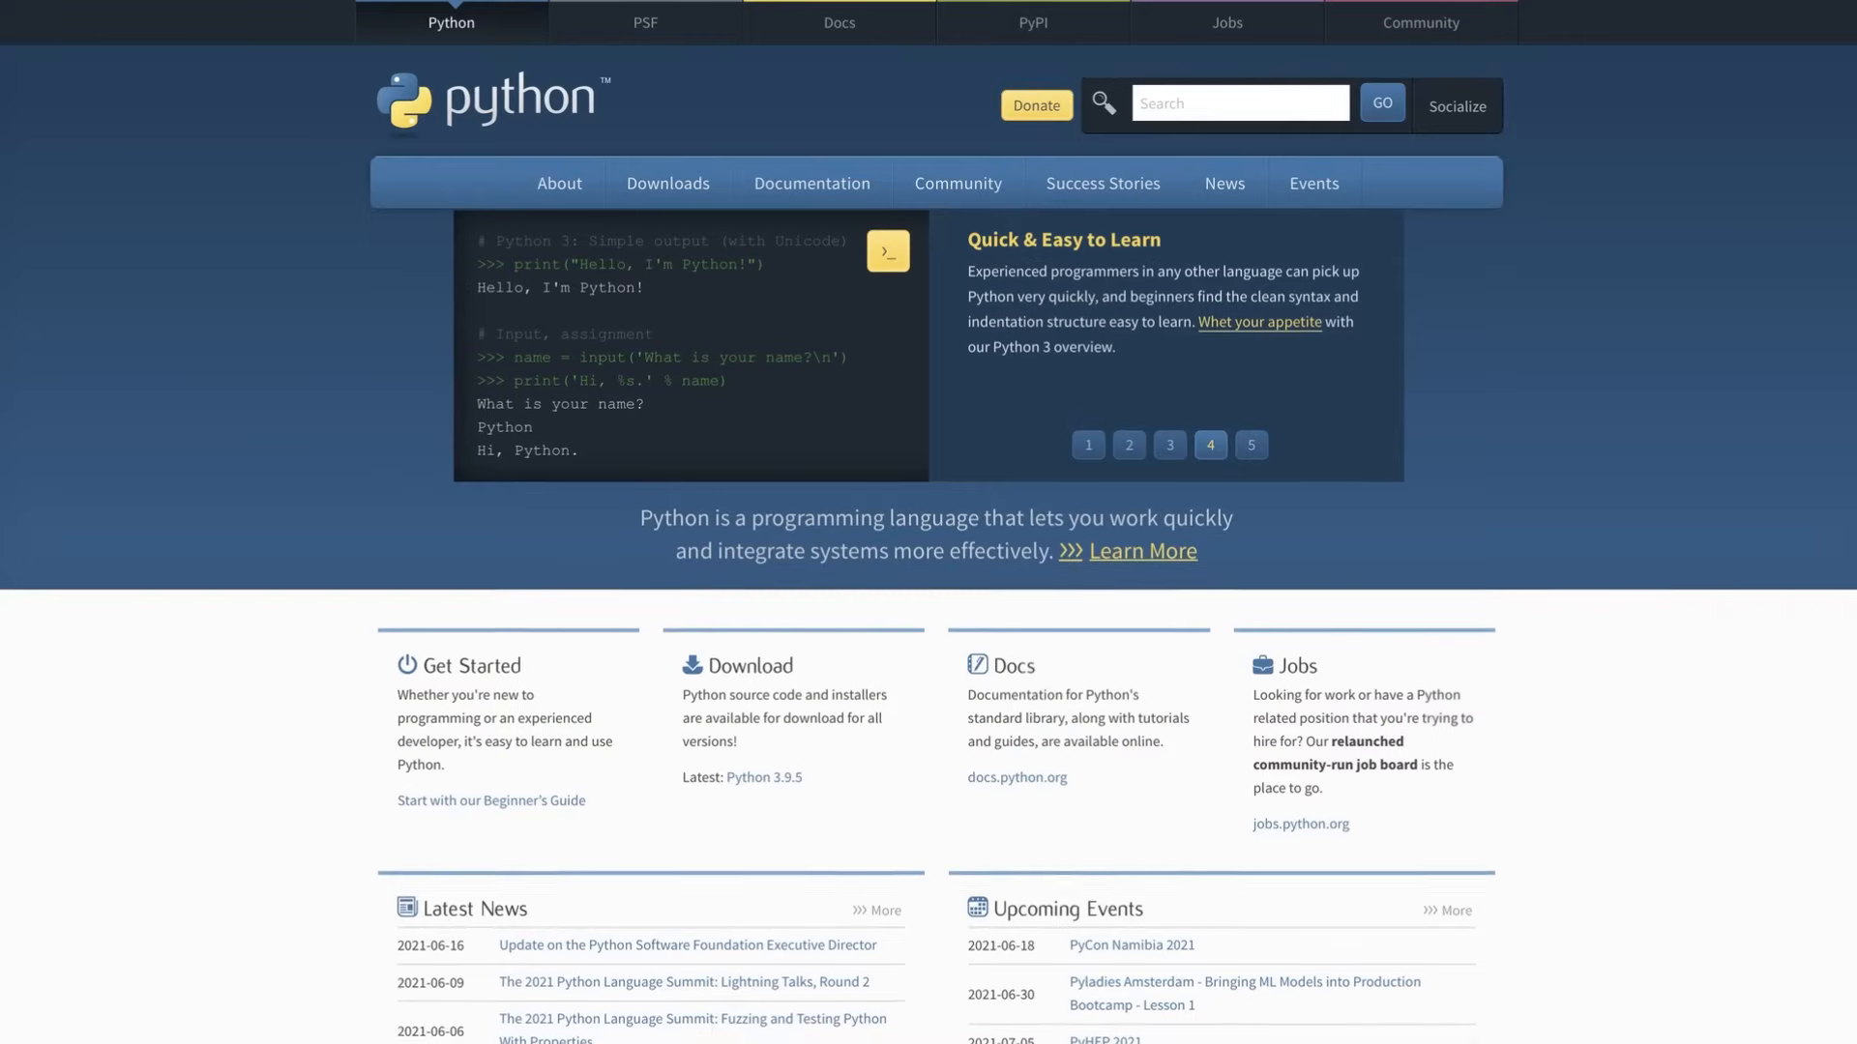
Browse the seaborn docs to the Visualizing statistical relationships tutorial
left_click(811, 184)
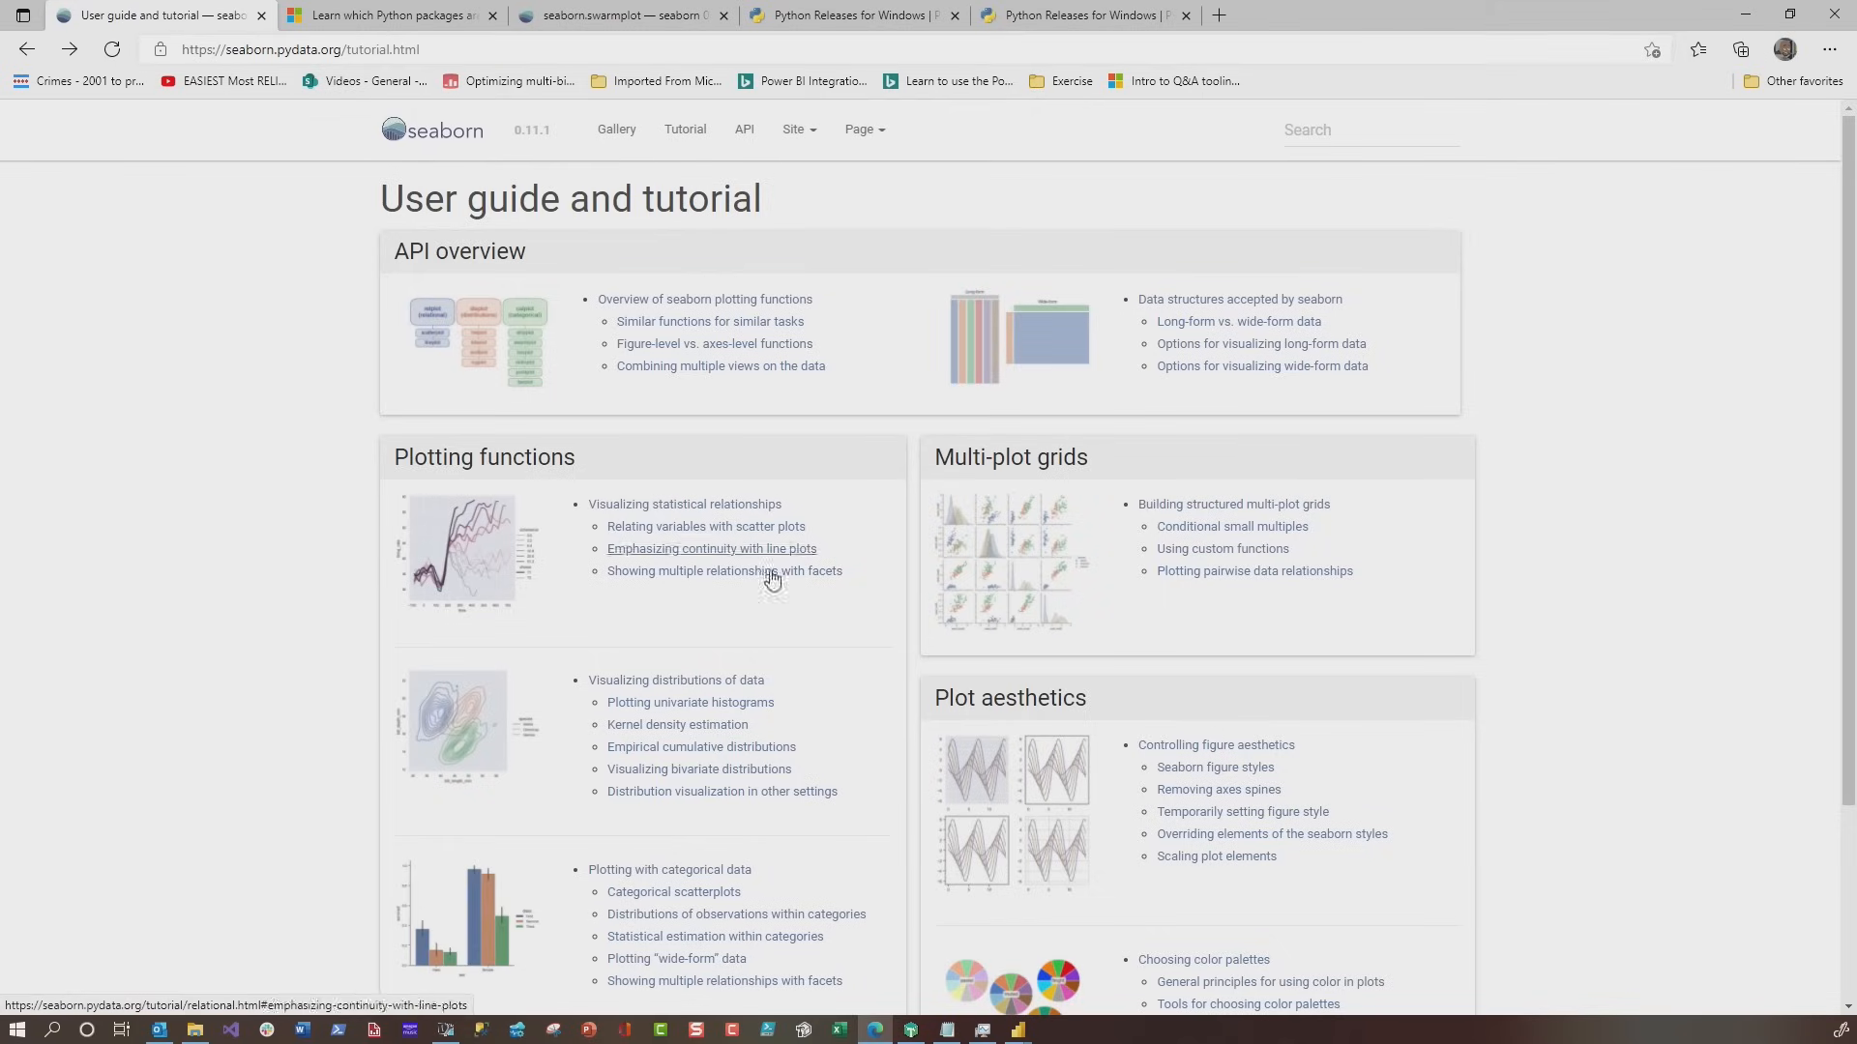
mouse_move(741, 511)
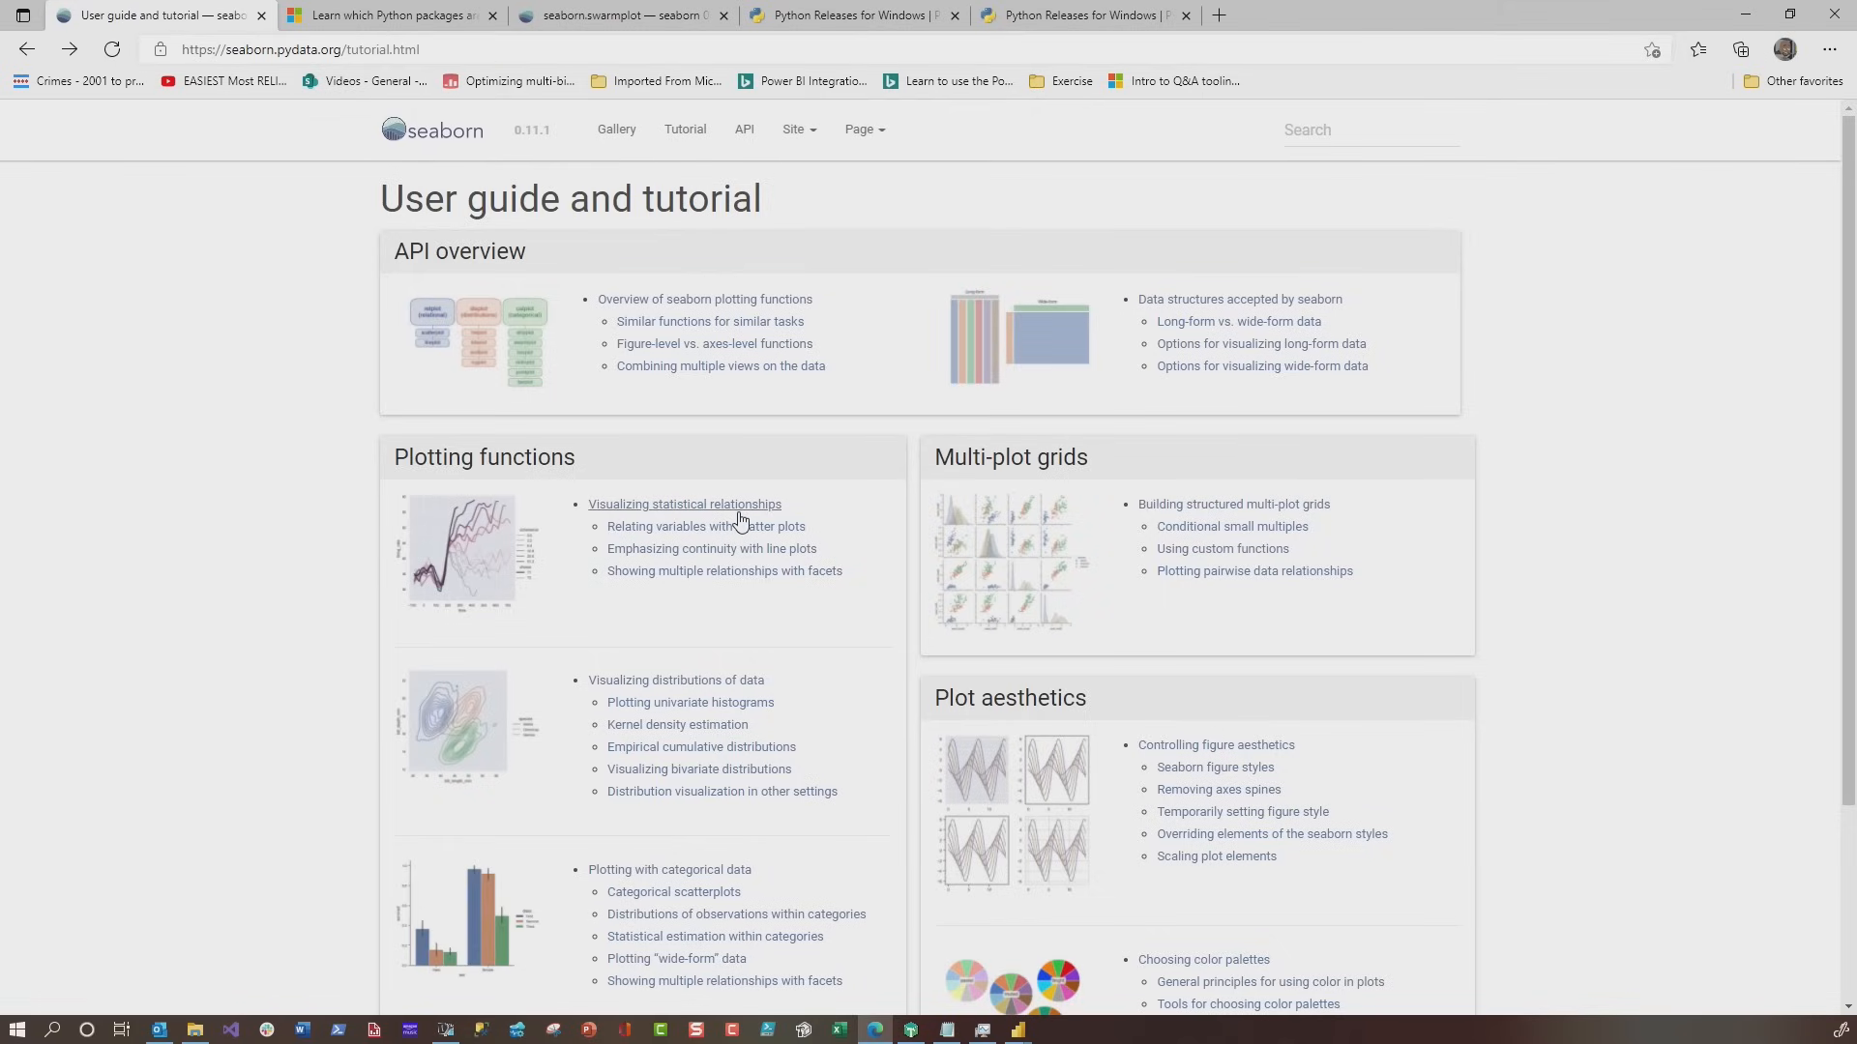
left_click(683, 502)
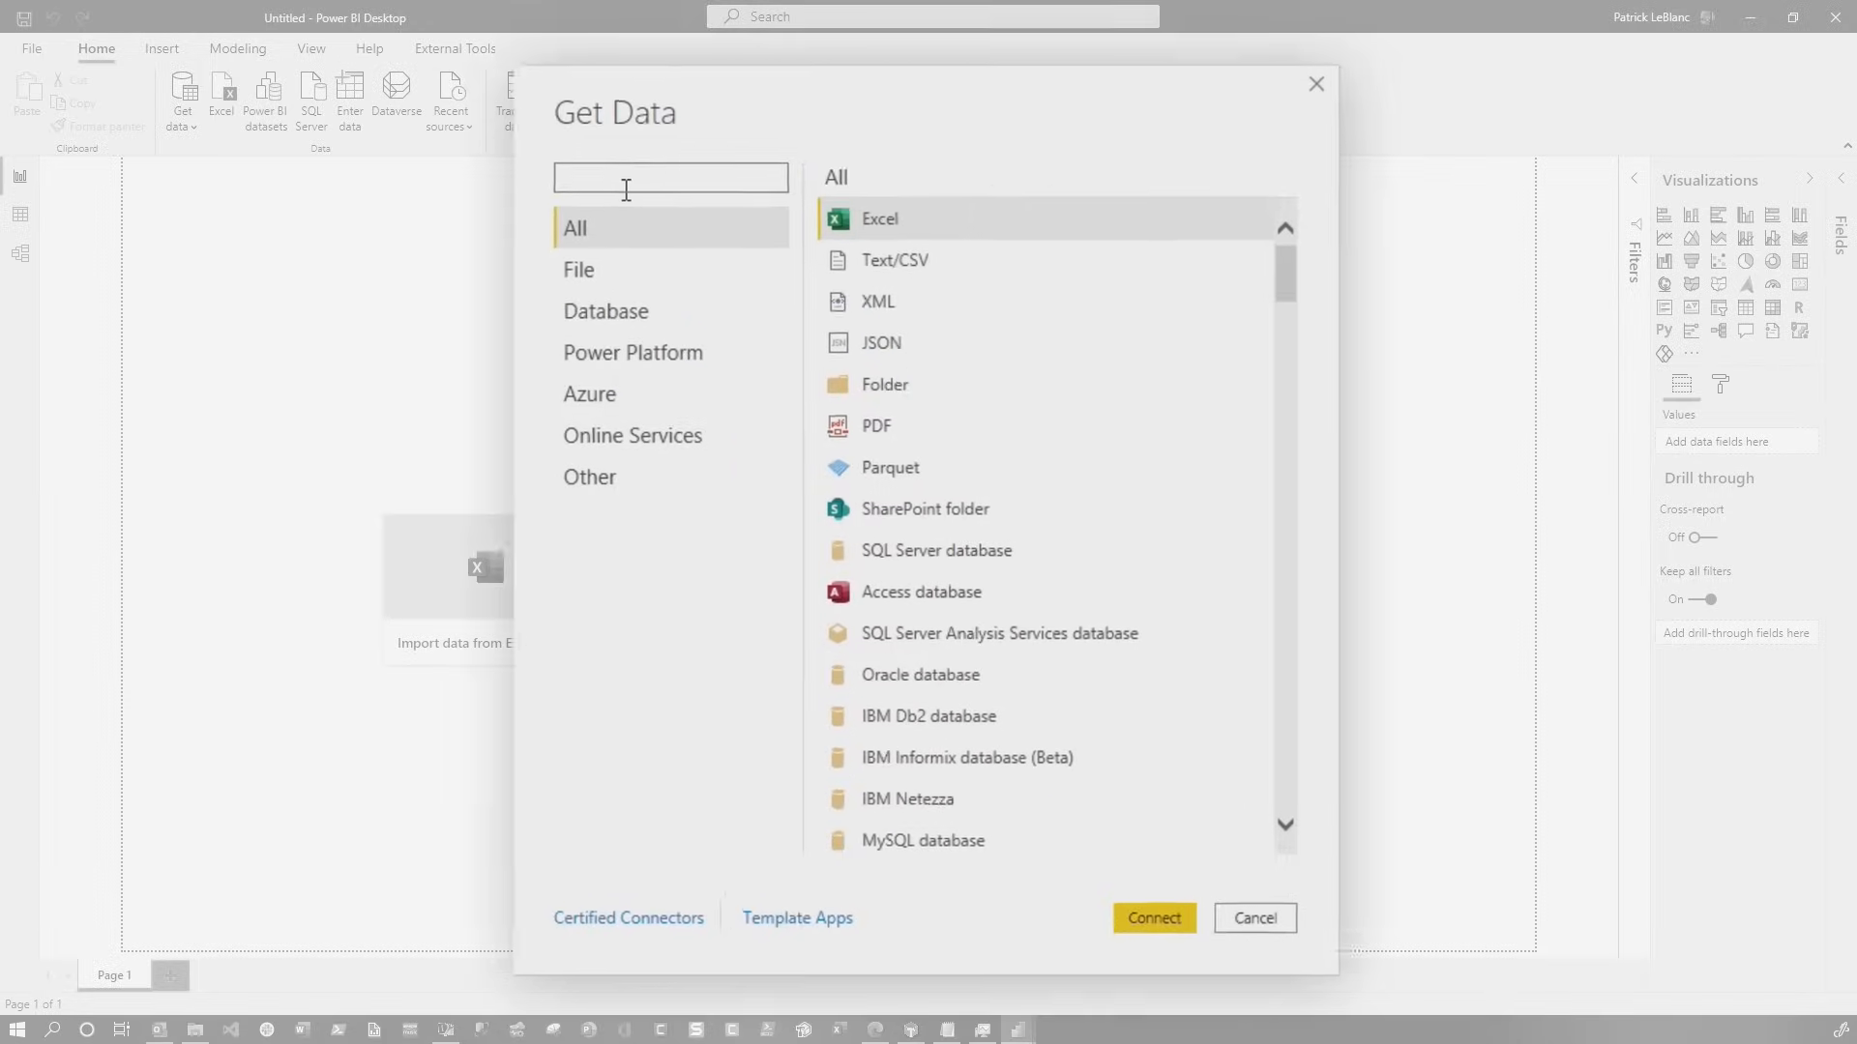
Search Get Data for 'pyth' and connect to the Python script data source
type("pyth")
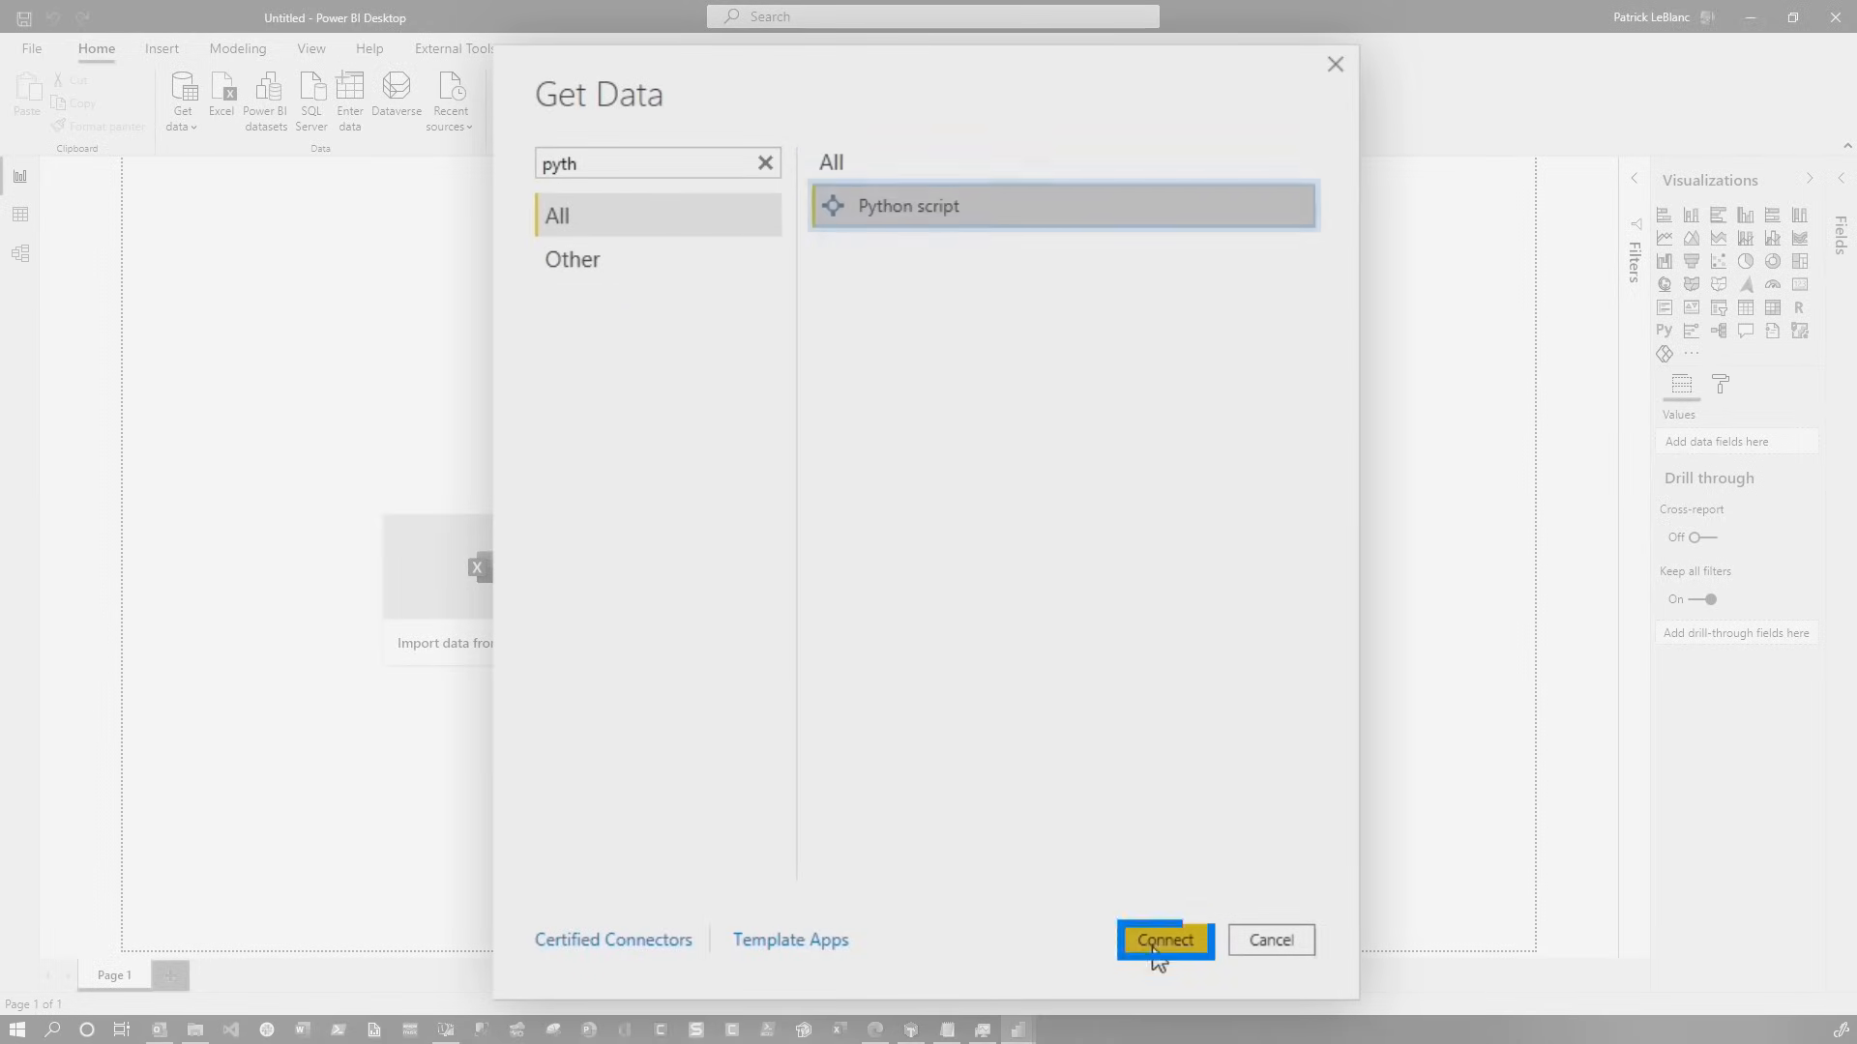
left_click(1164, 940)
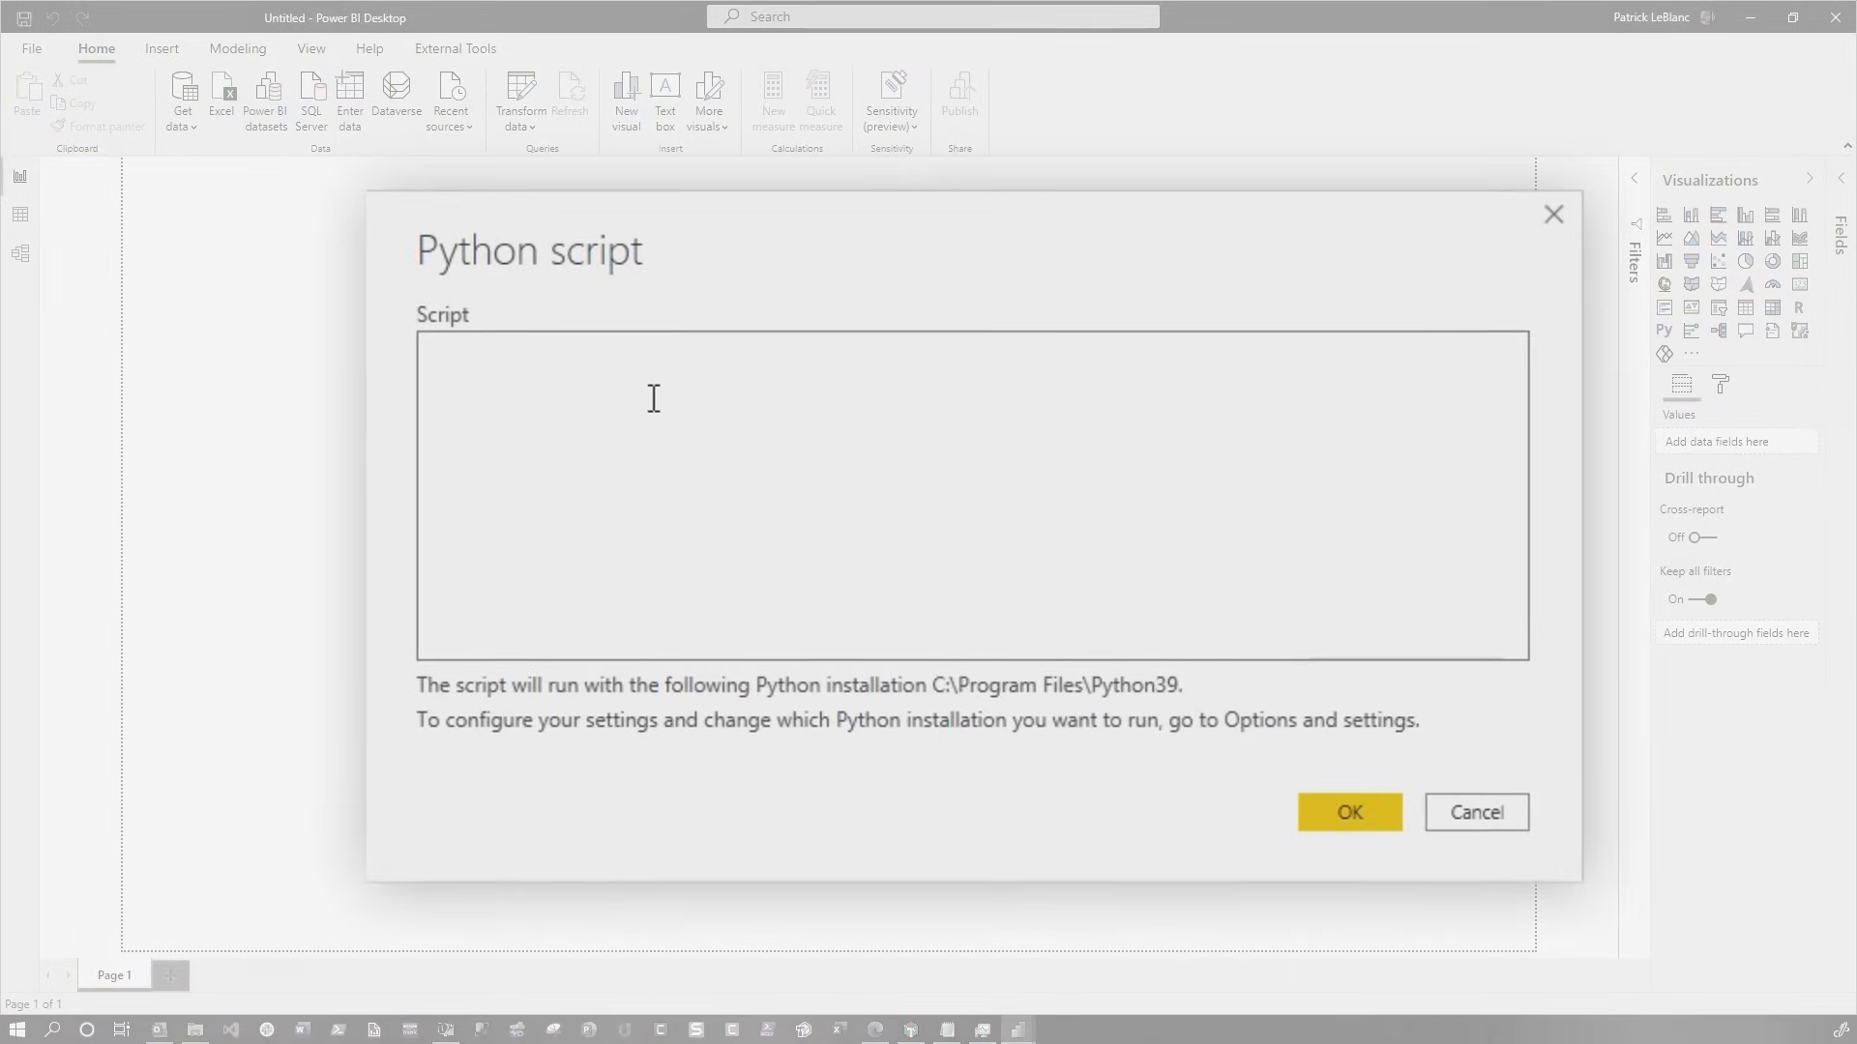
Run the script import seaborn as sns; tips = sns.load_dataset("tips")
type("im")
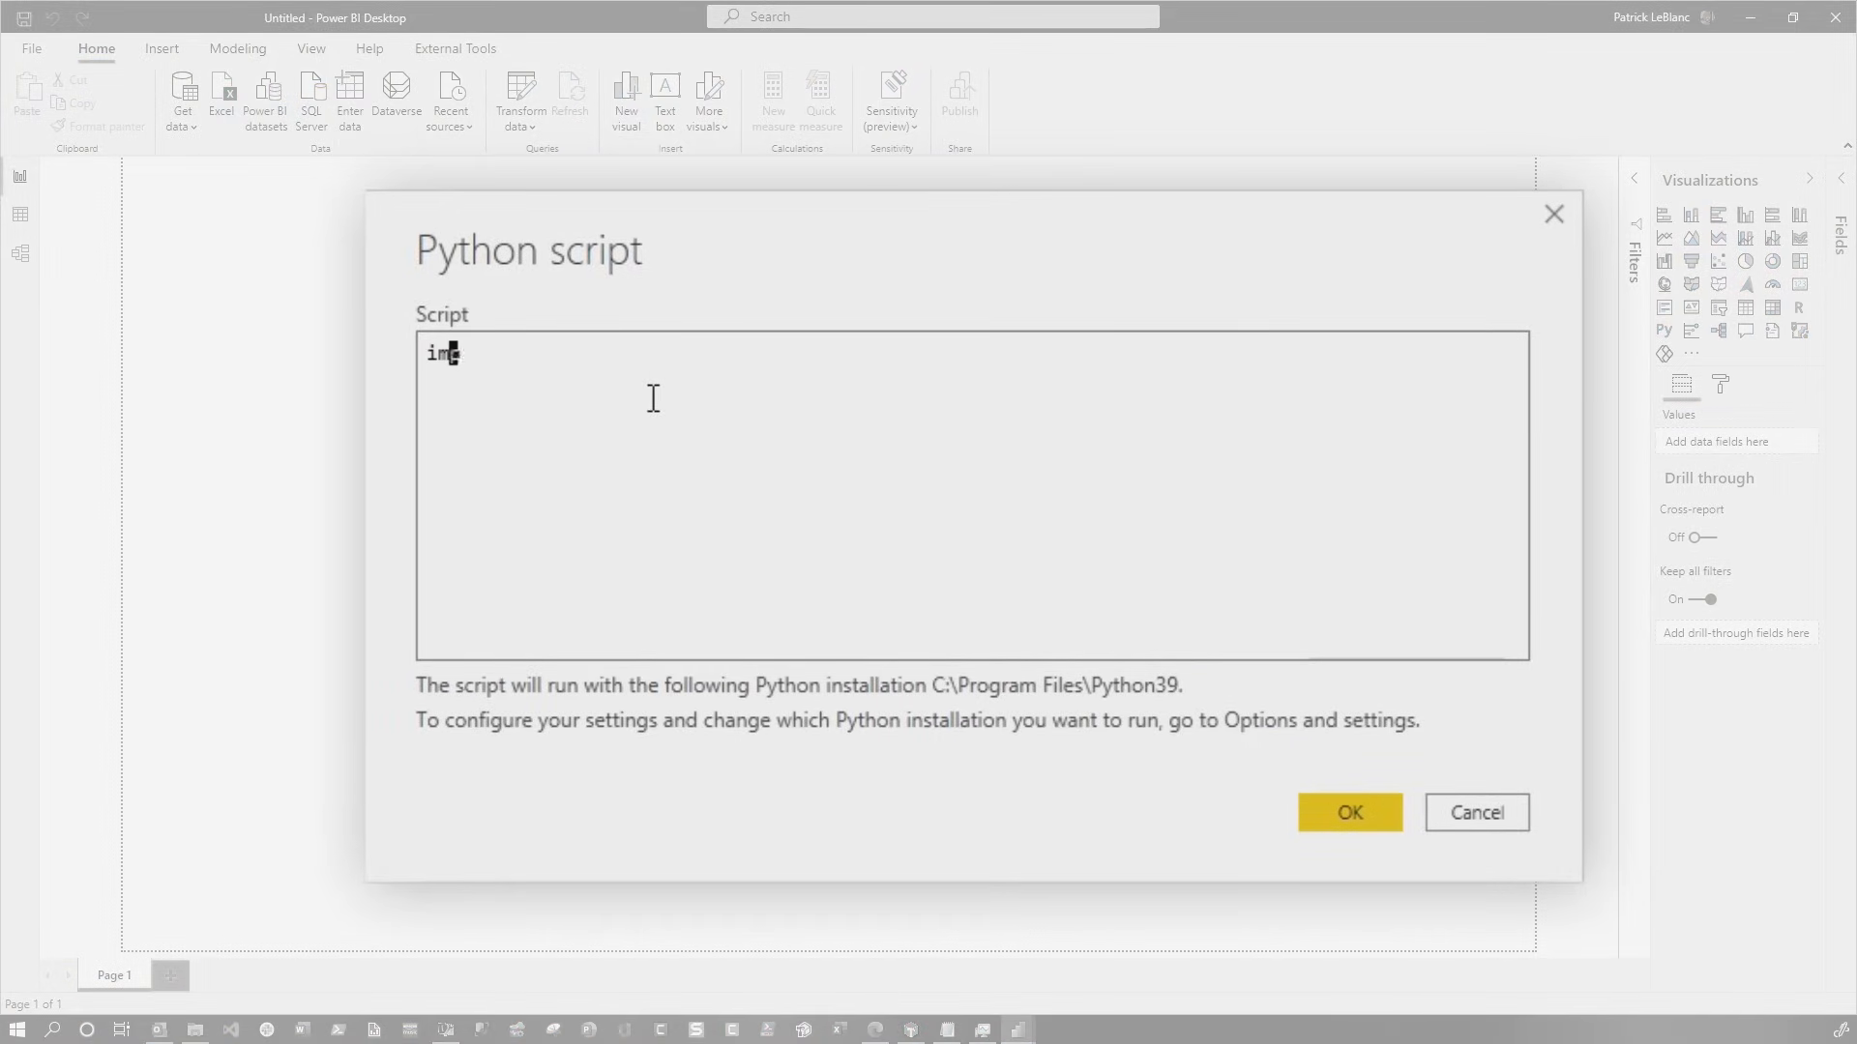
type("port seab")
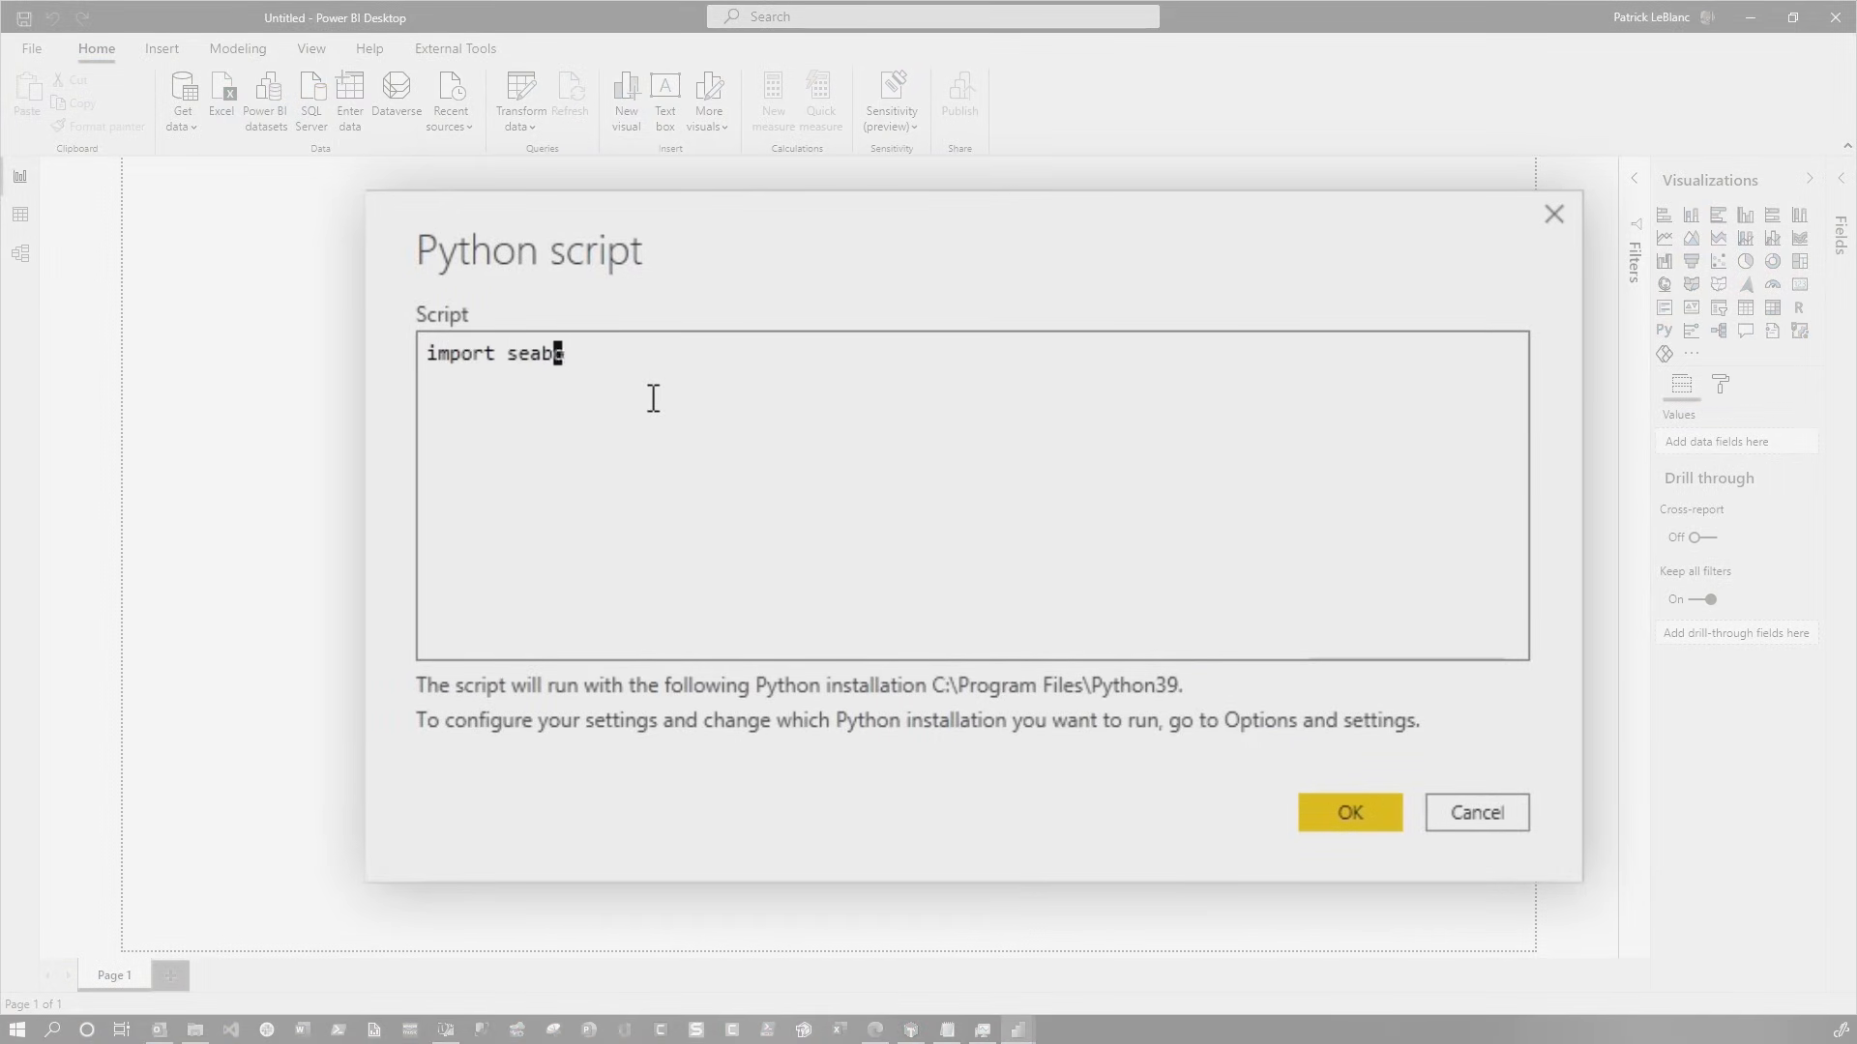
type("orn as sns")
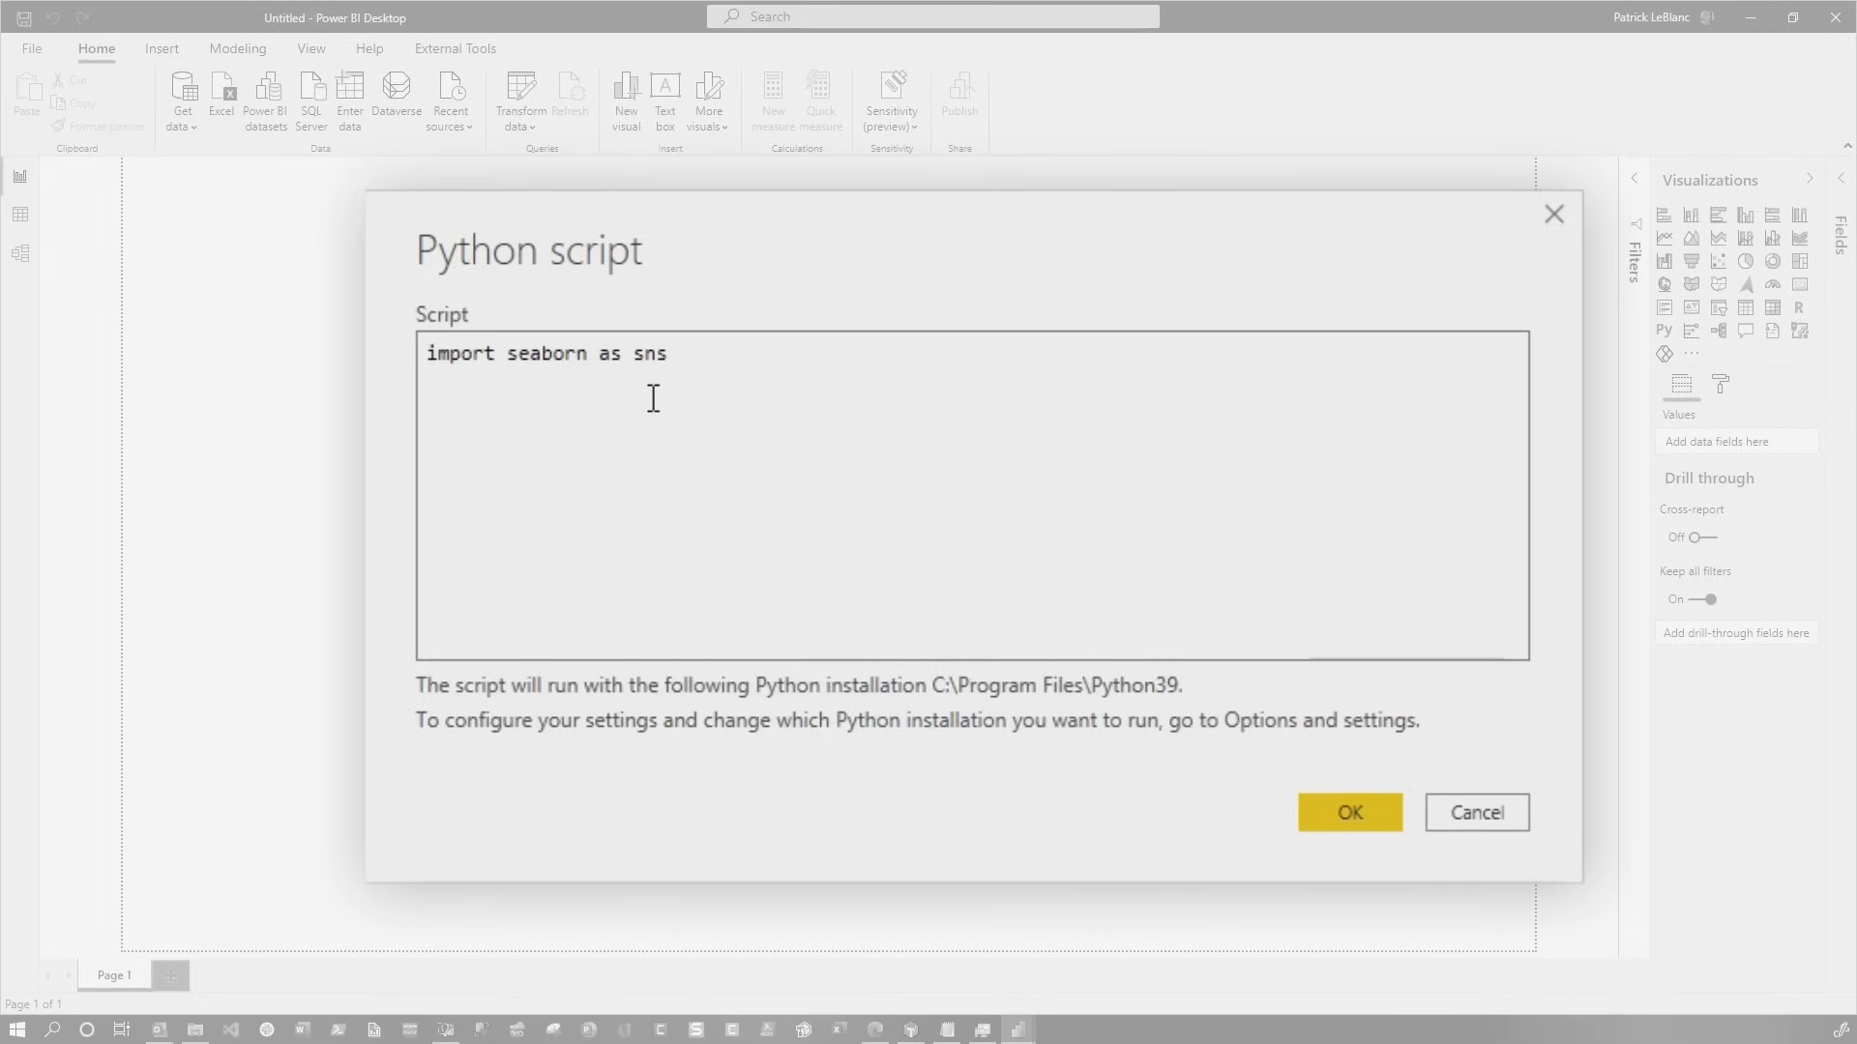
type("tips =")
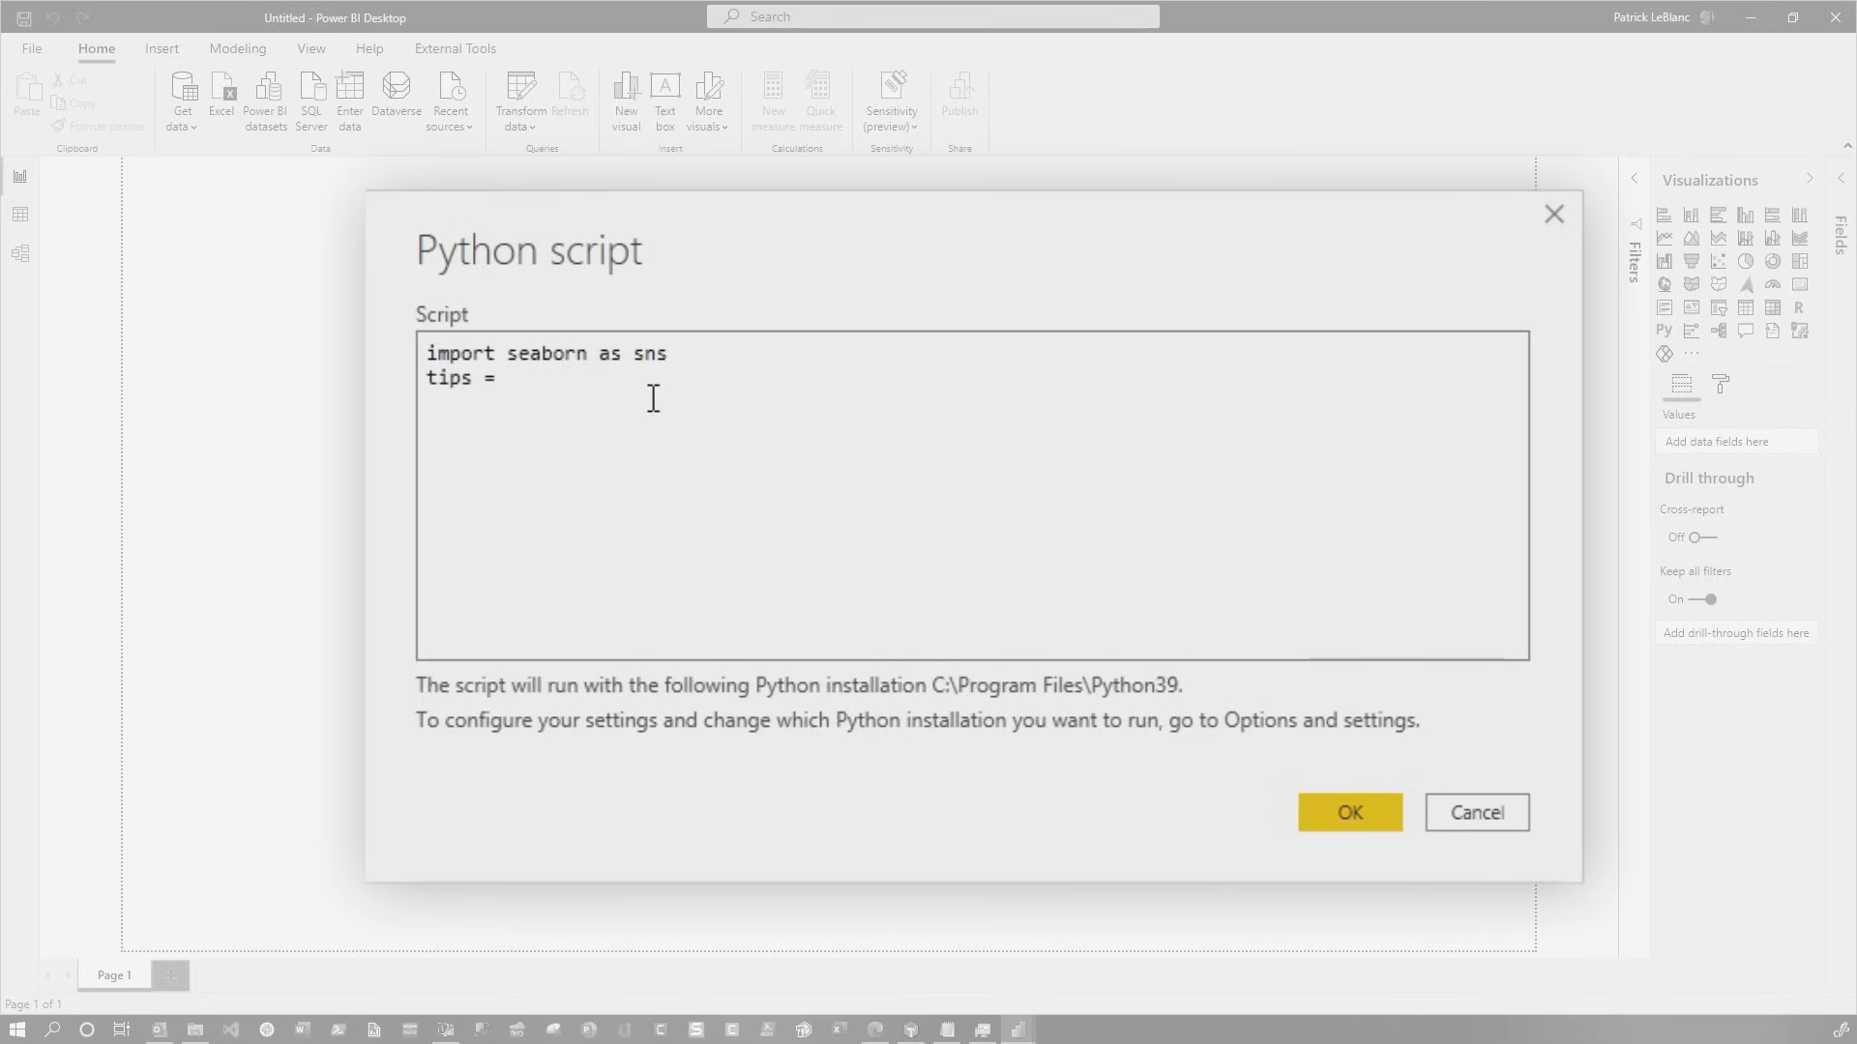
type("sns")
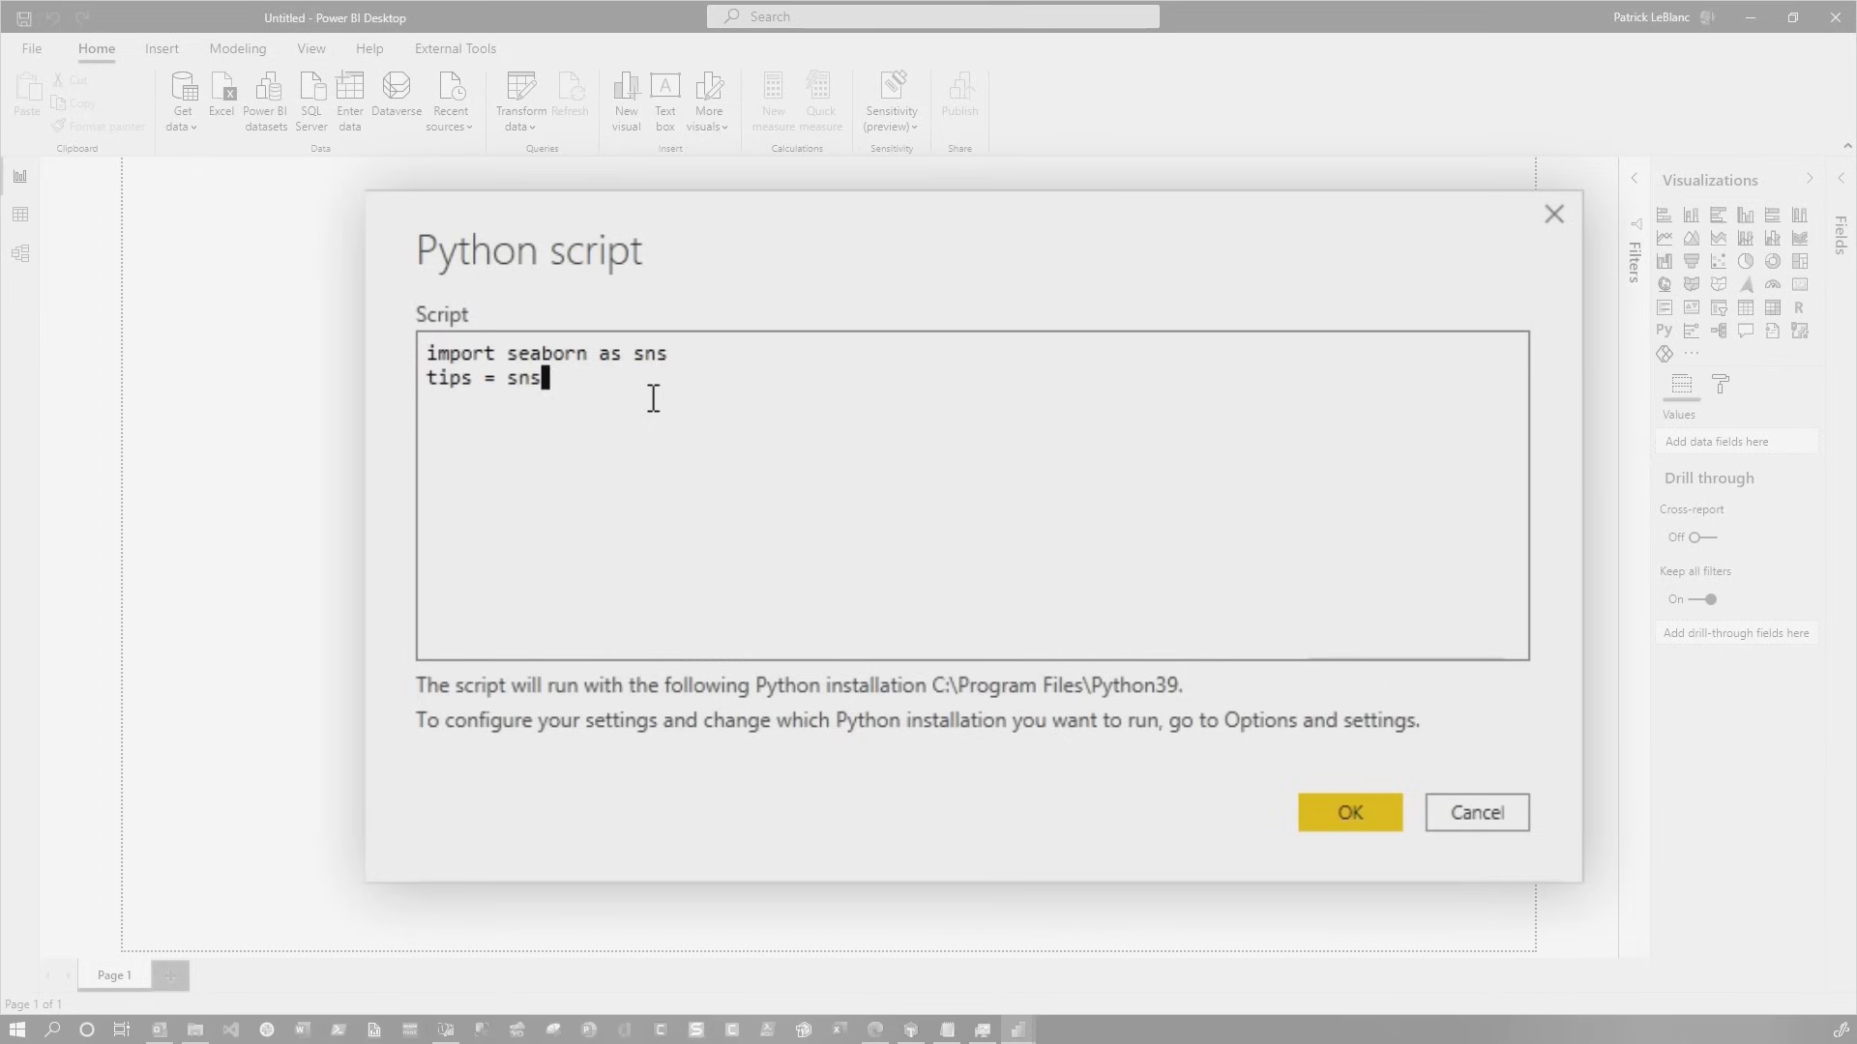
type(".load")
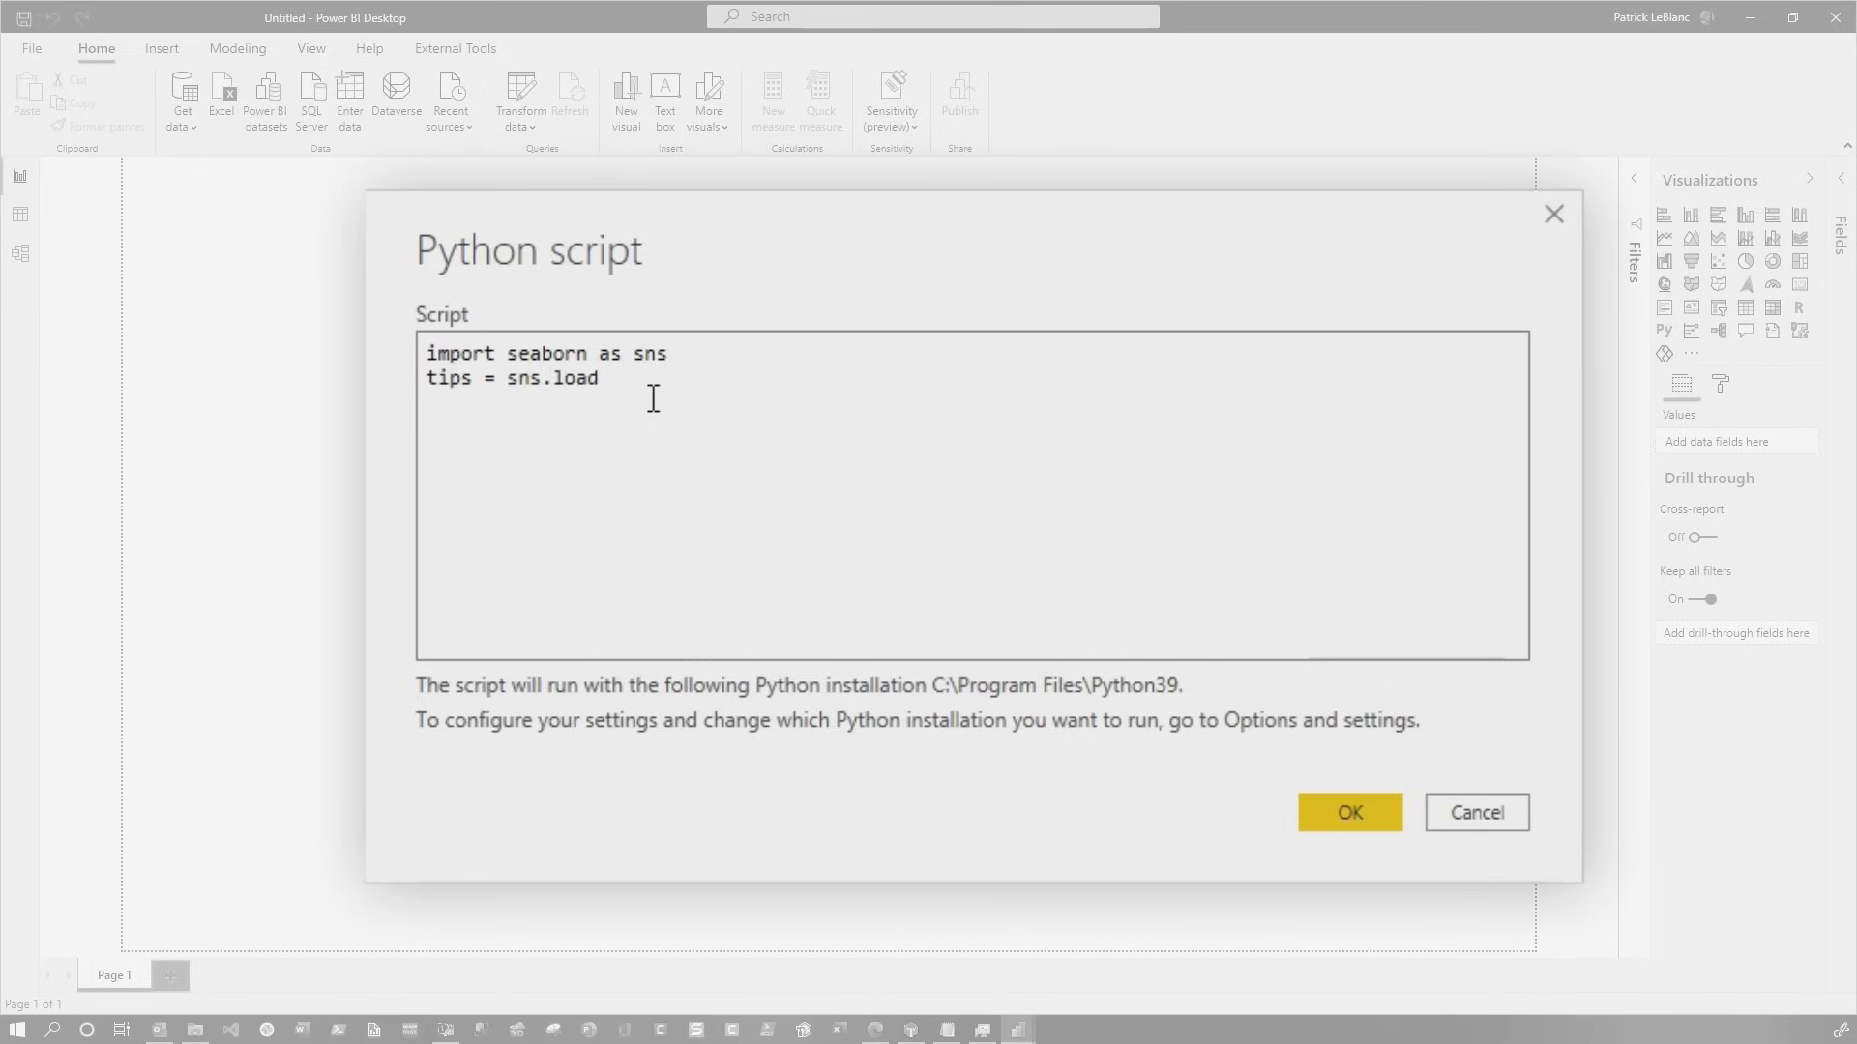
type("_data")
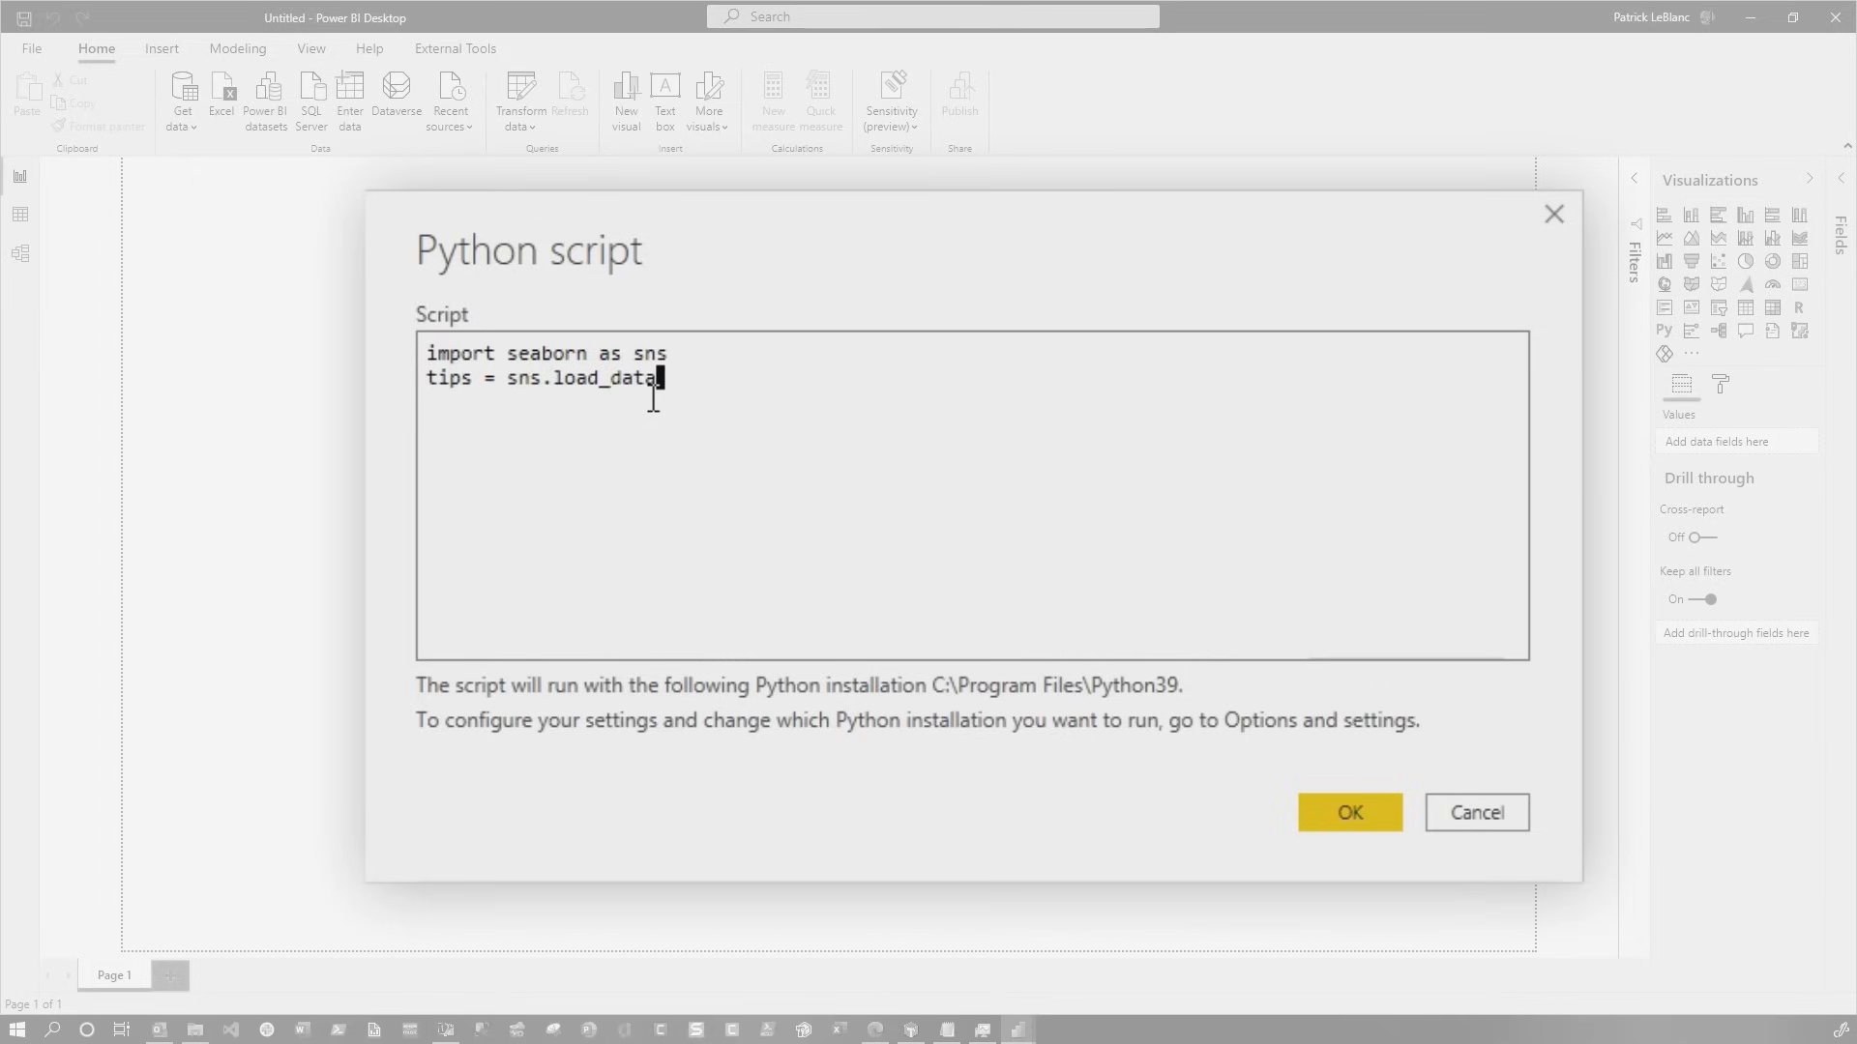
type("(\"tips\")")
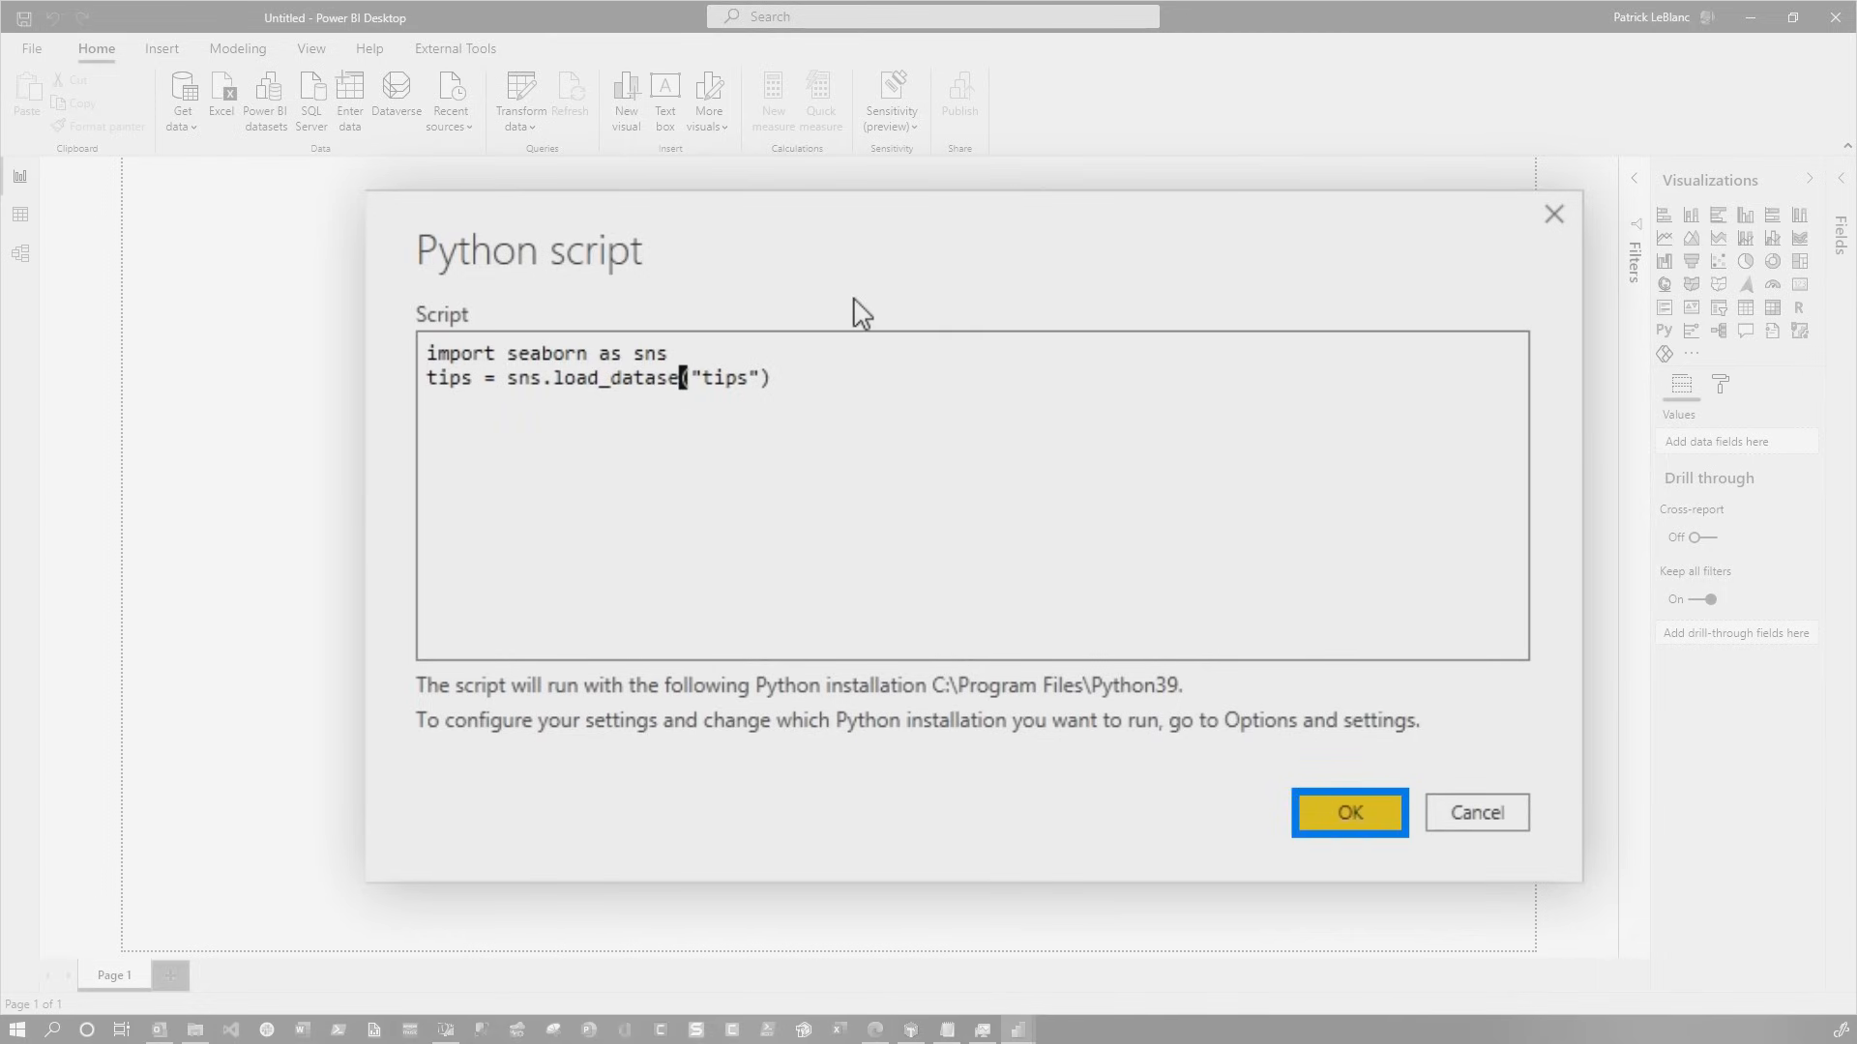
left_click(1348, 812)
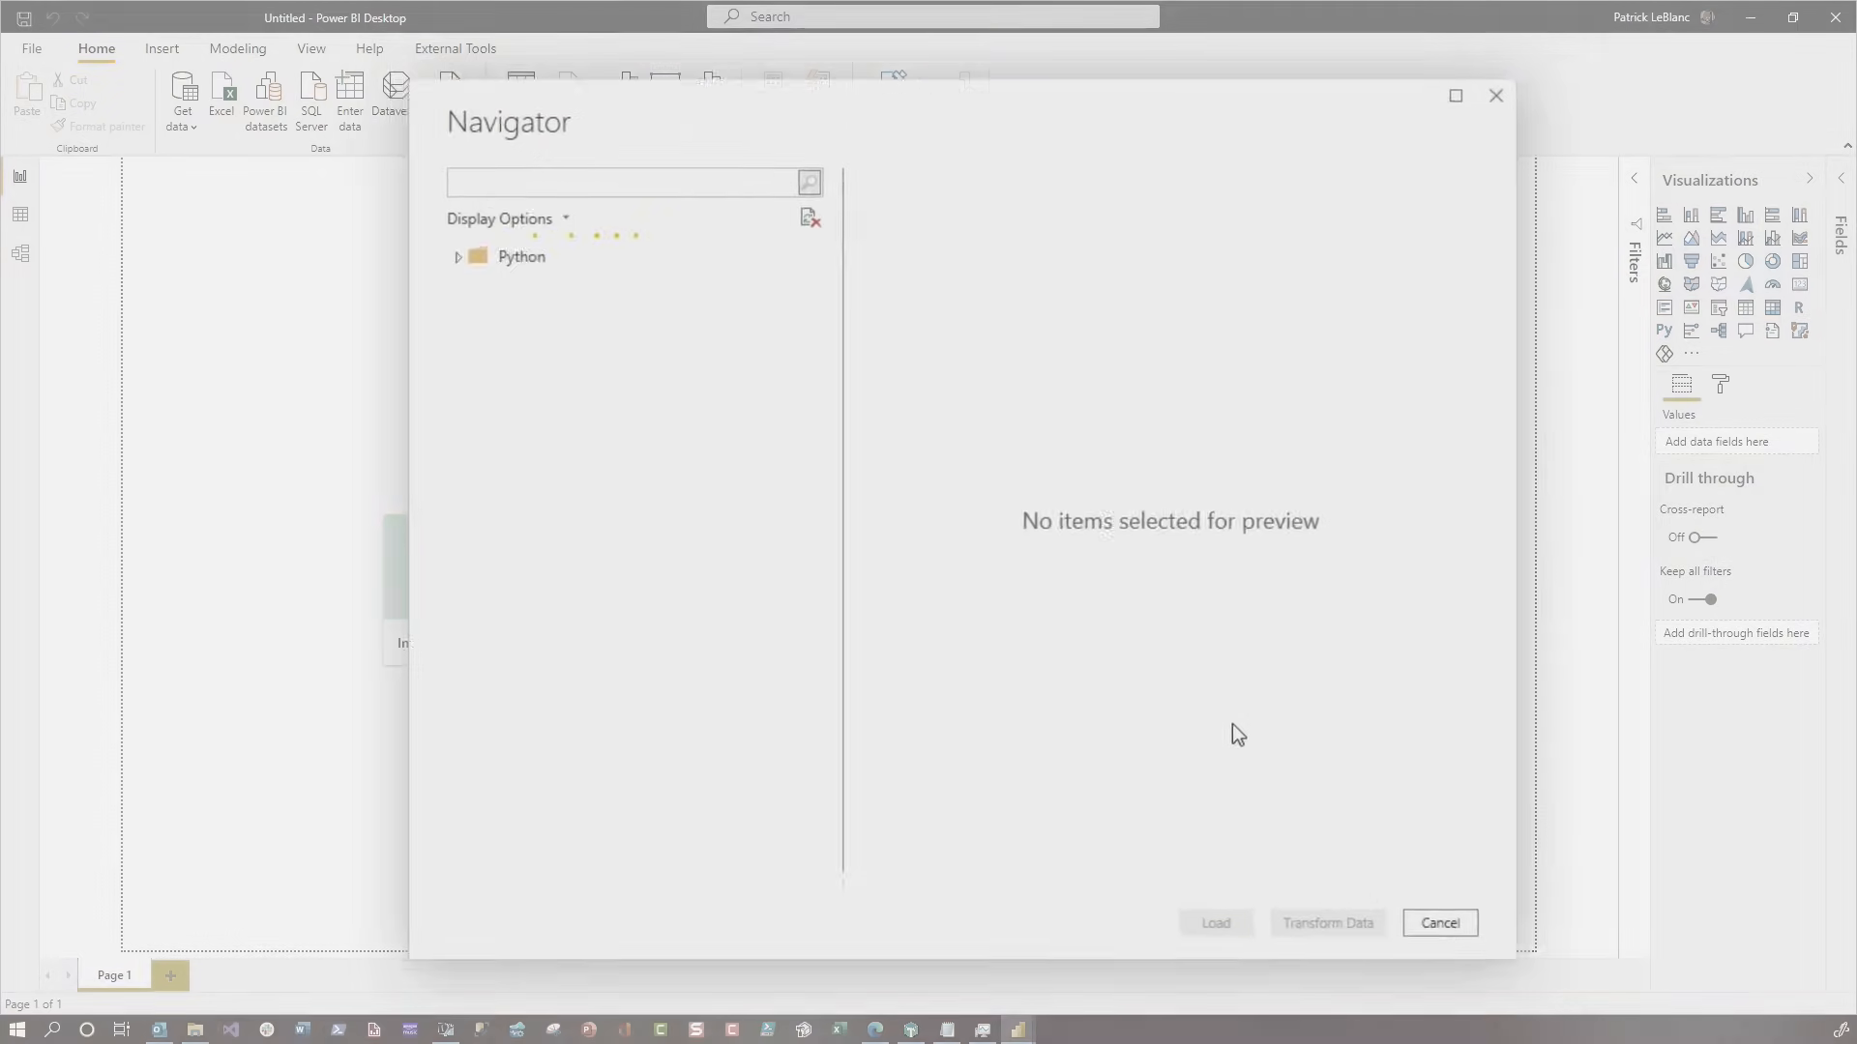
Expand the Python results, preview the tips table and mark it for import
left_click(456, 257)
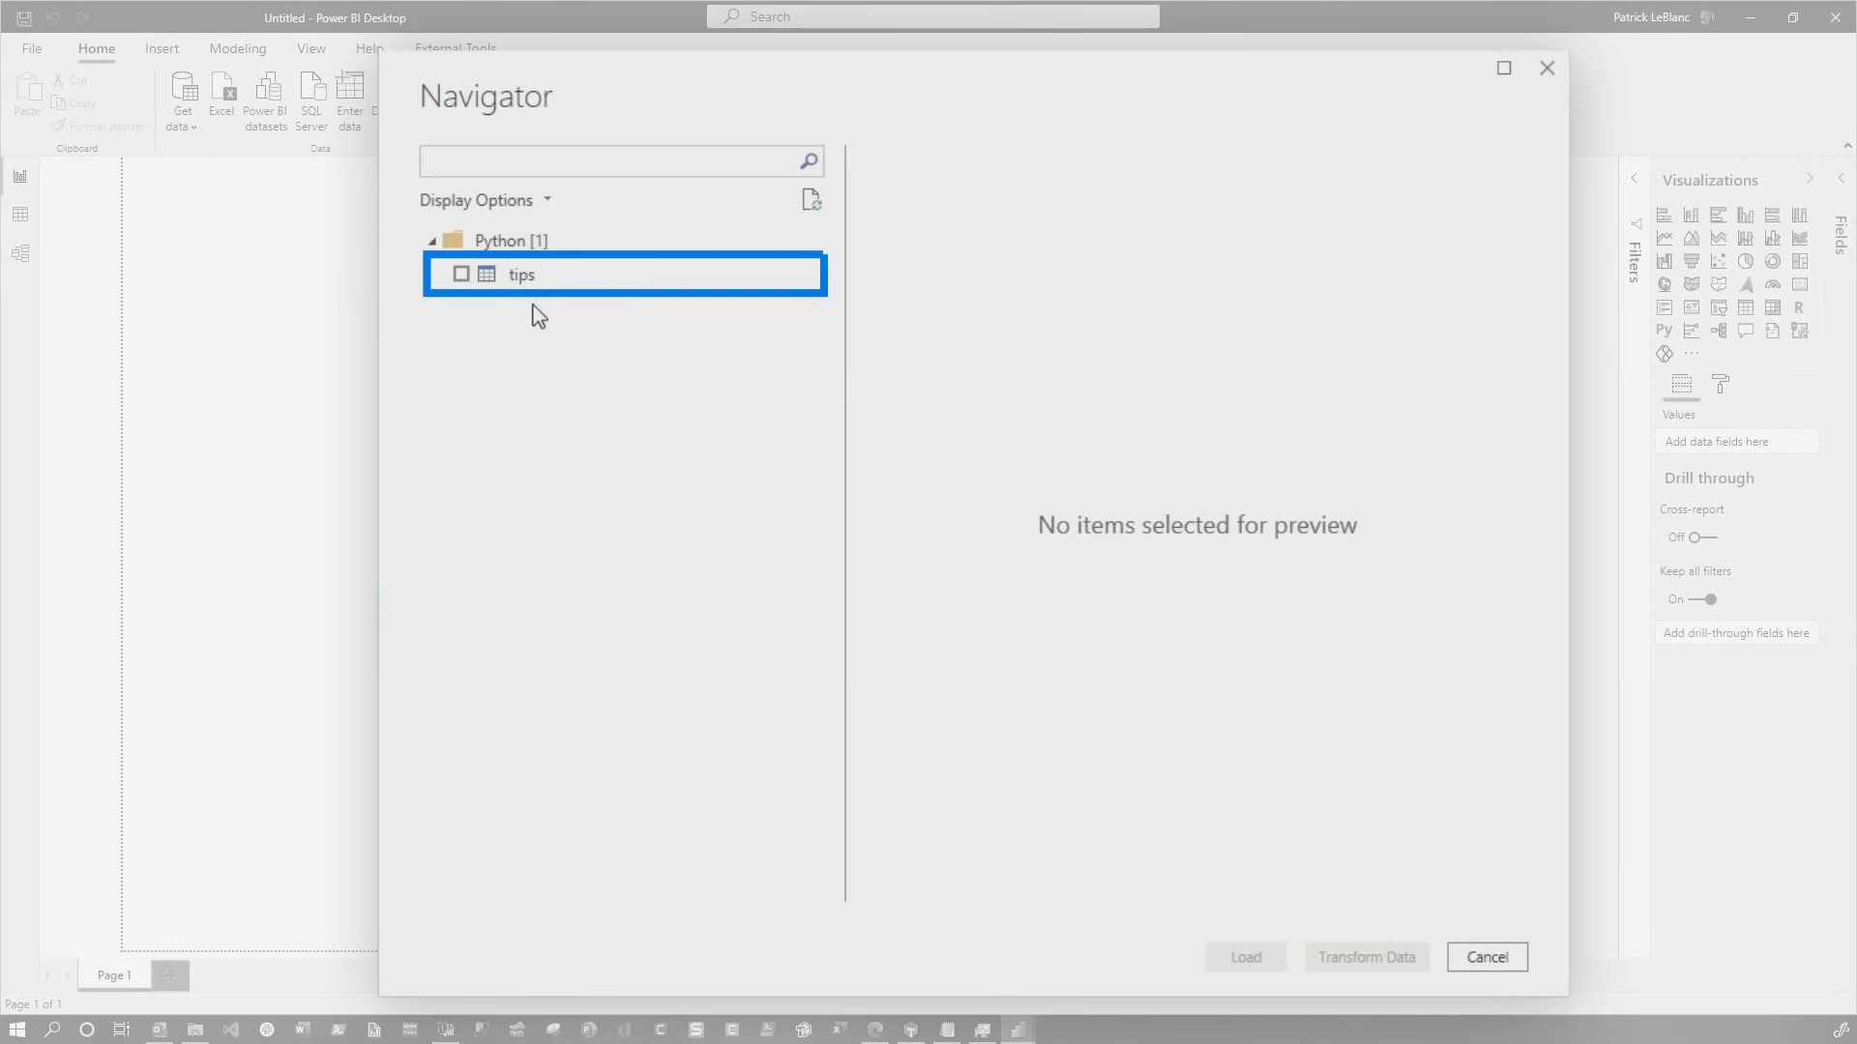
left_click(461, 273)
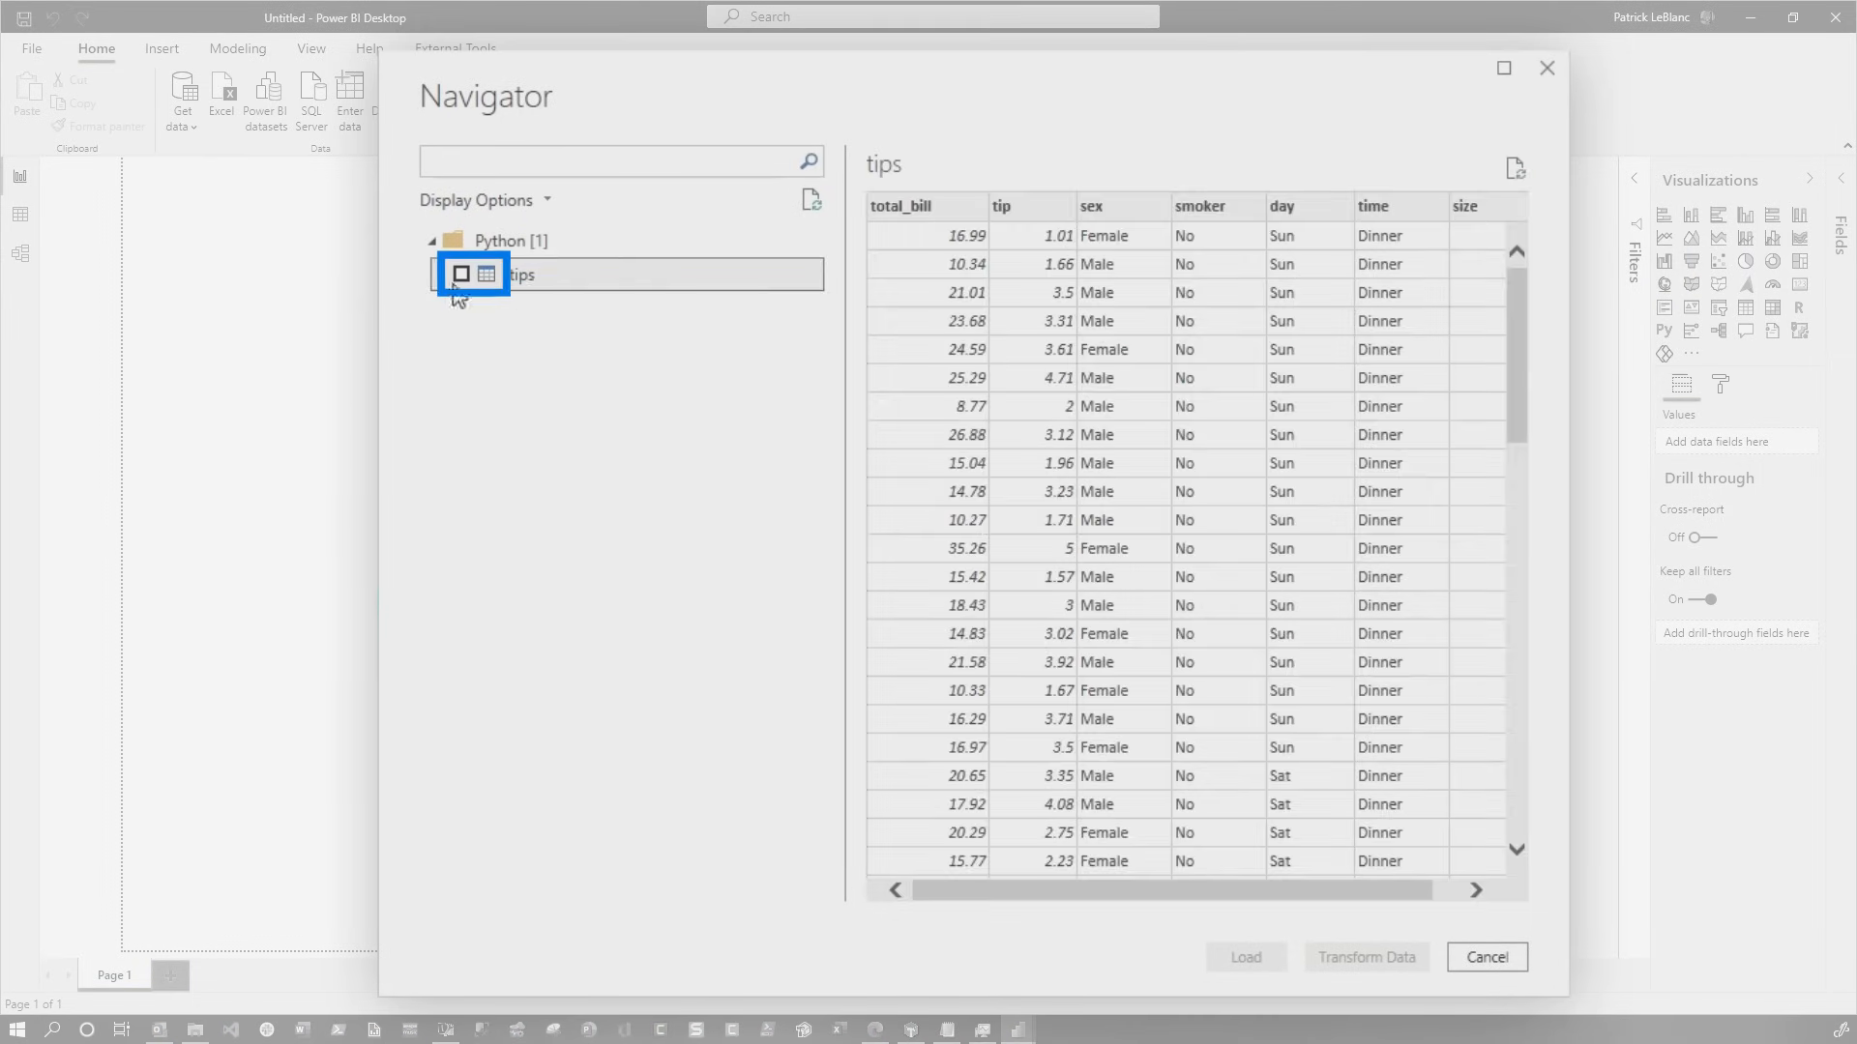
left_click(1485, 958)
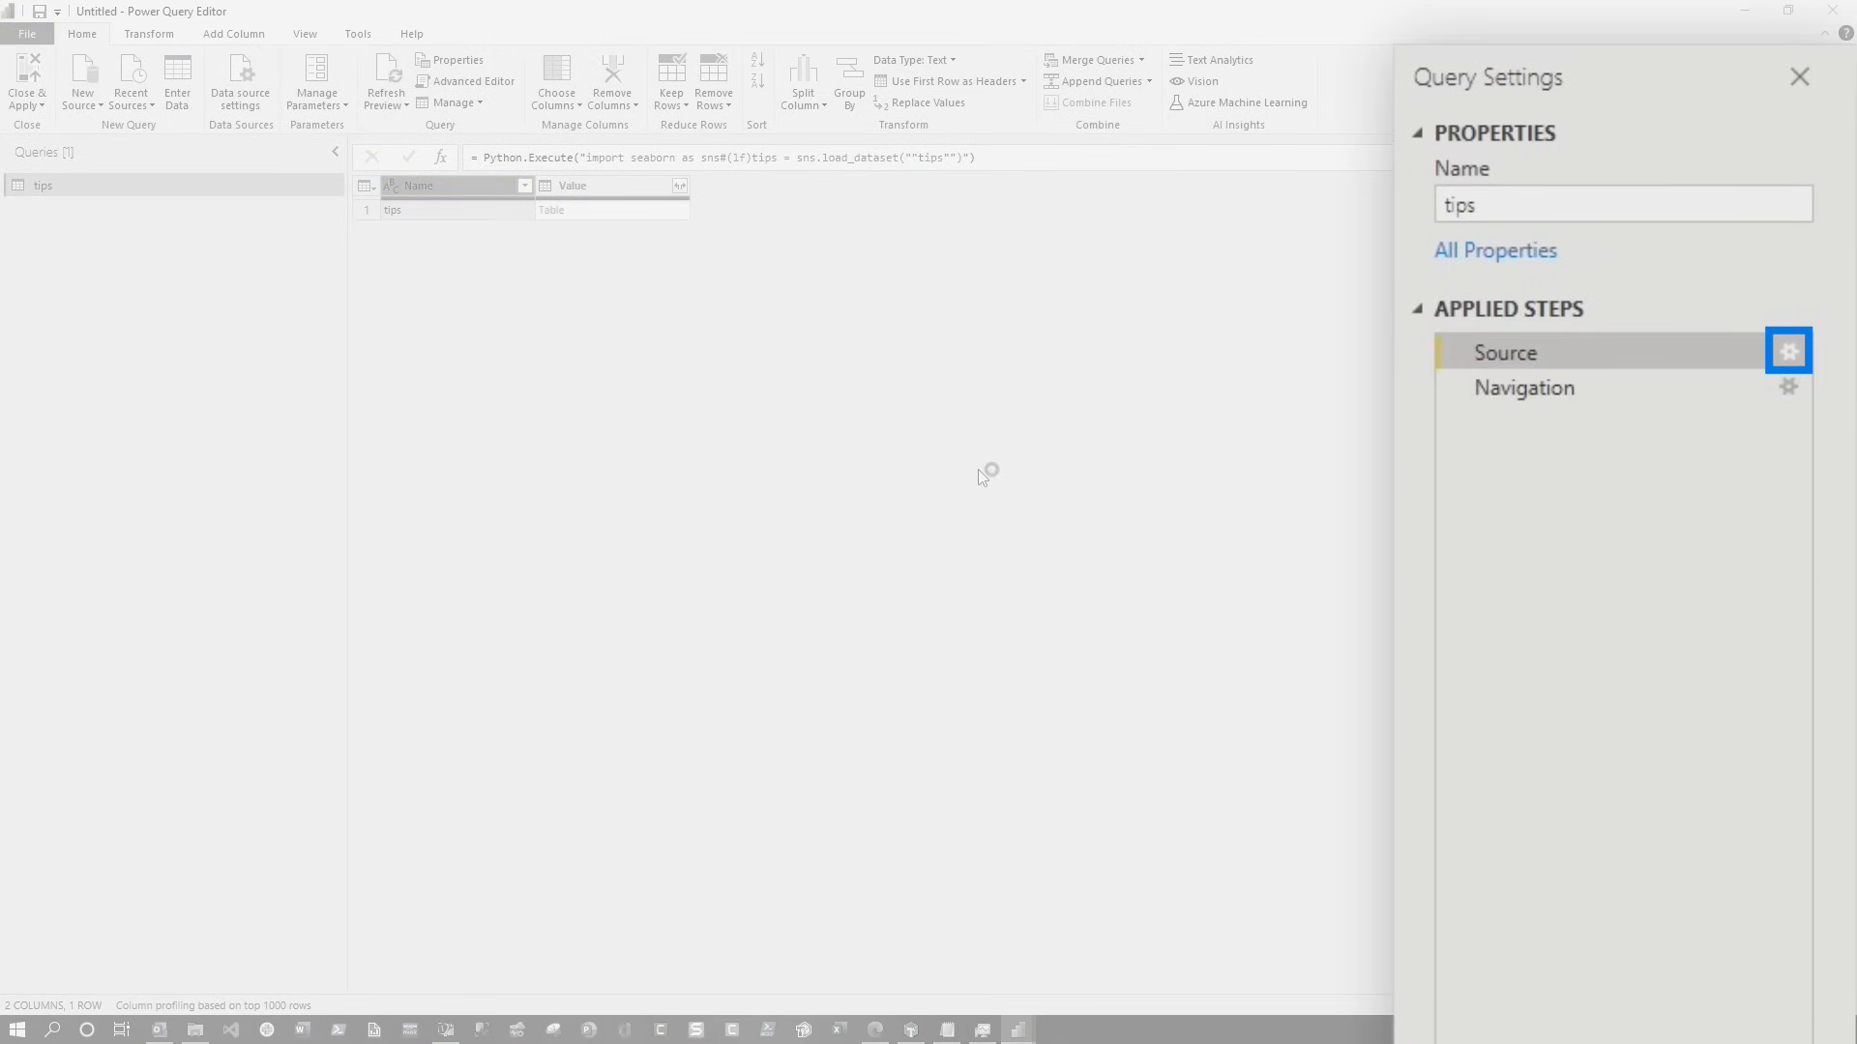
Inspect the Source and Navigation steps and view the tips query's M code in Advanced Editor
left_click(1524, 386)
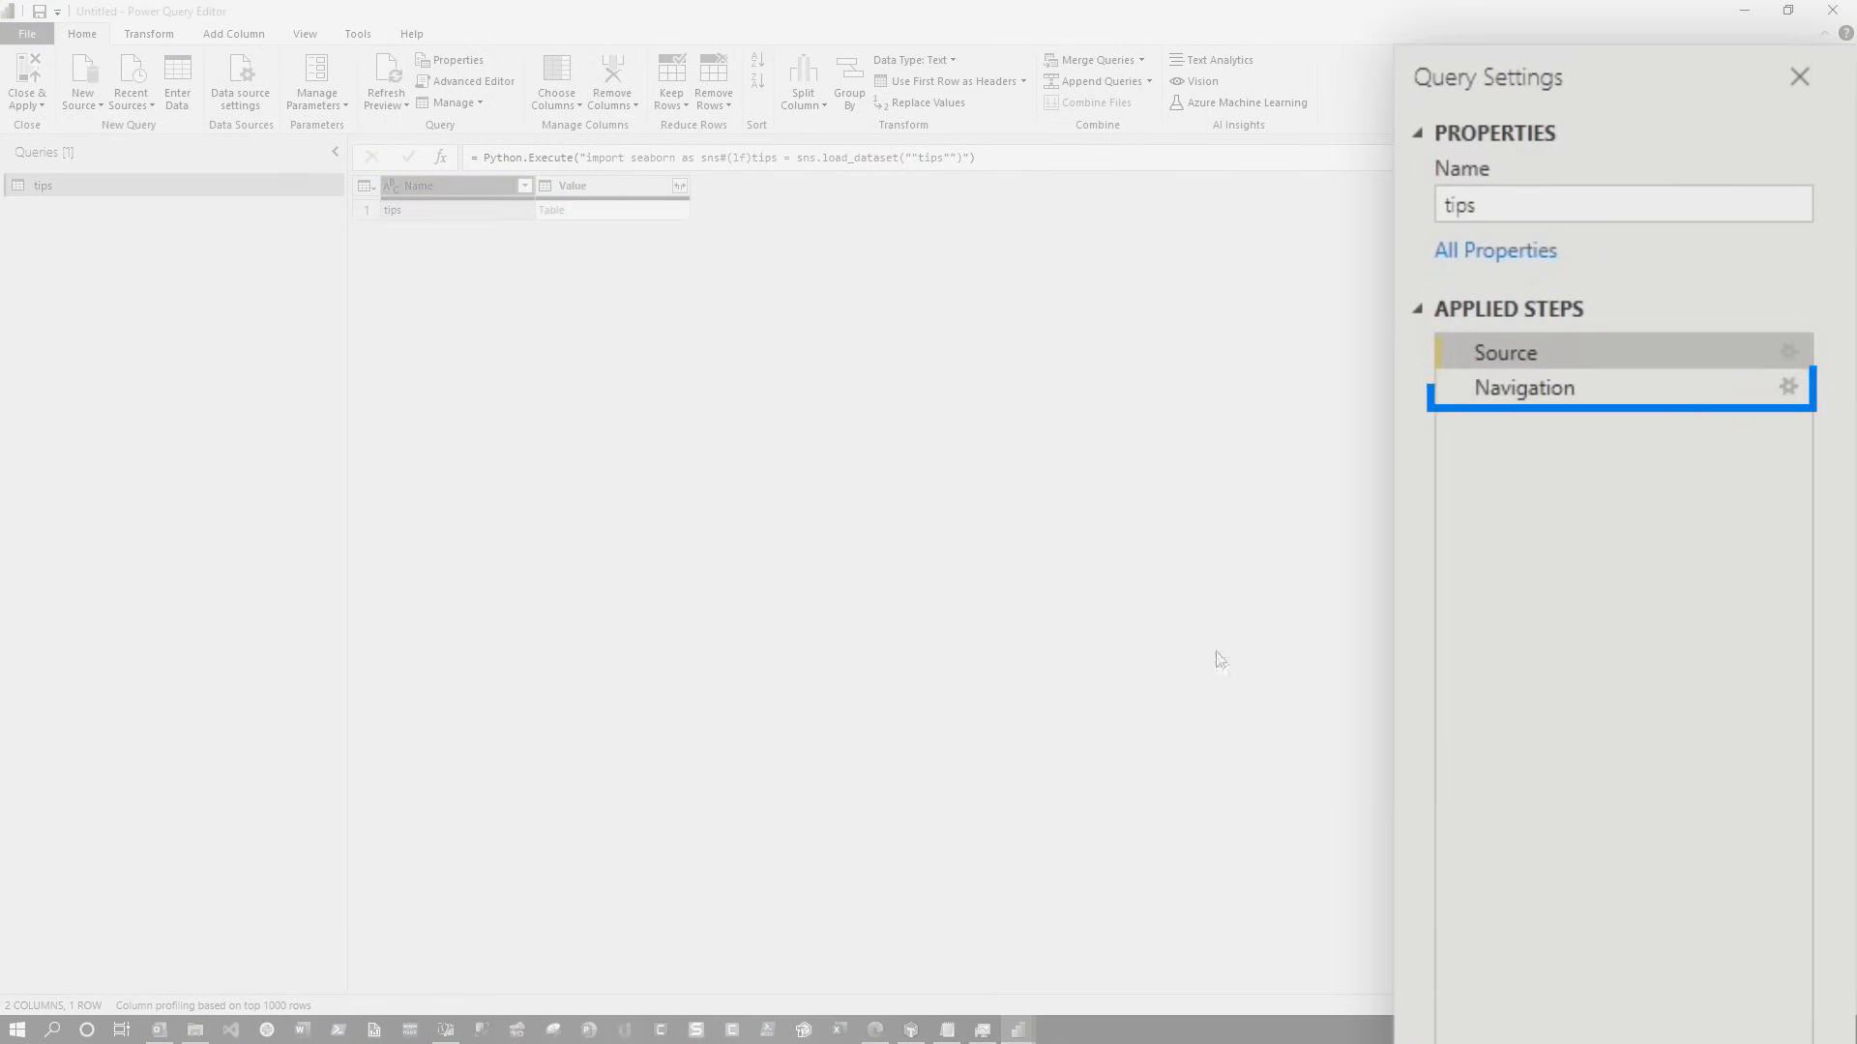
left_click(1525, 387)
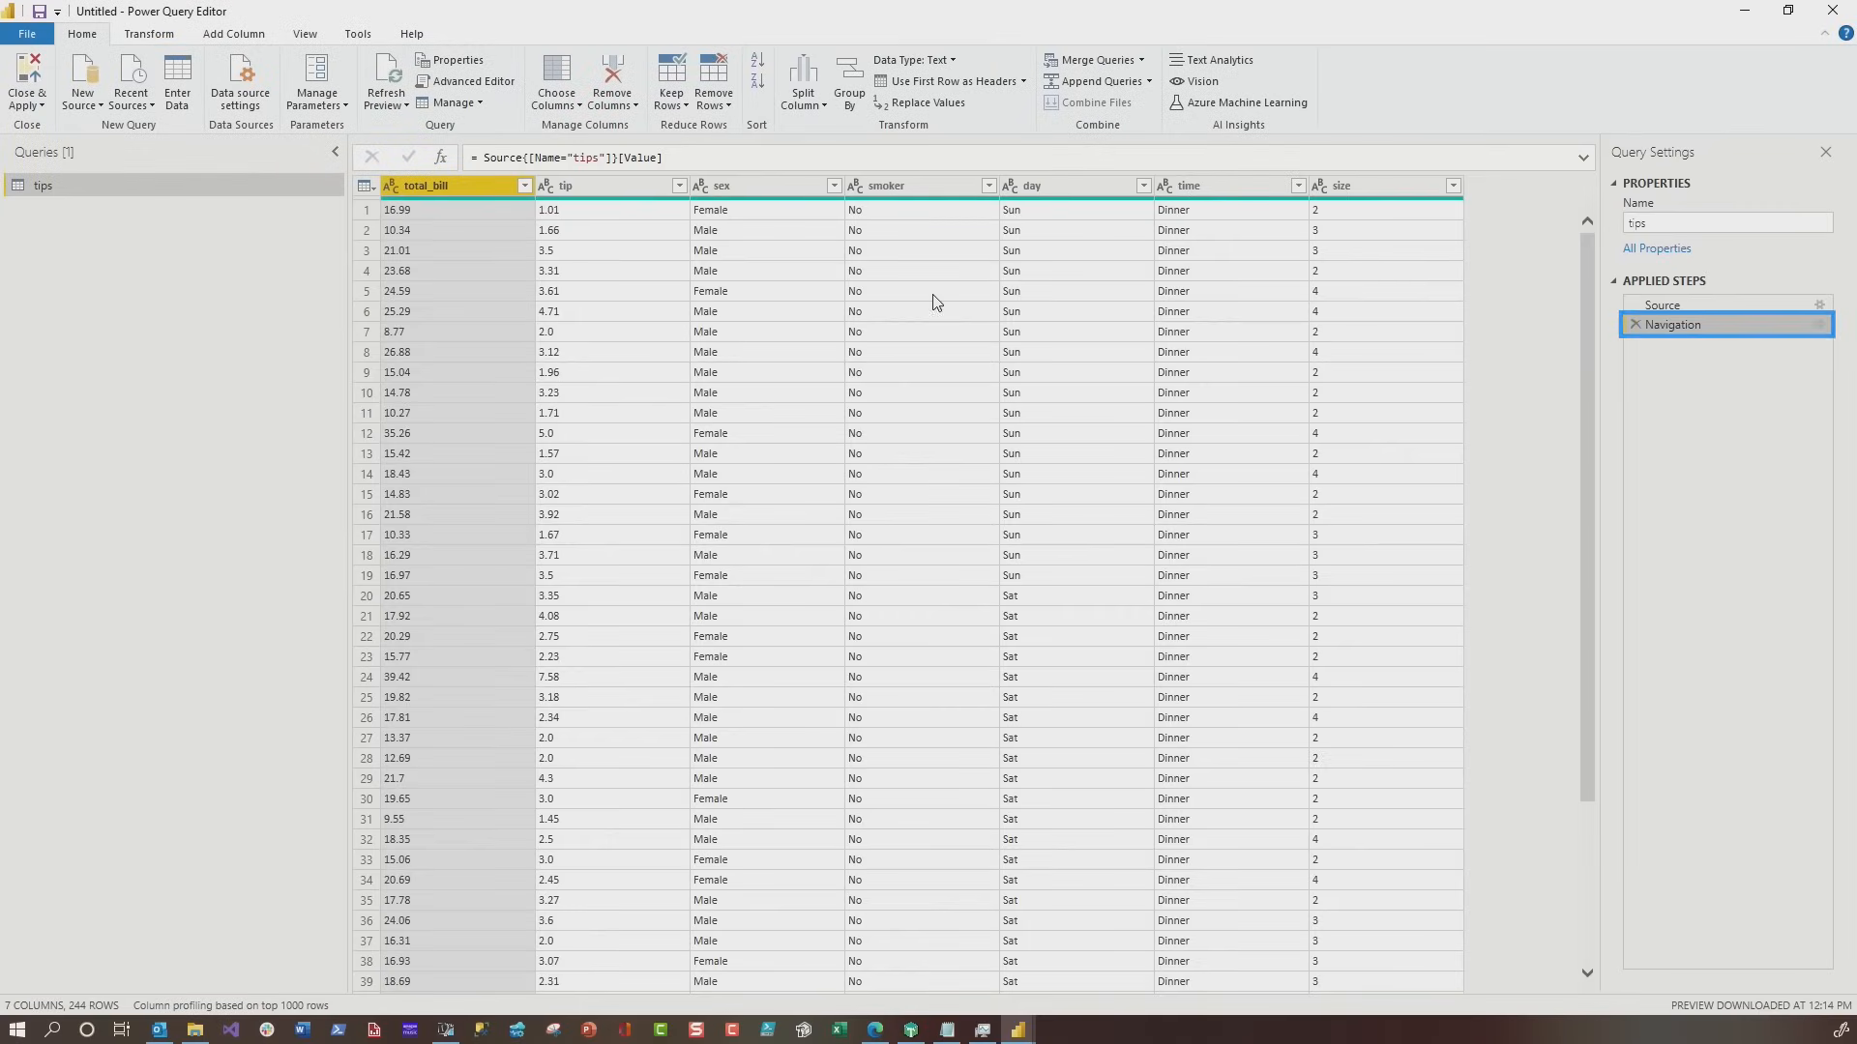
right_click(42, 186)
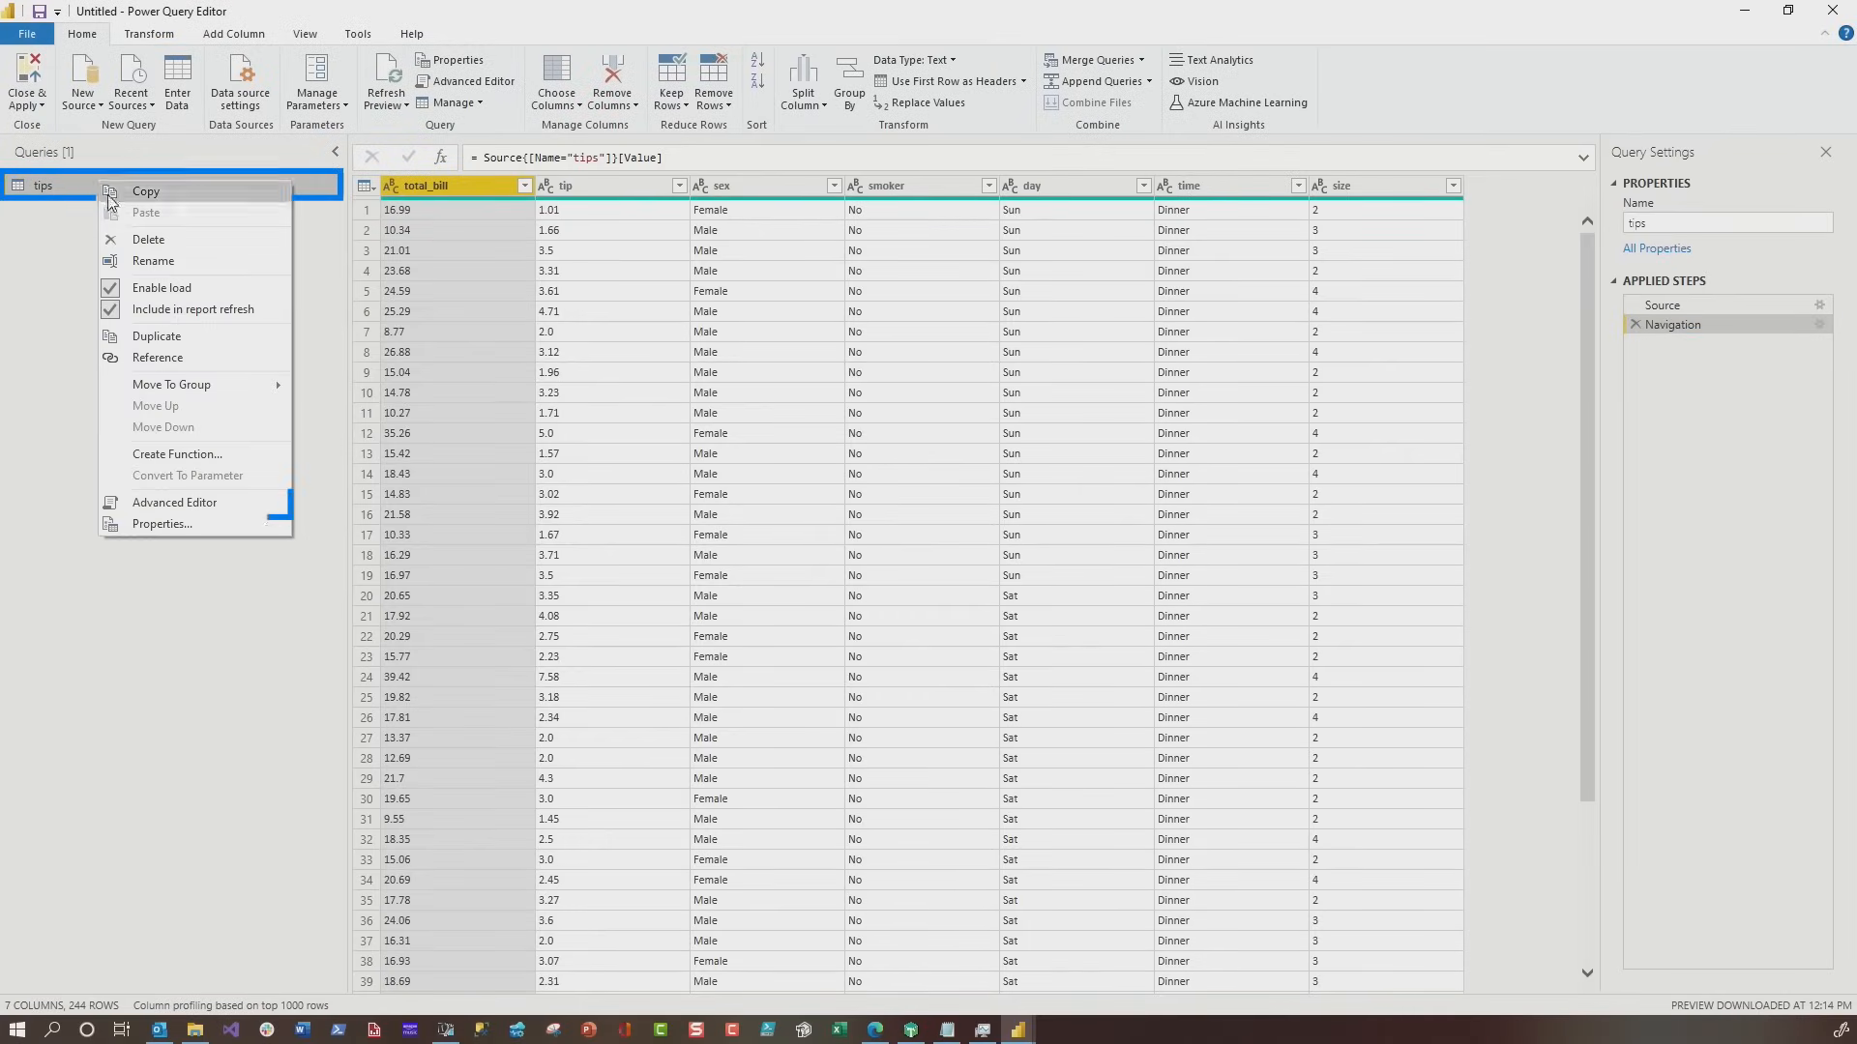
left_click(172, 503)
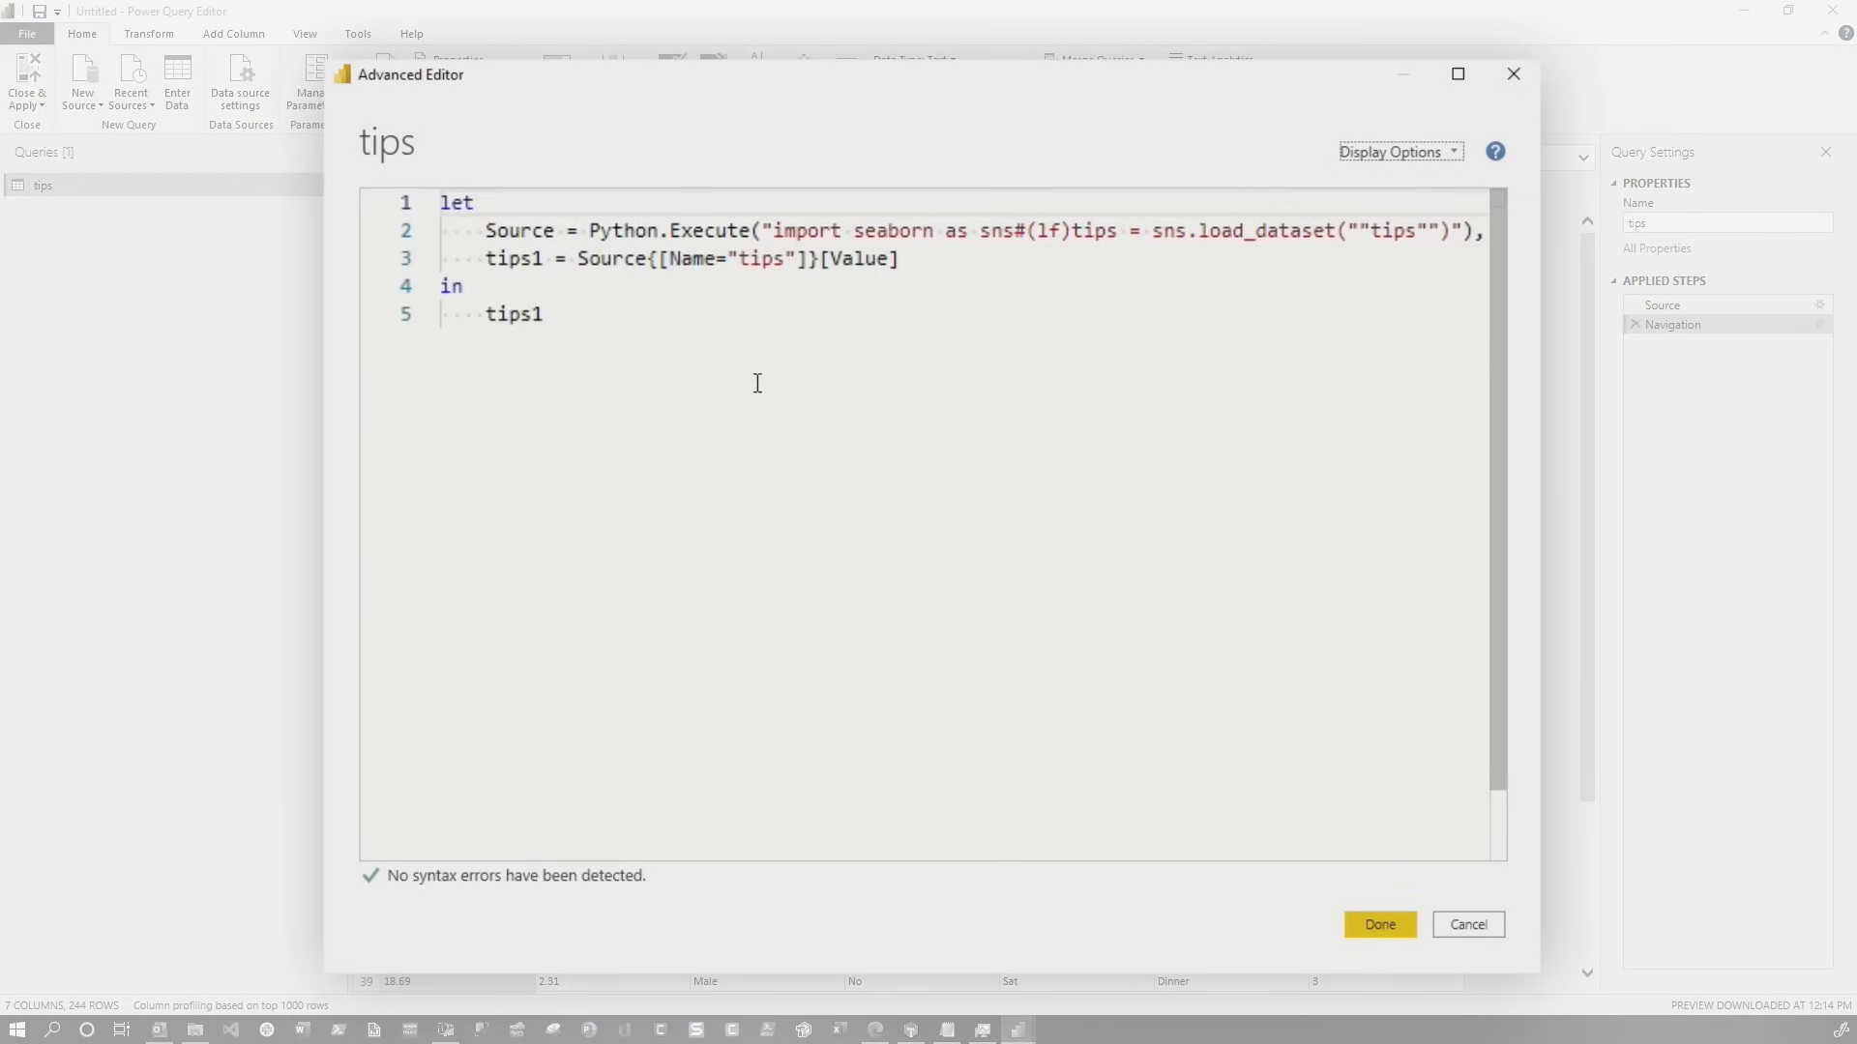
Close the Advanced Editor and apply the tips query back to the report
left_click(1377, 924)
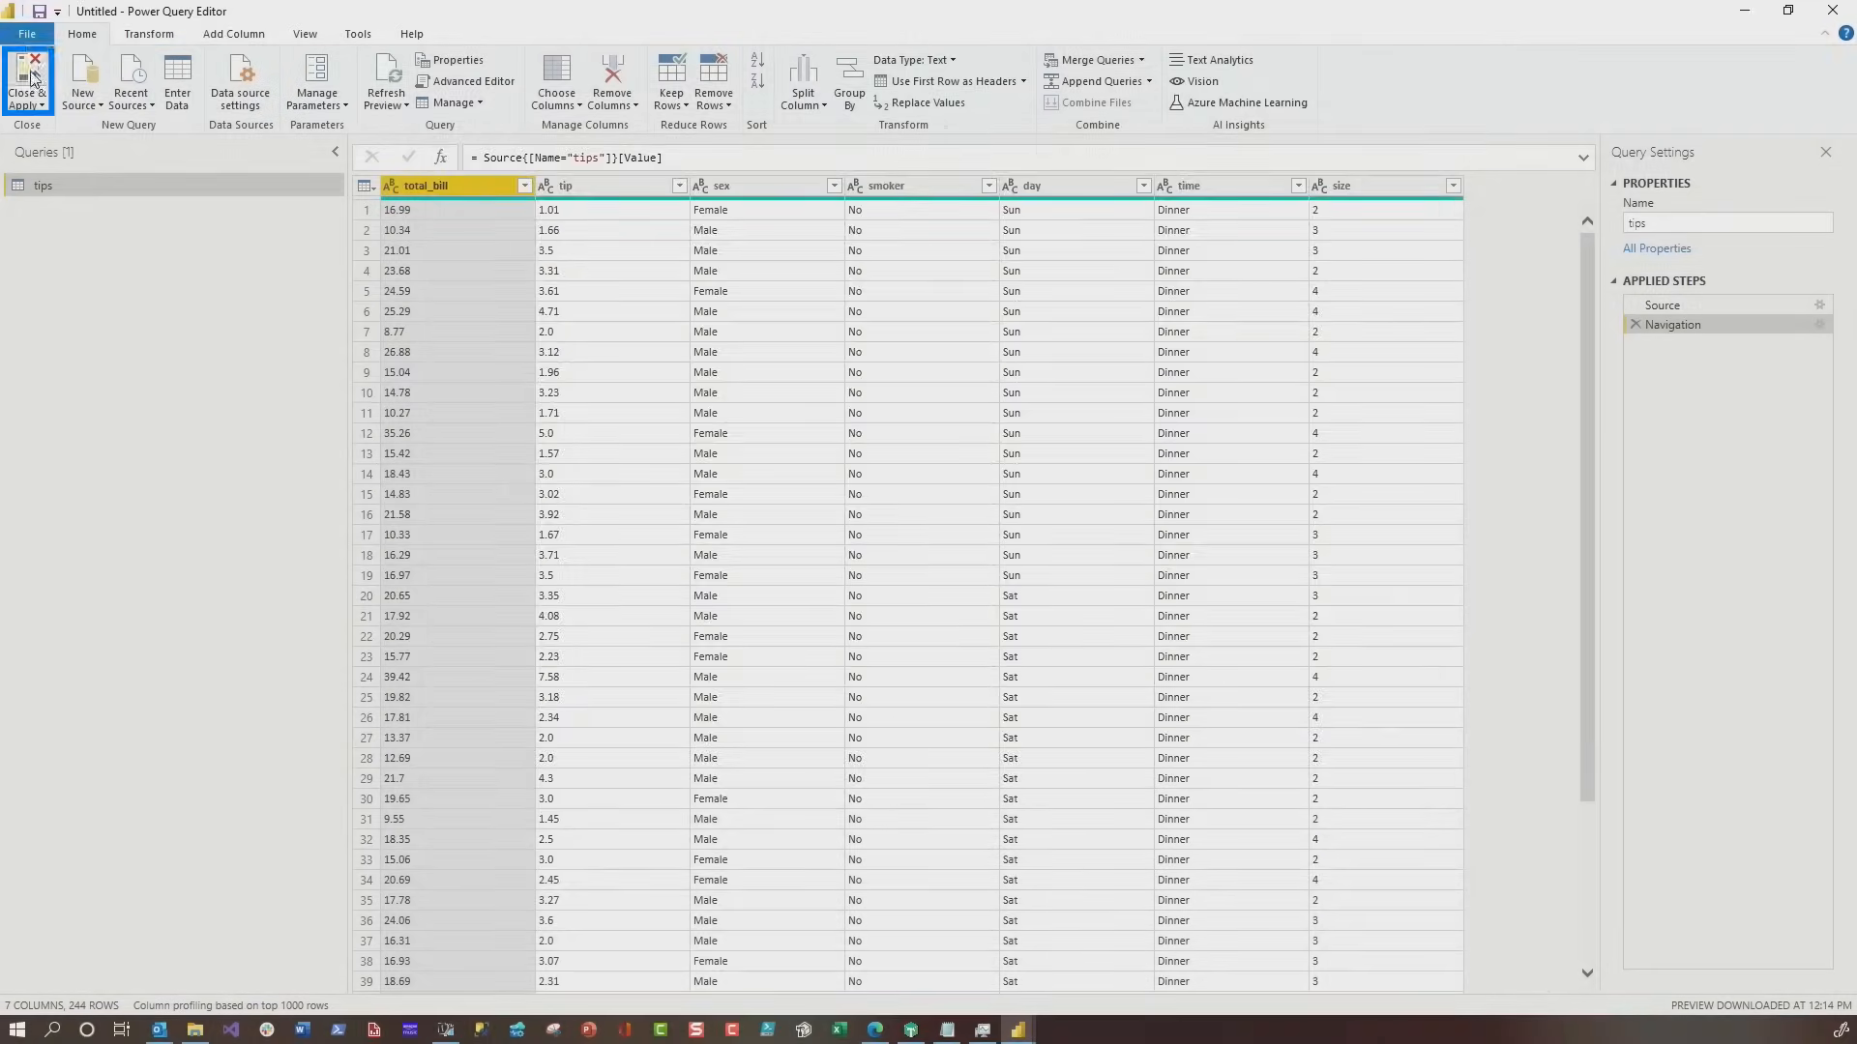
left_click(25, 83)
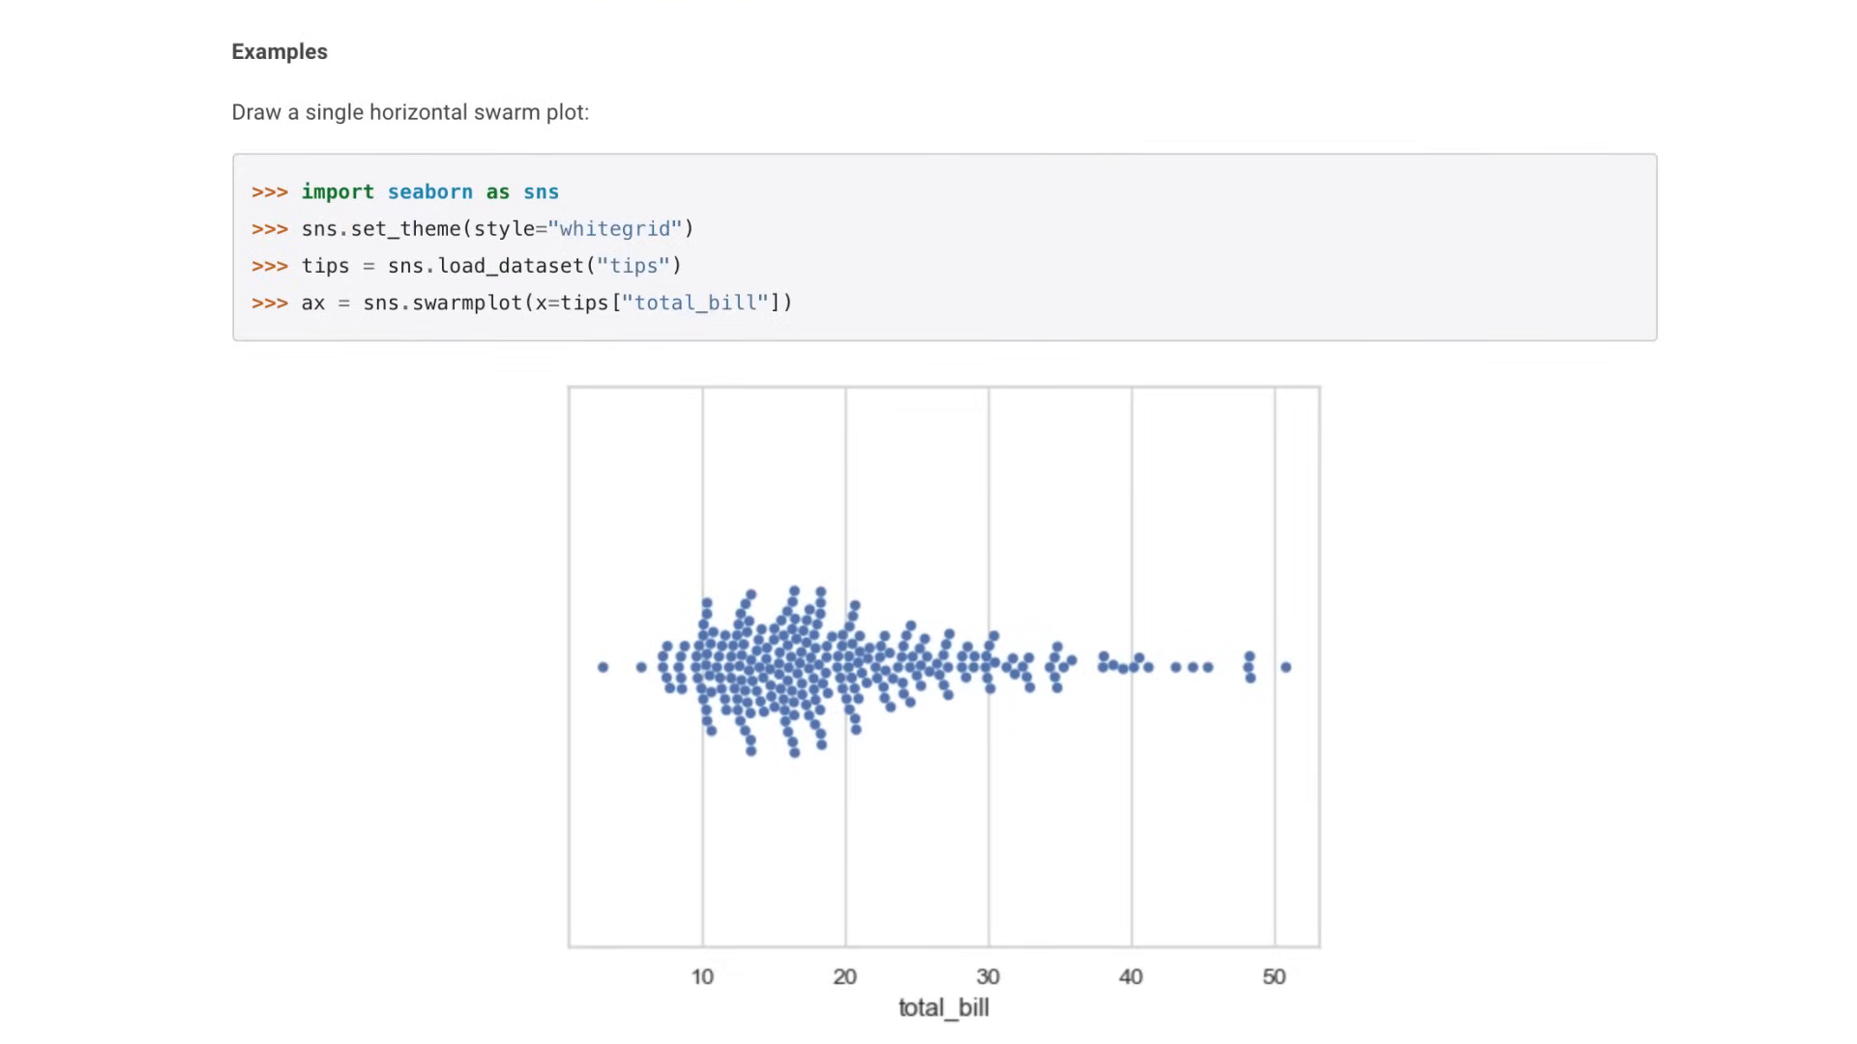
Scroll the seaborn swarmplot documentation down to its Examples section
scroll("down", 3)
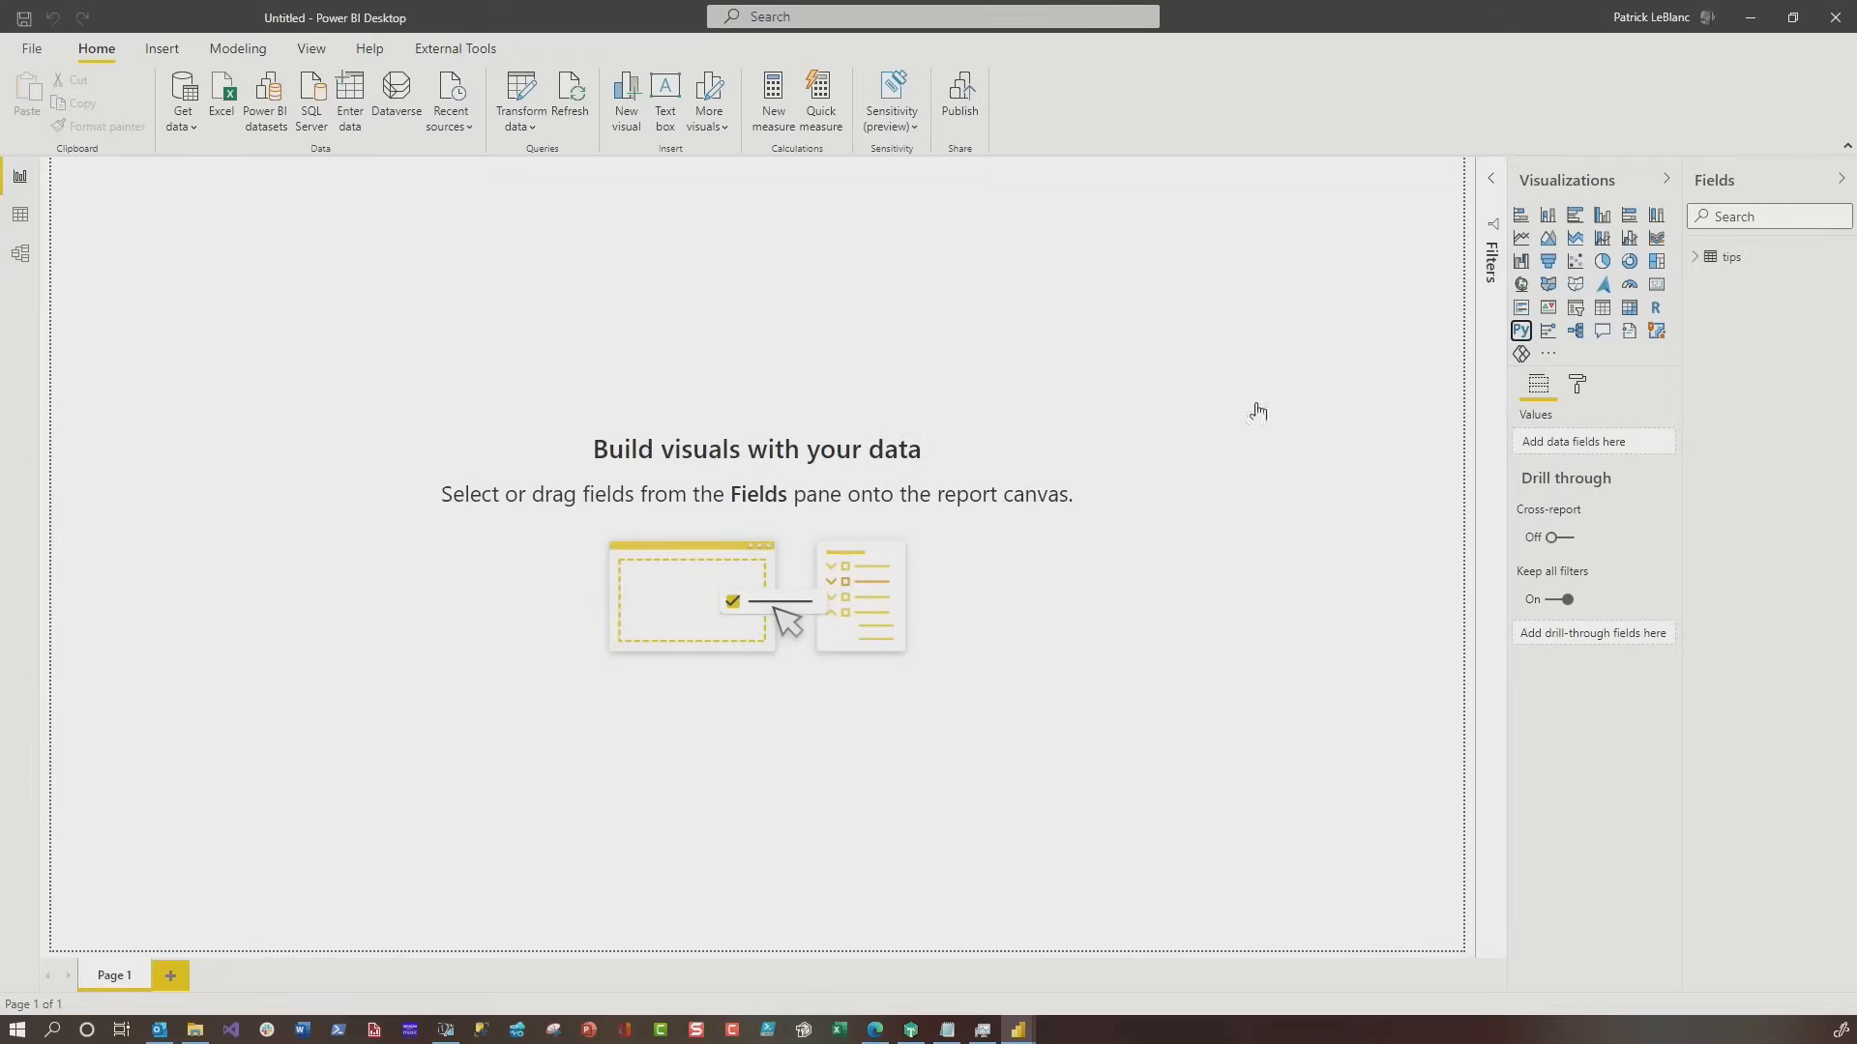
Add a Python visual, enable script visuals and add the day field to it
left_click(1522, 331)
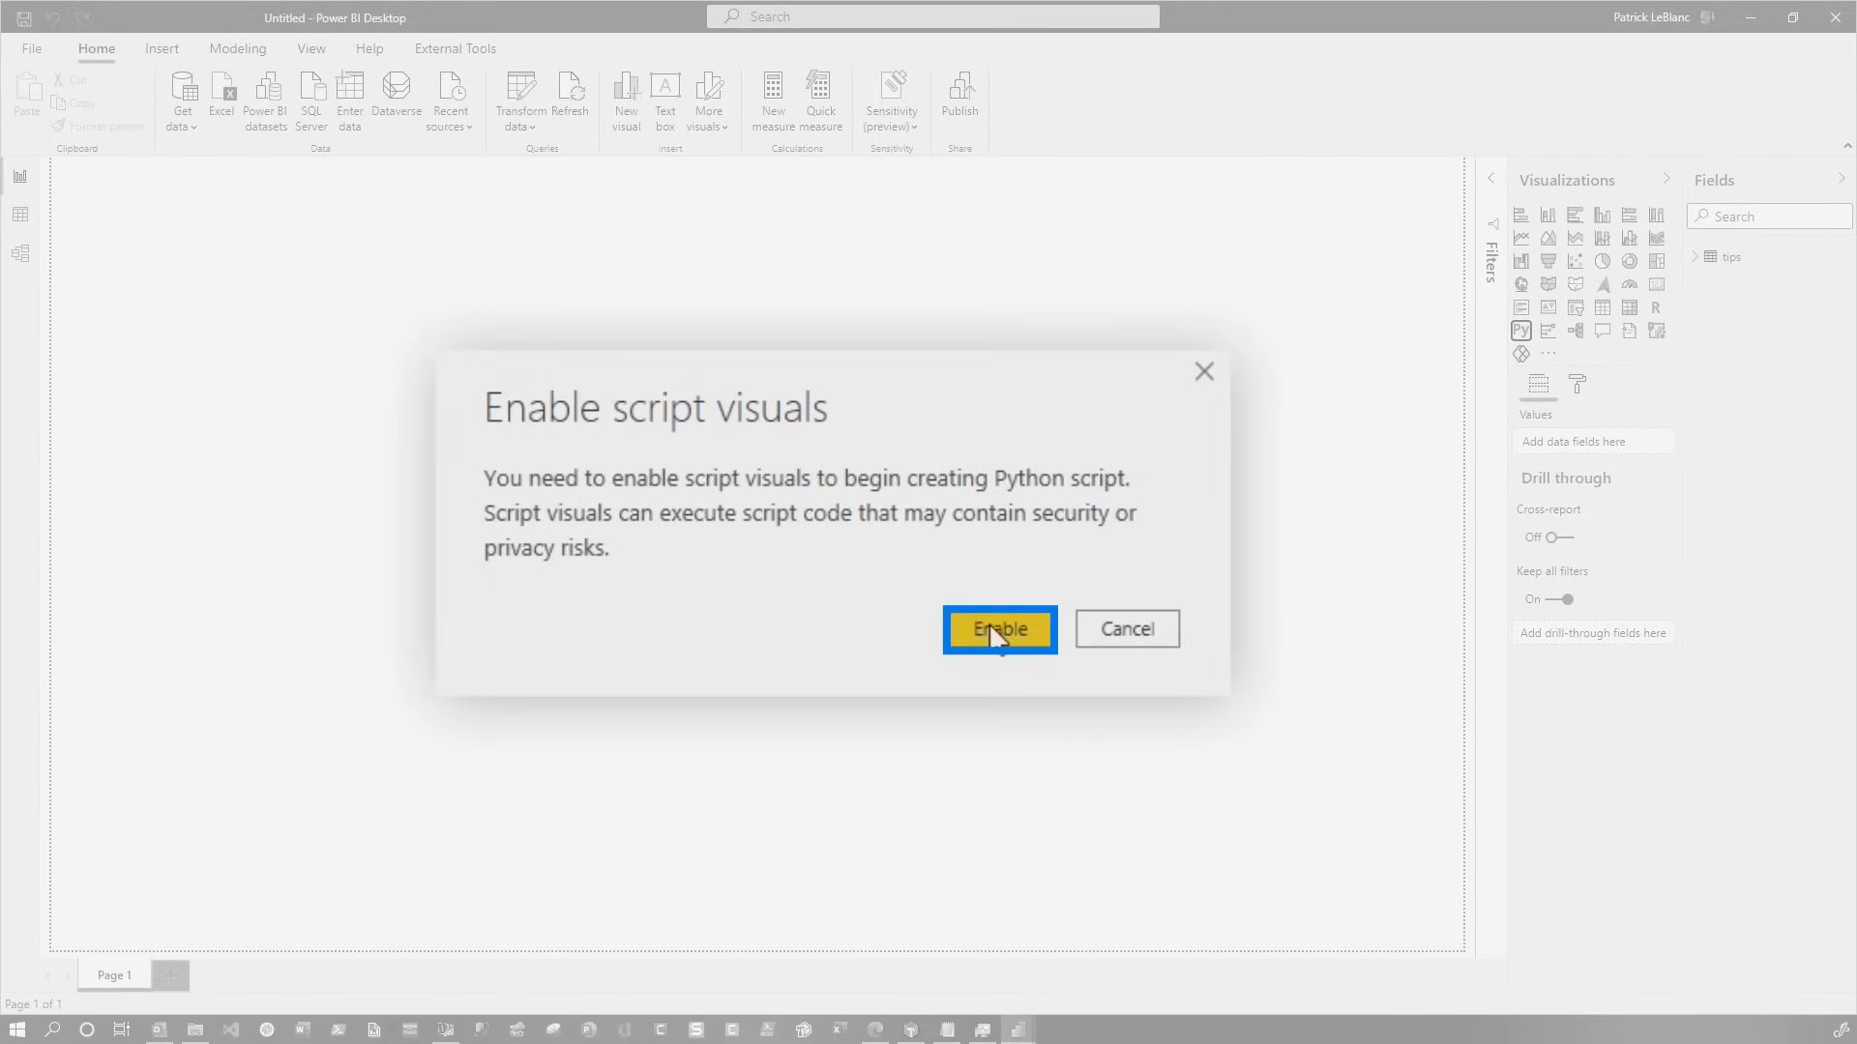
left_click(998, 628)
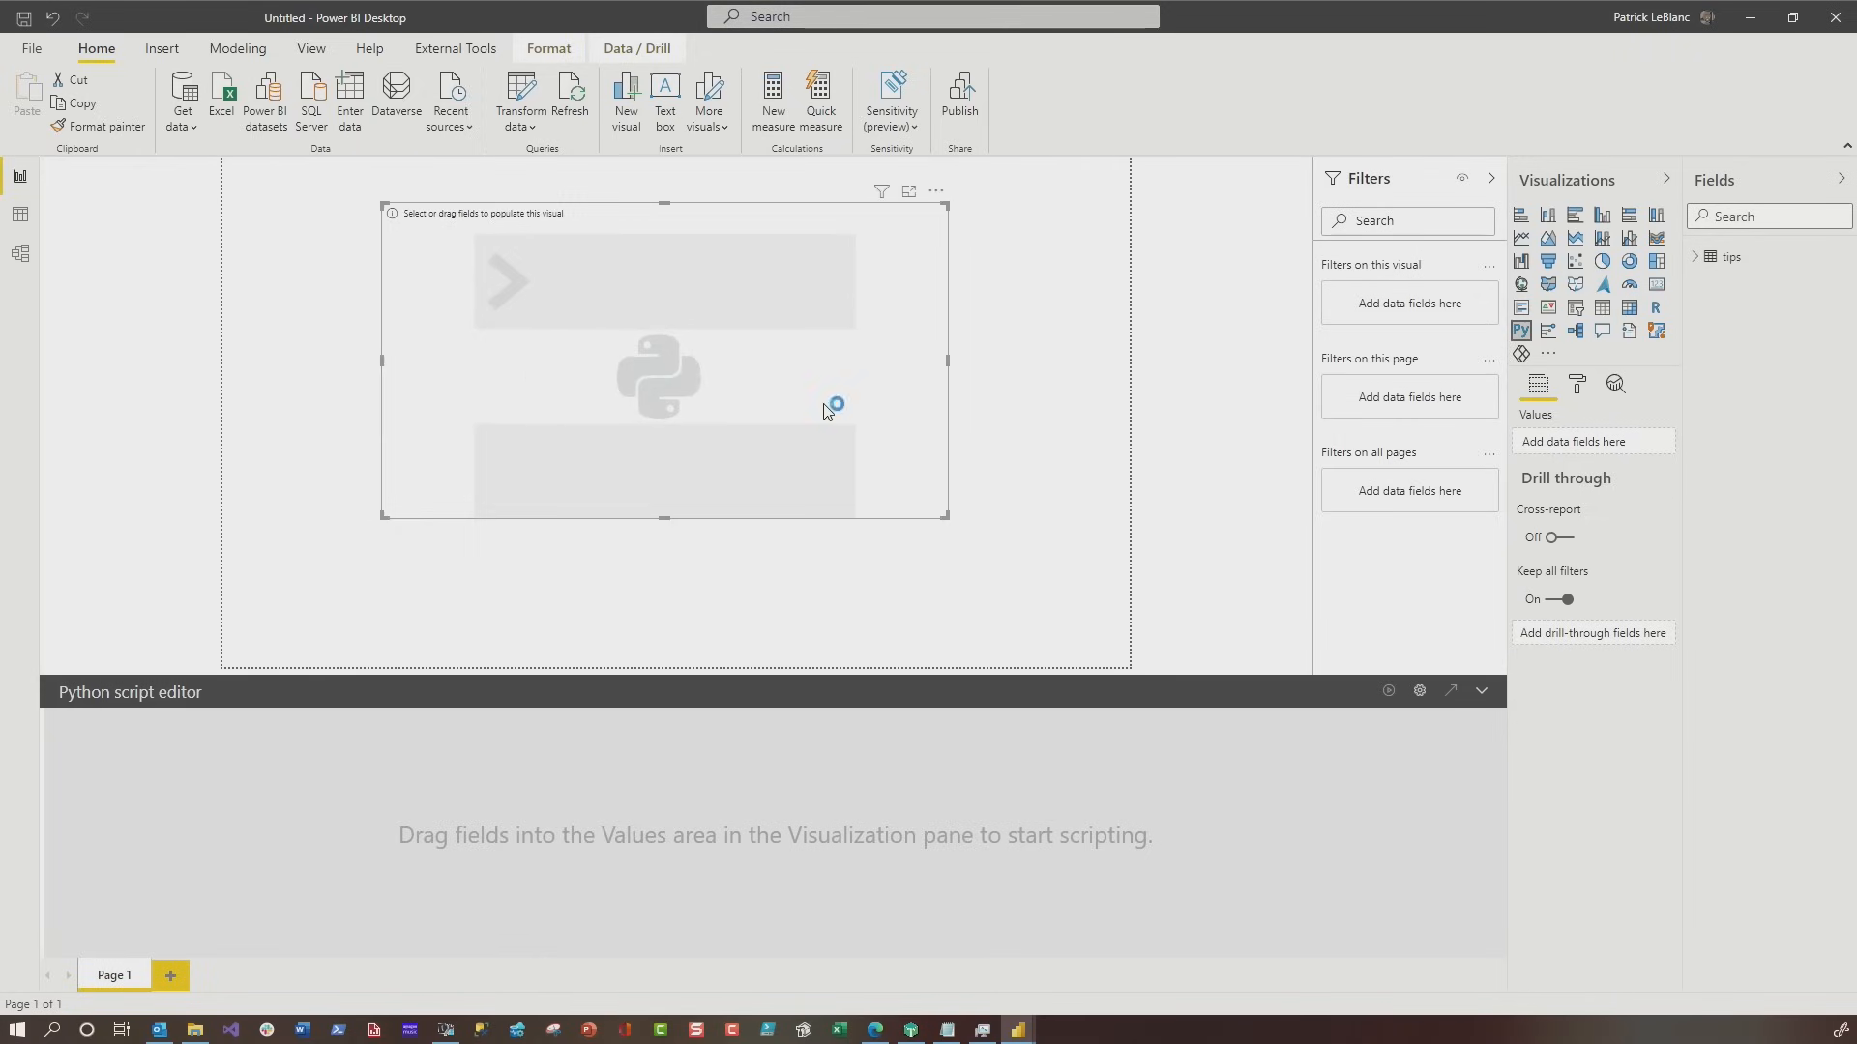
mouse_move(826, 410)
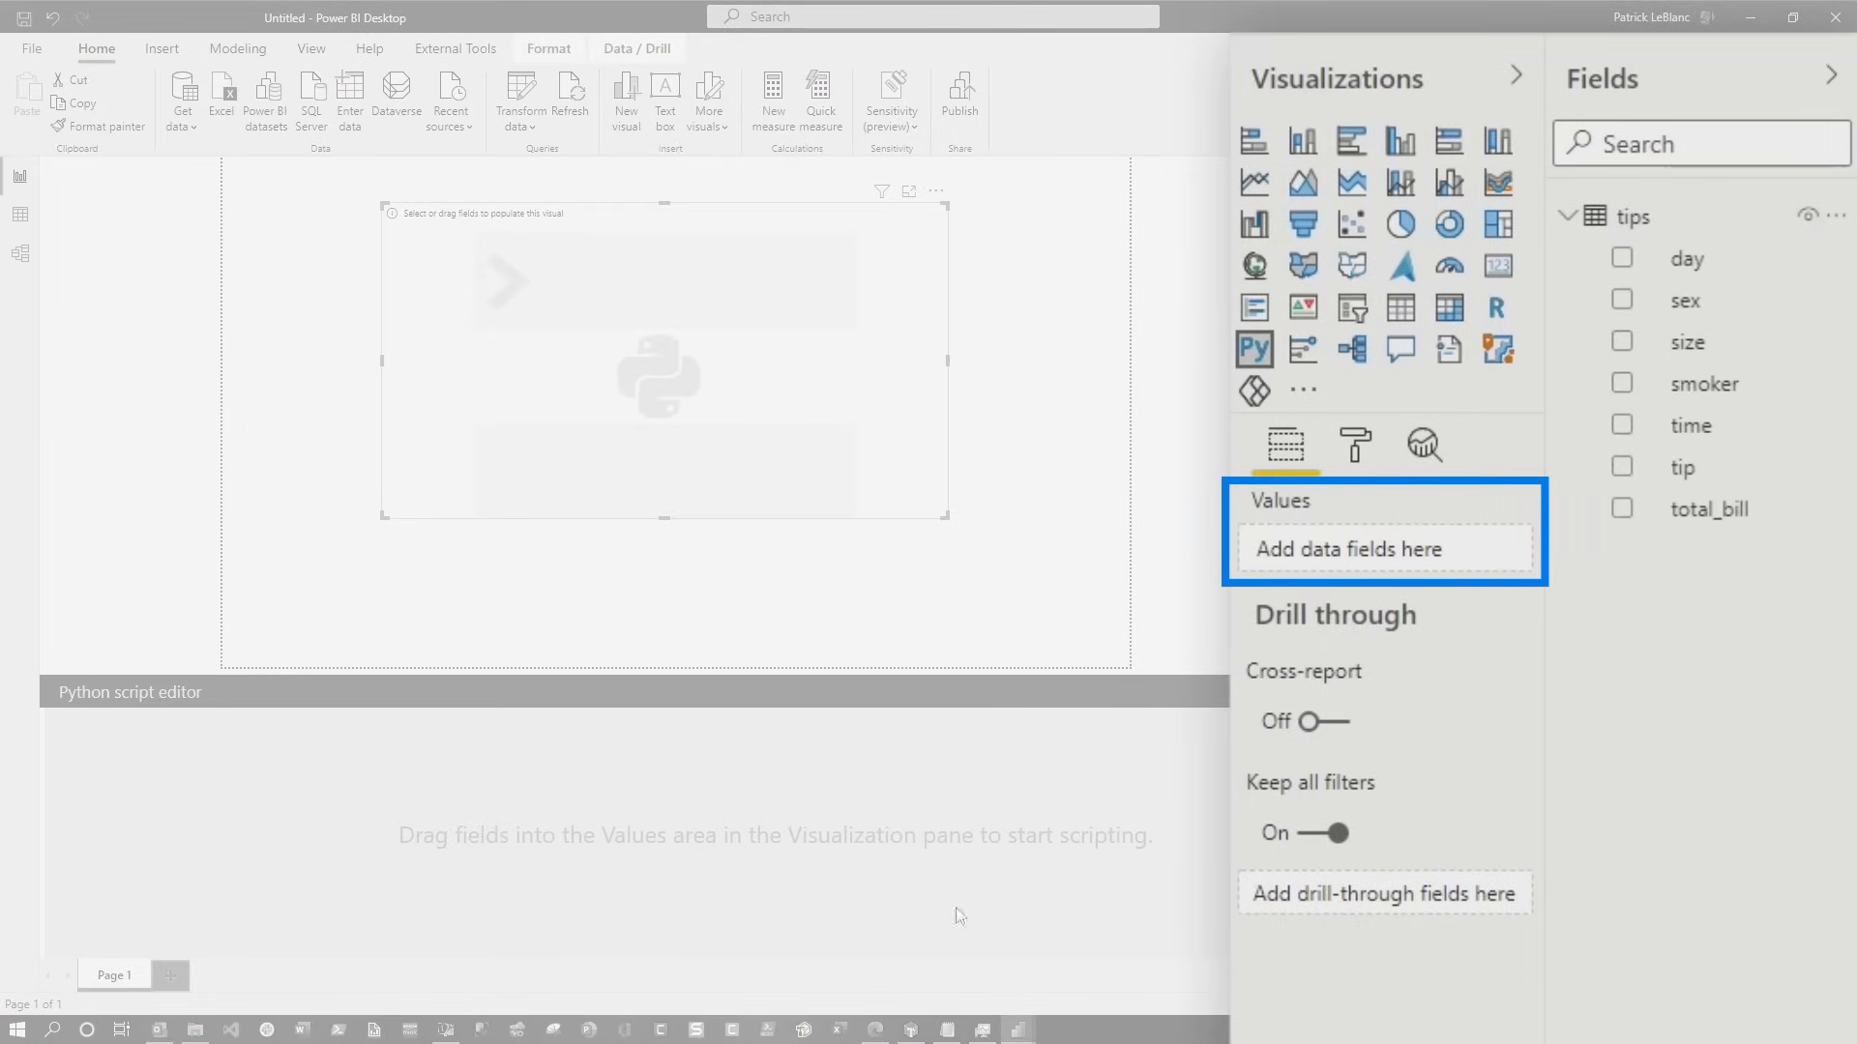
mouse_move(1694, 262)
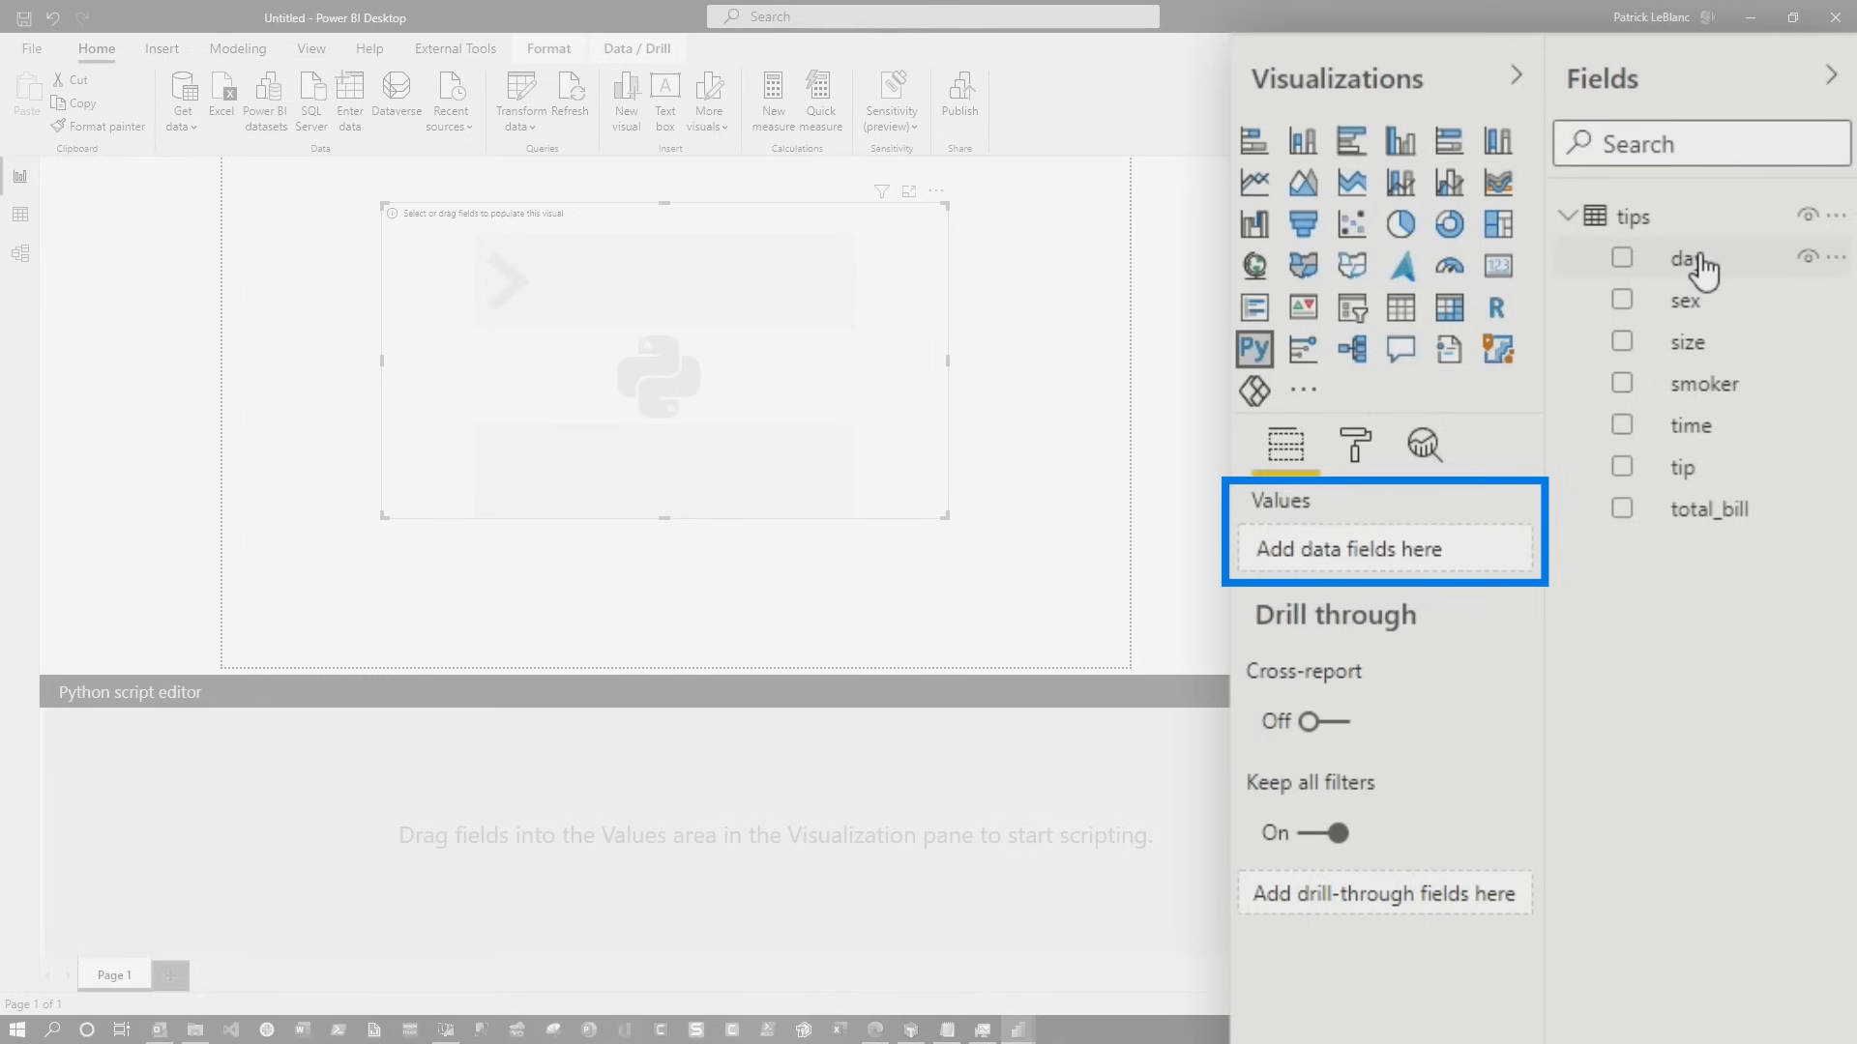
left_click(1623, 257)
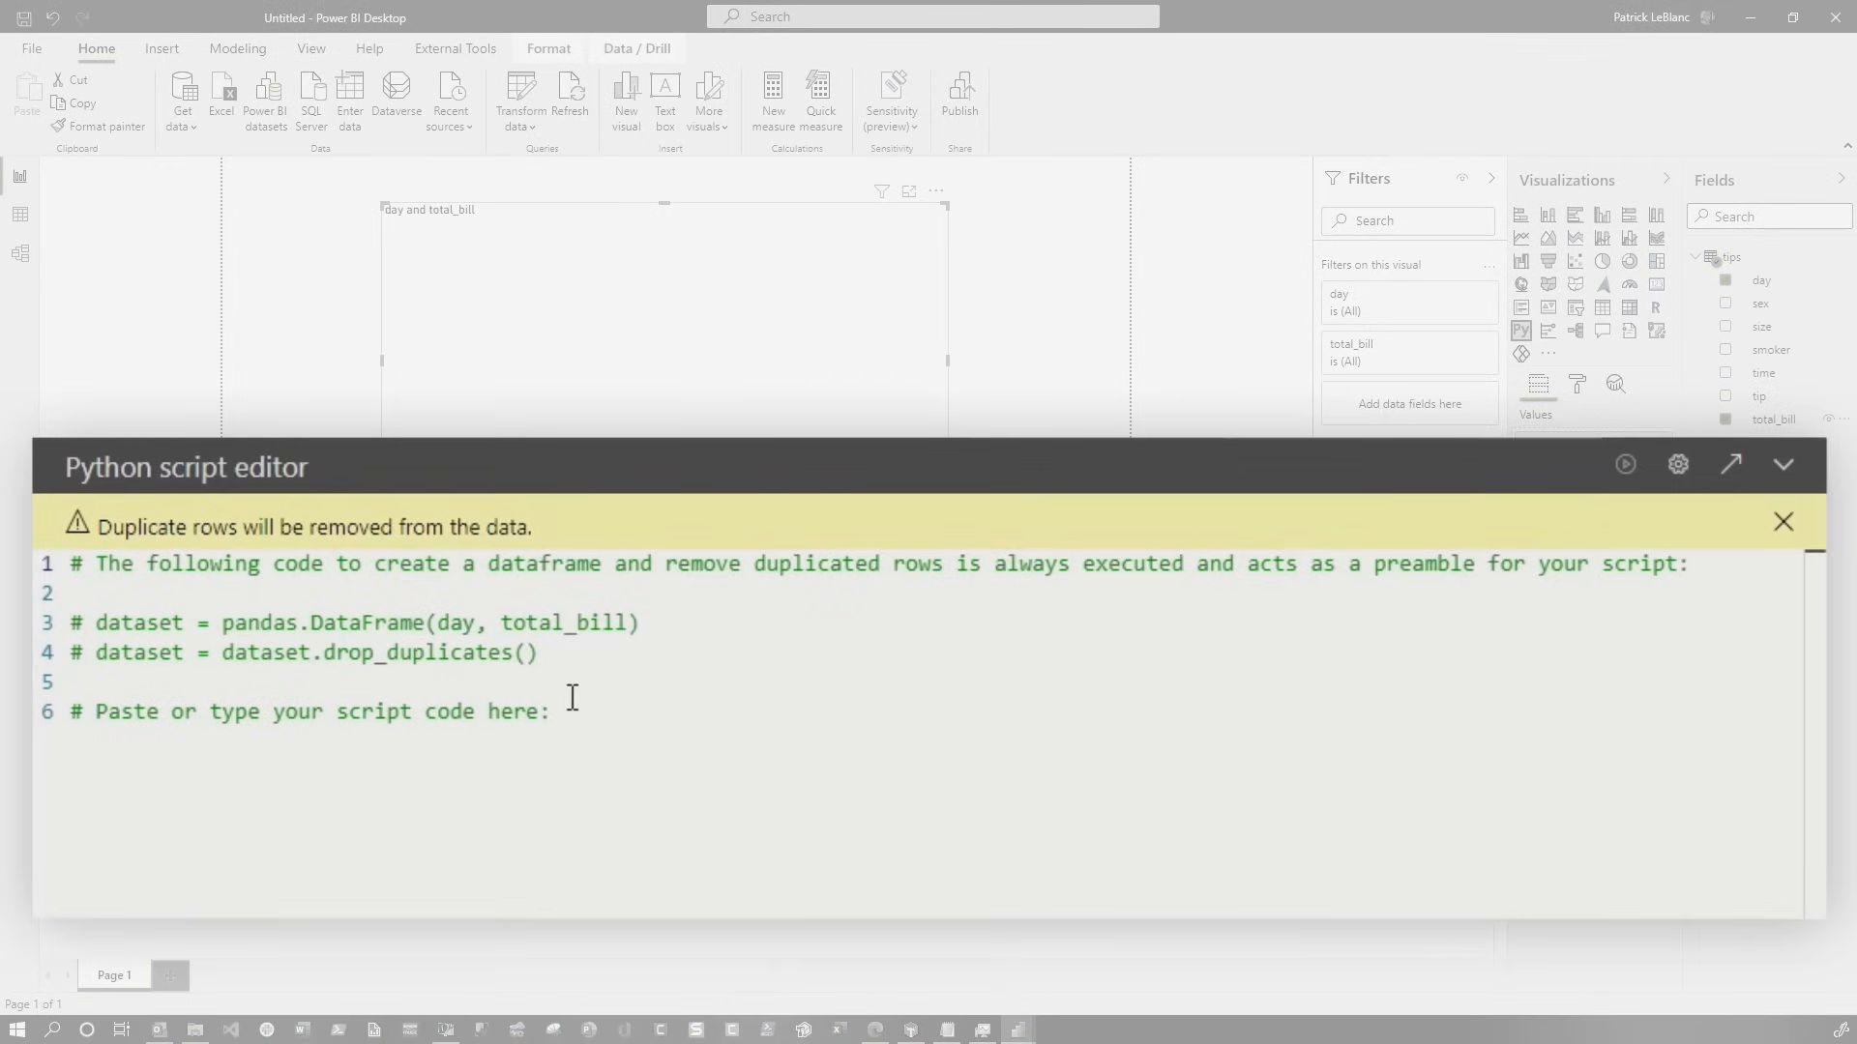
Add an import seaborn line after the script preamble
type("i")
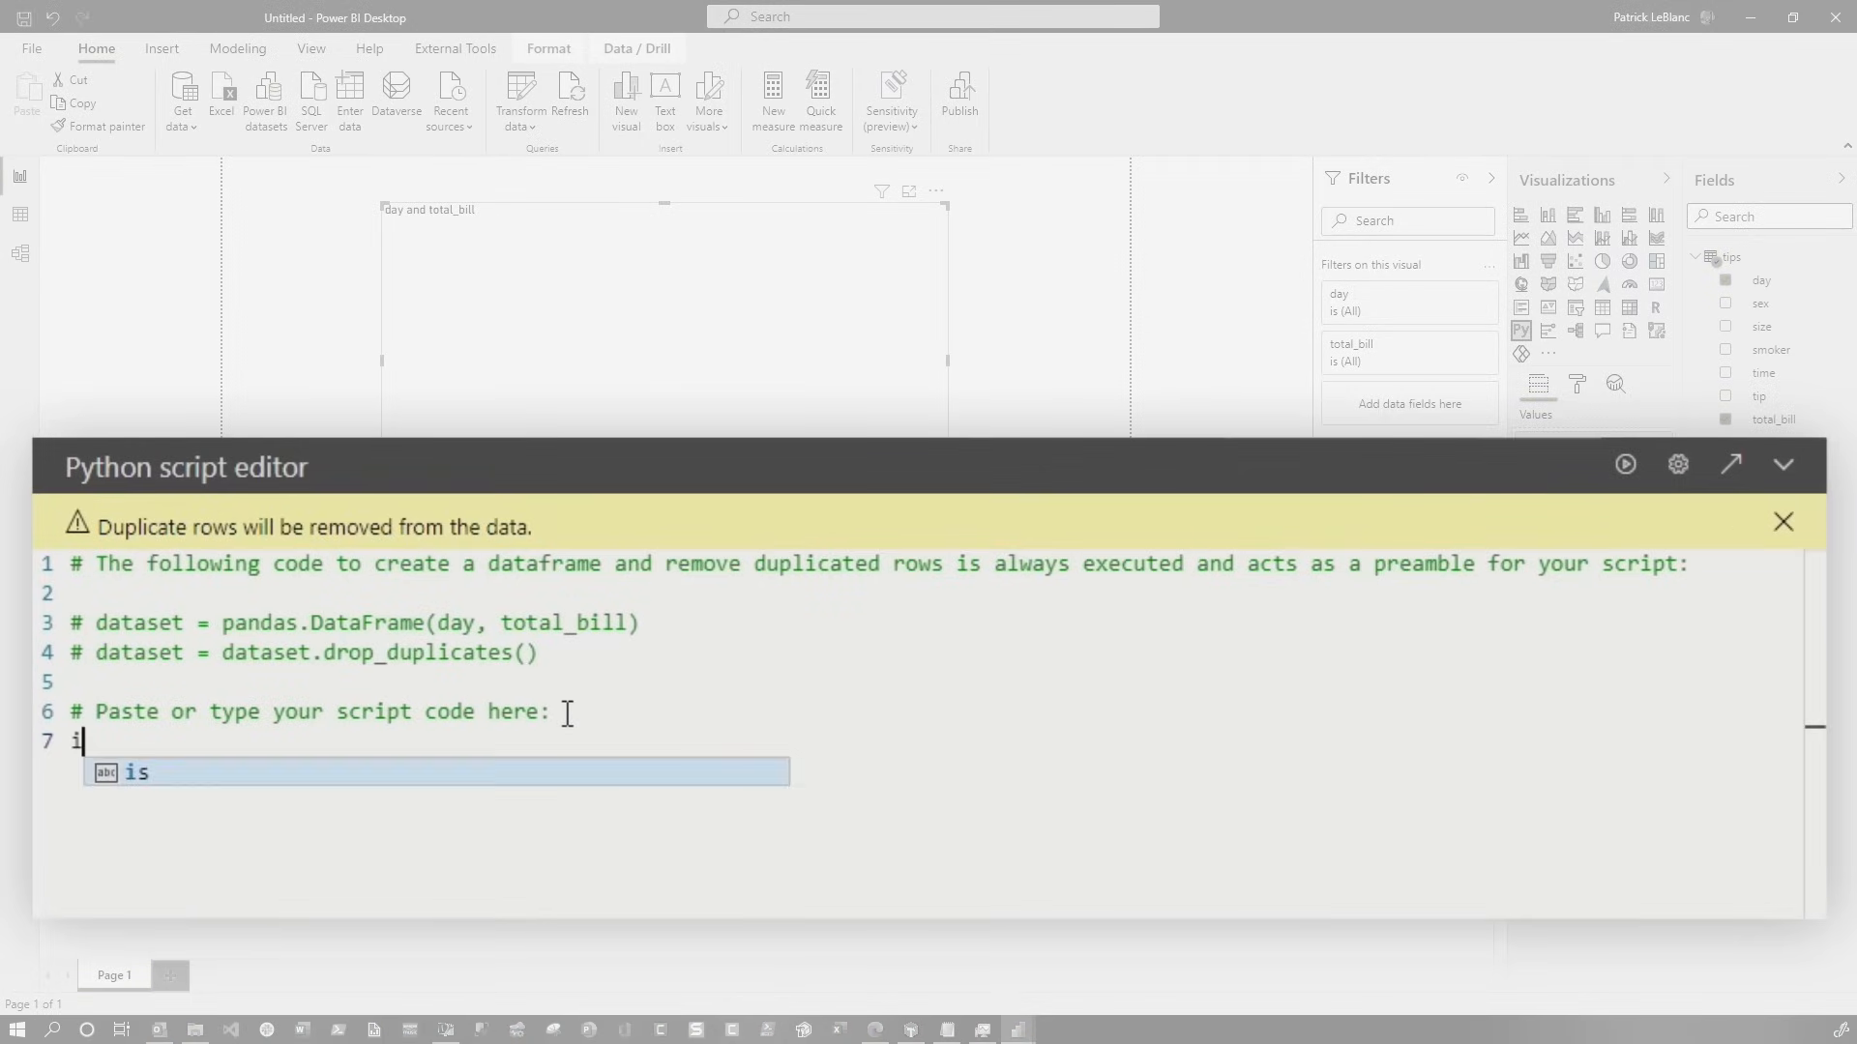
type("mport seab")
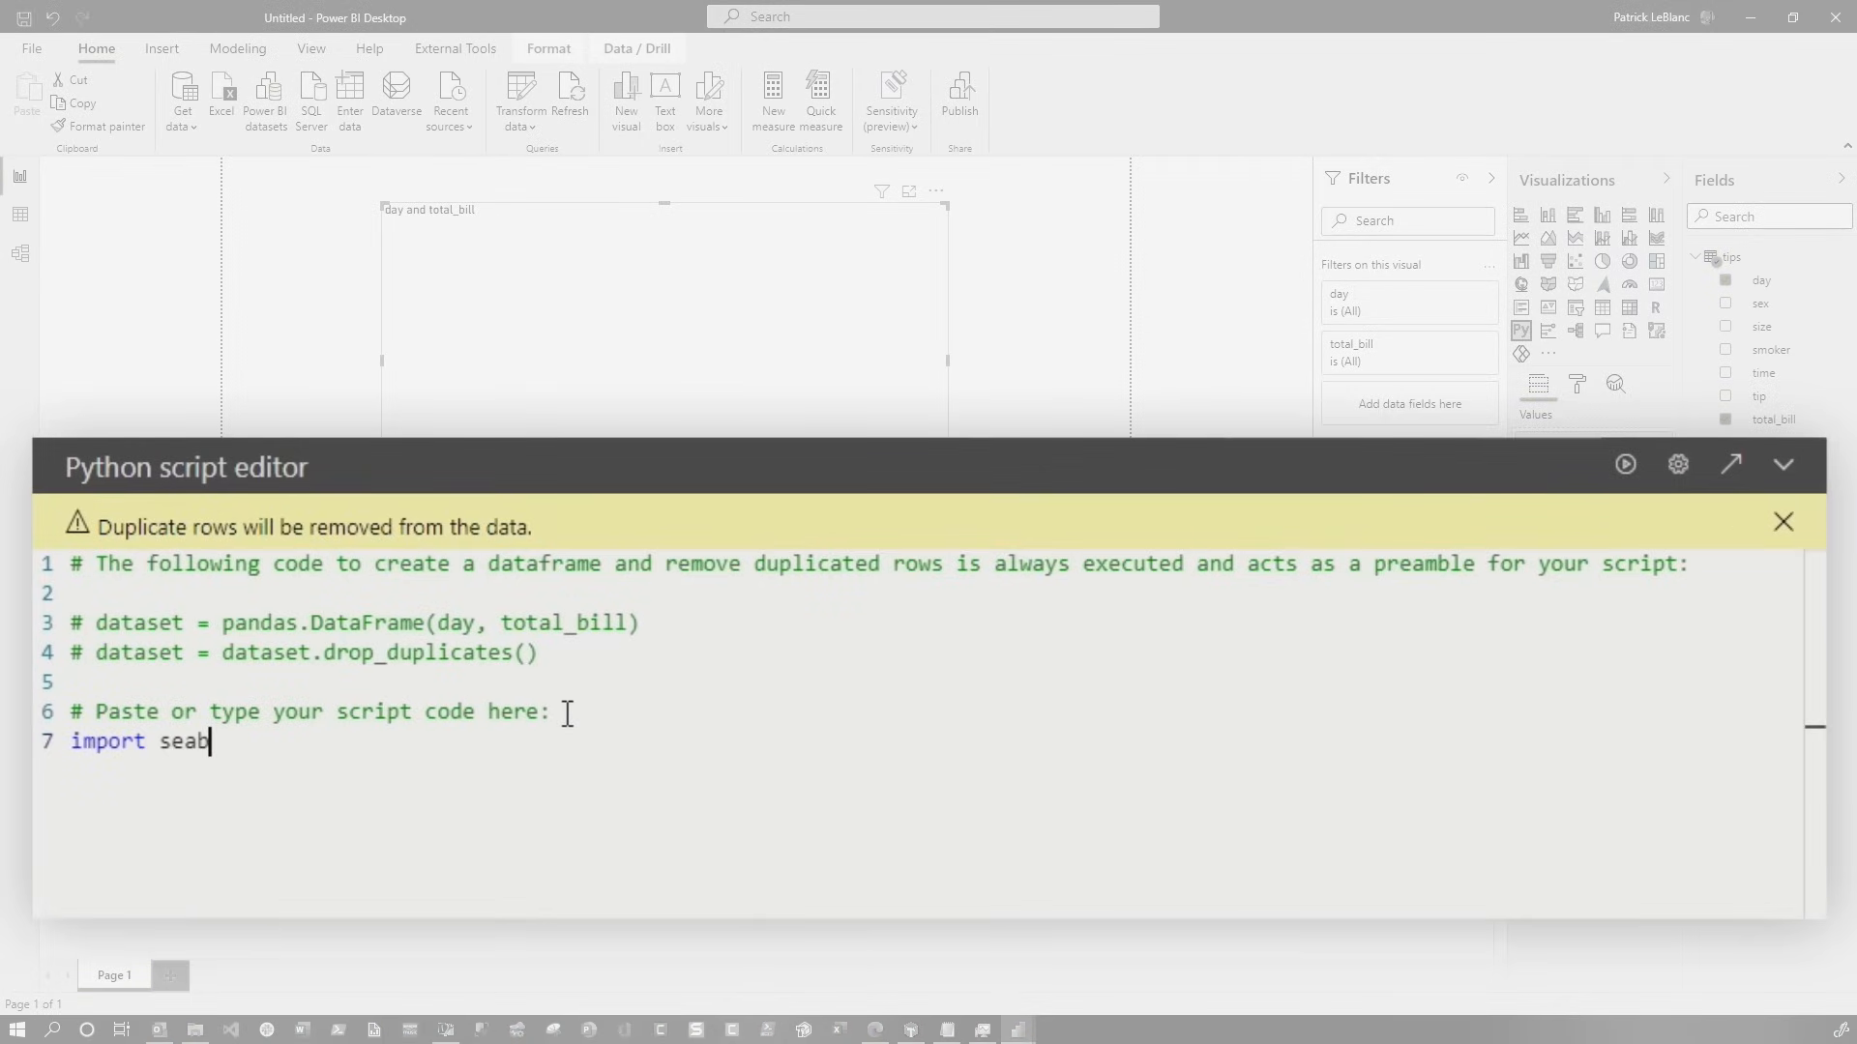
type("orn")
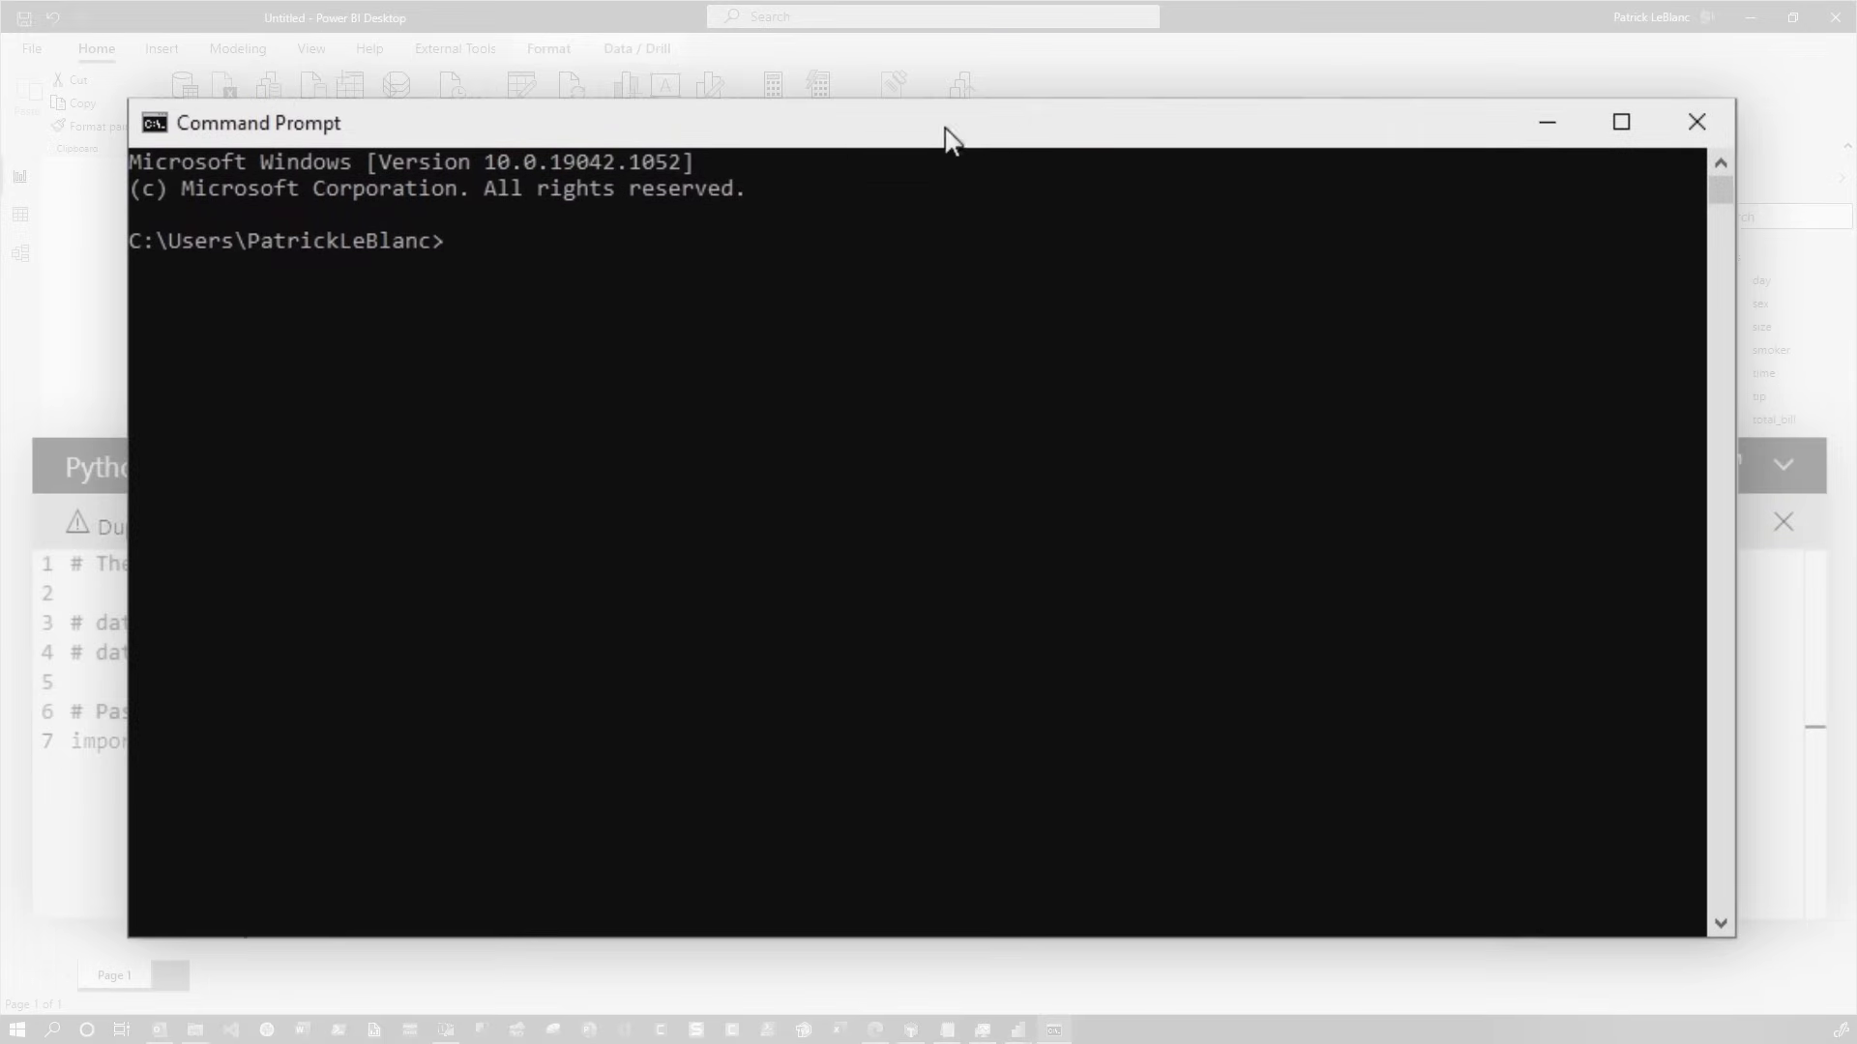
In C:\Program Files\Python39\Scripts run pip install seaborn, confirm it is installed, and minimize the console
type("pip")
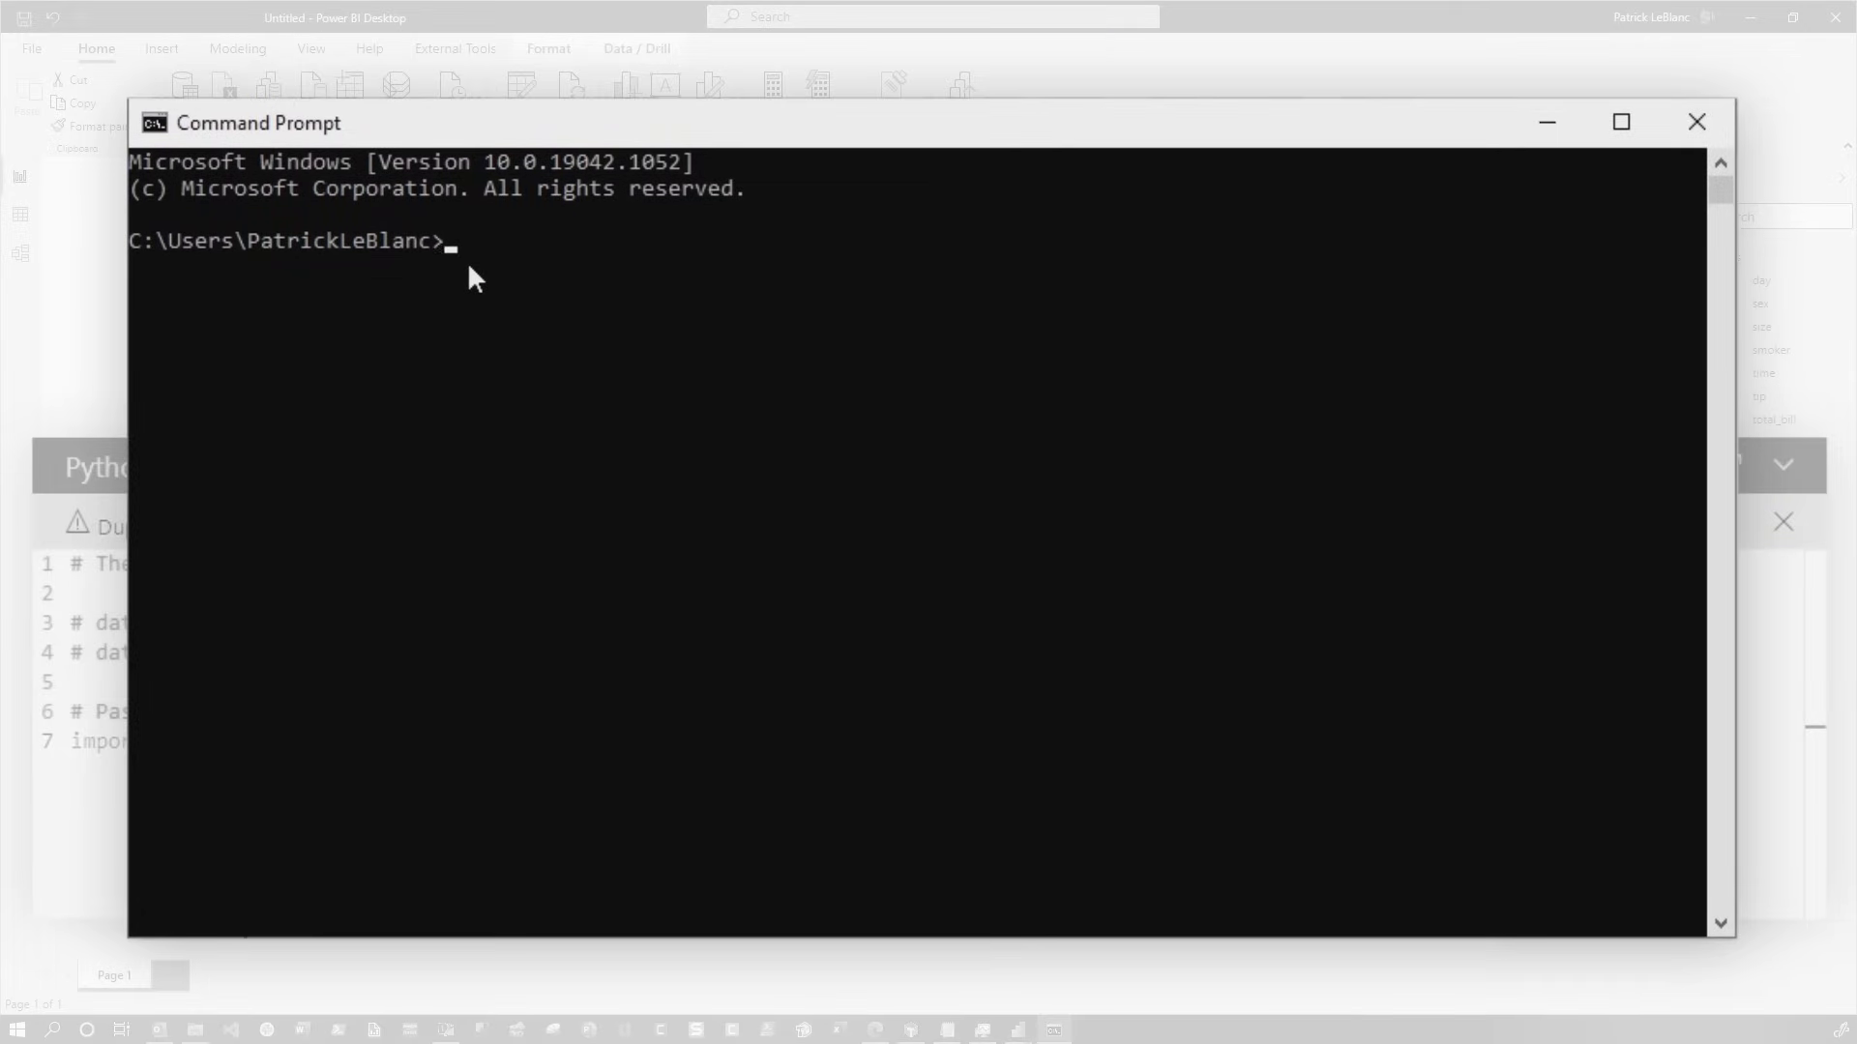
type("cd \"C:\\Program Files\\Python39\\Scripts\"")
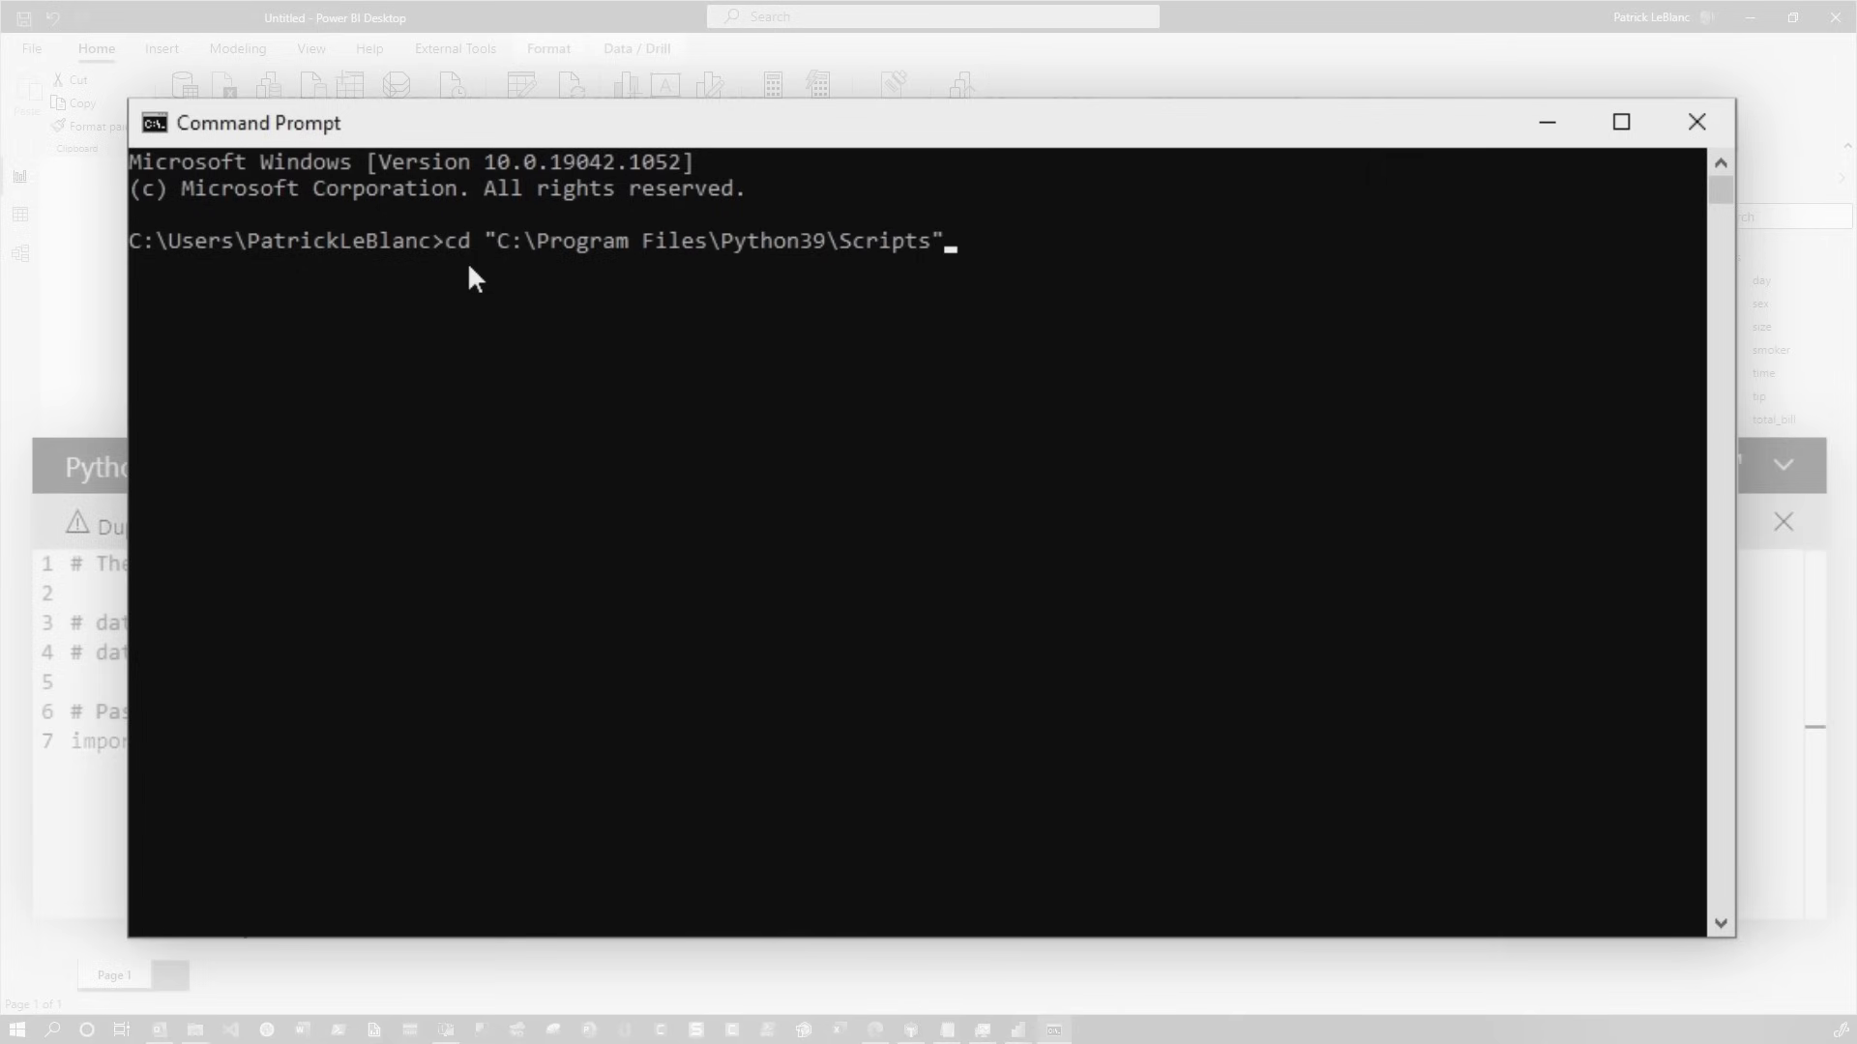
key("Return")
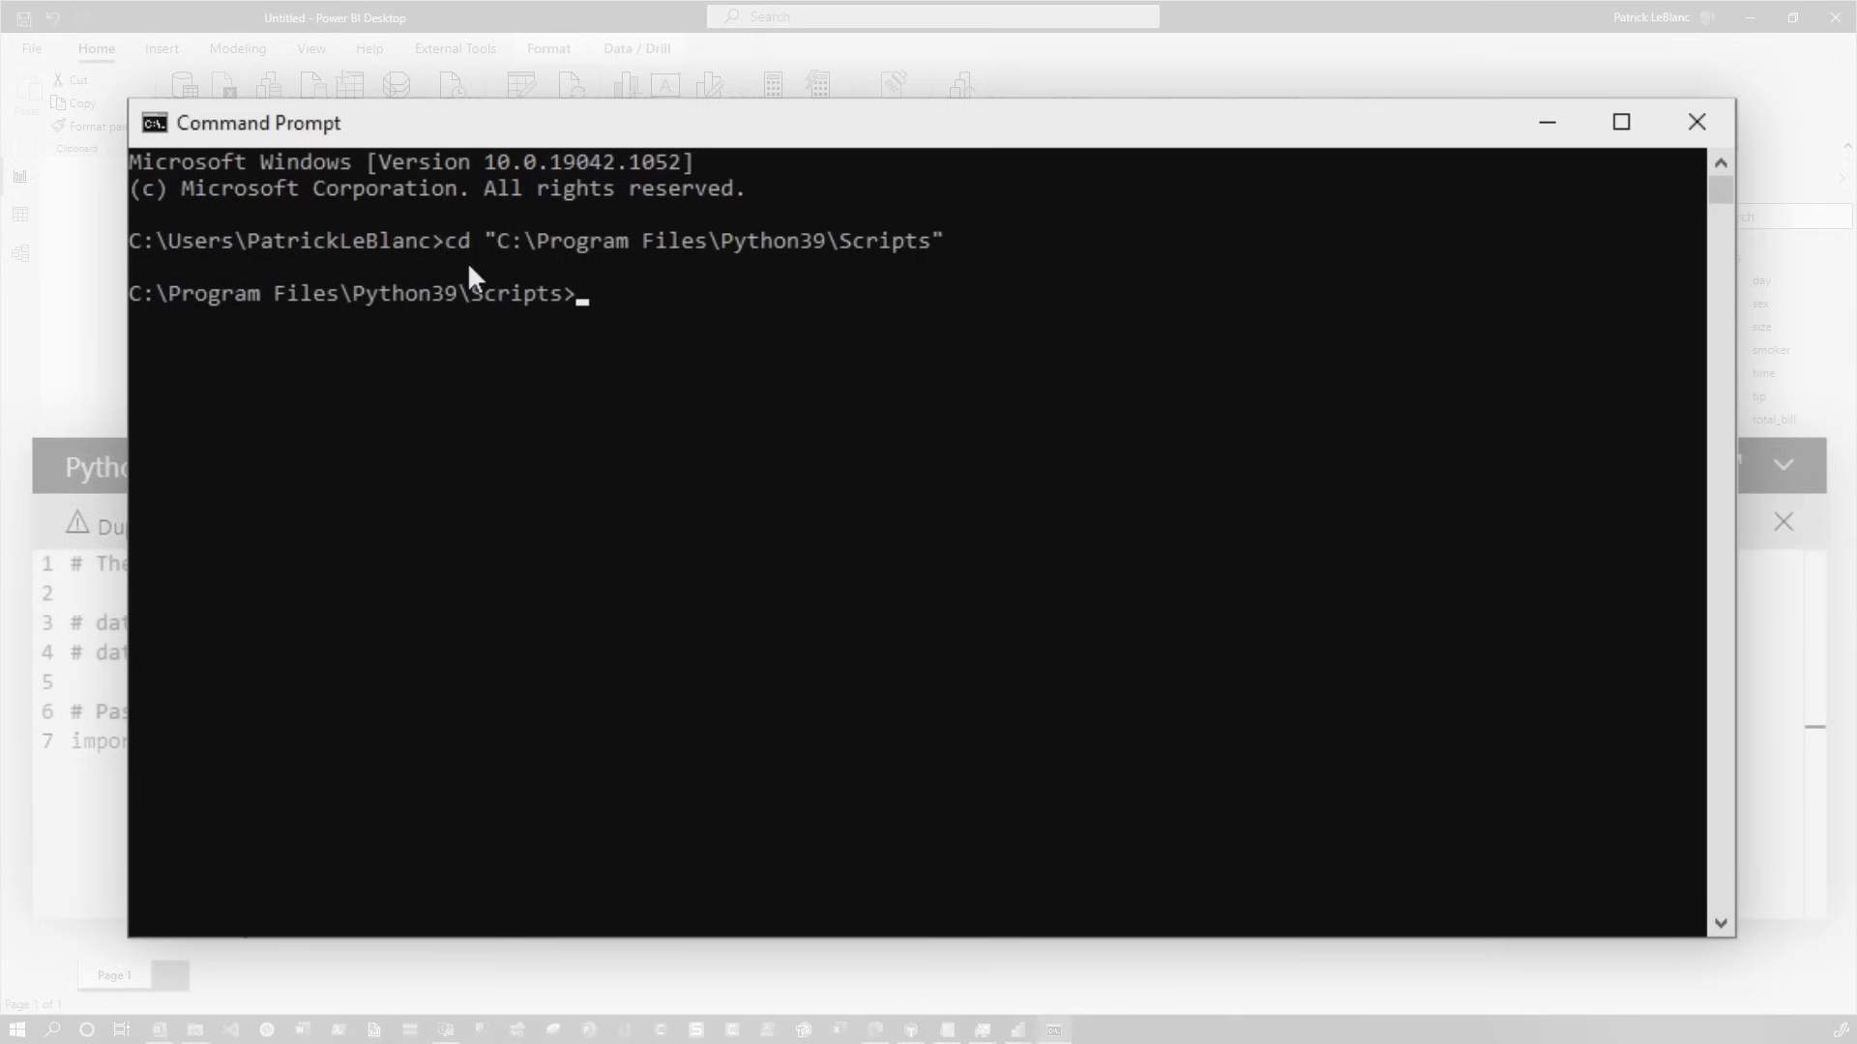
type("pip install")
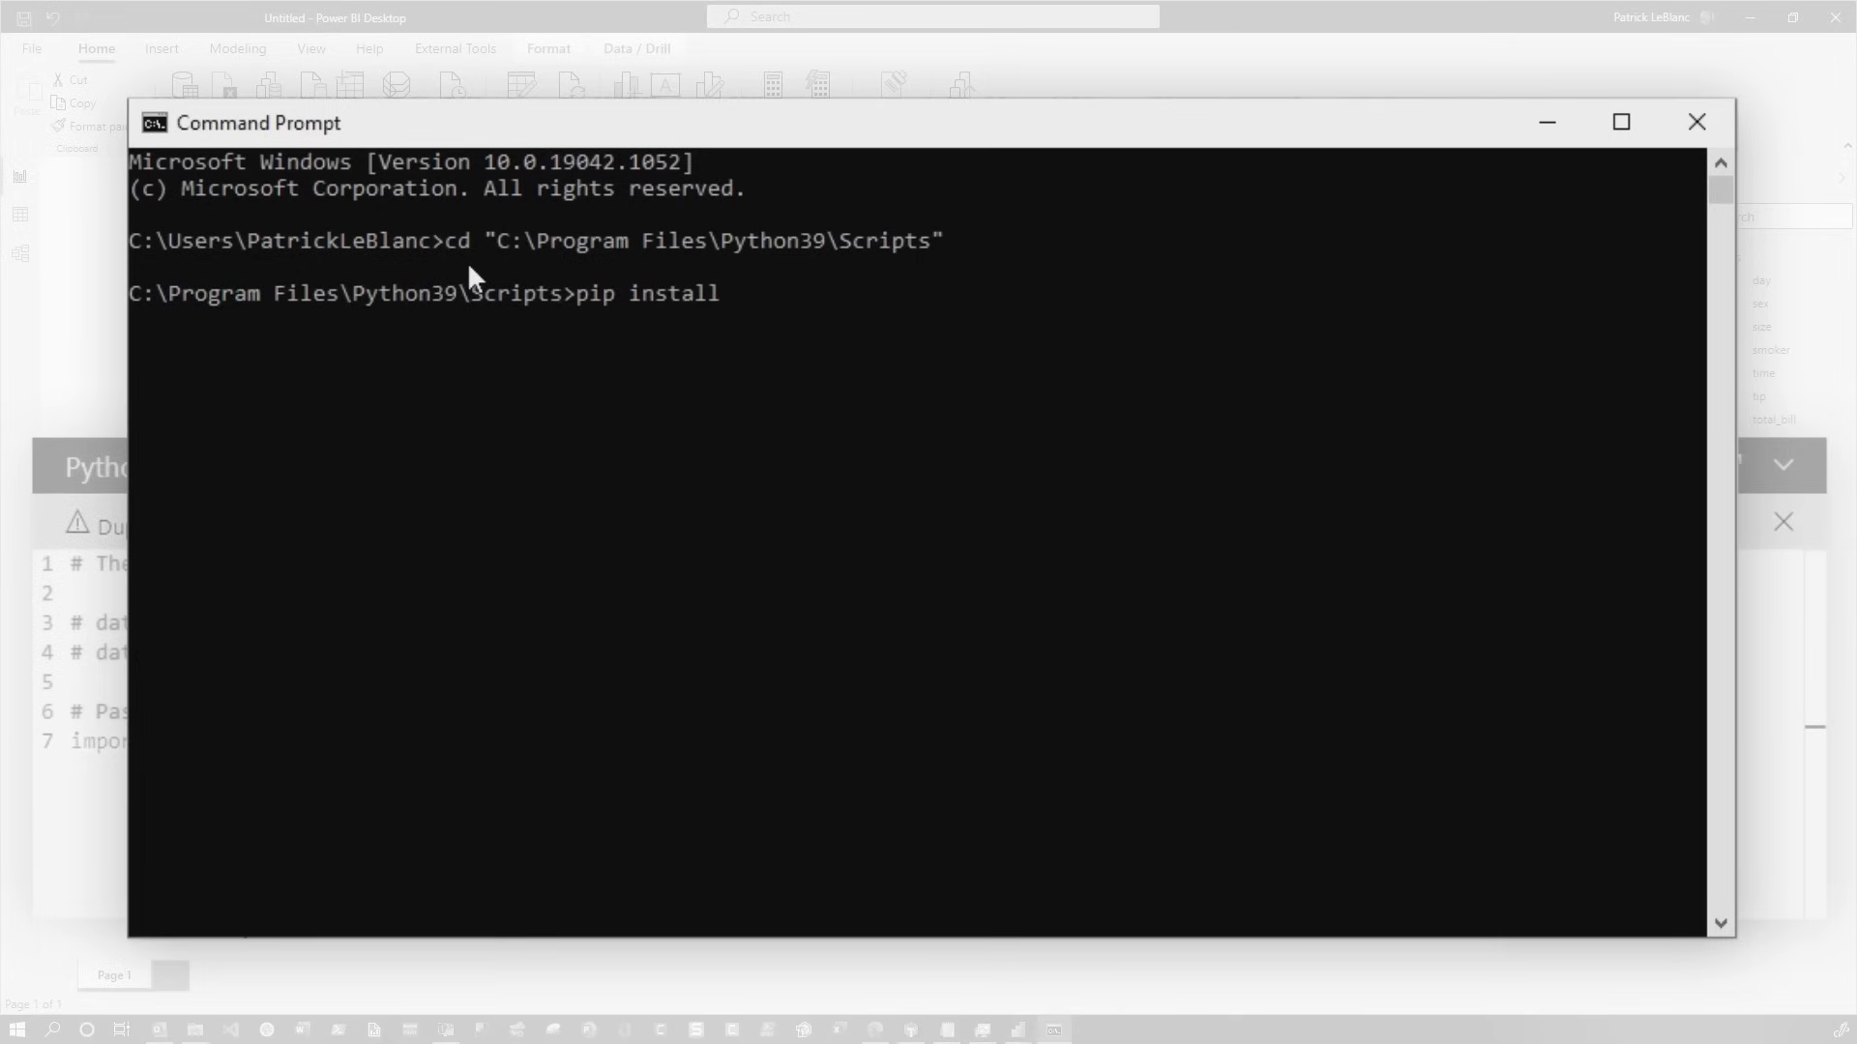
type("seaborn")
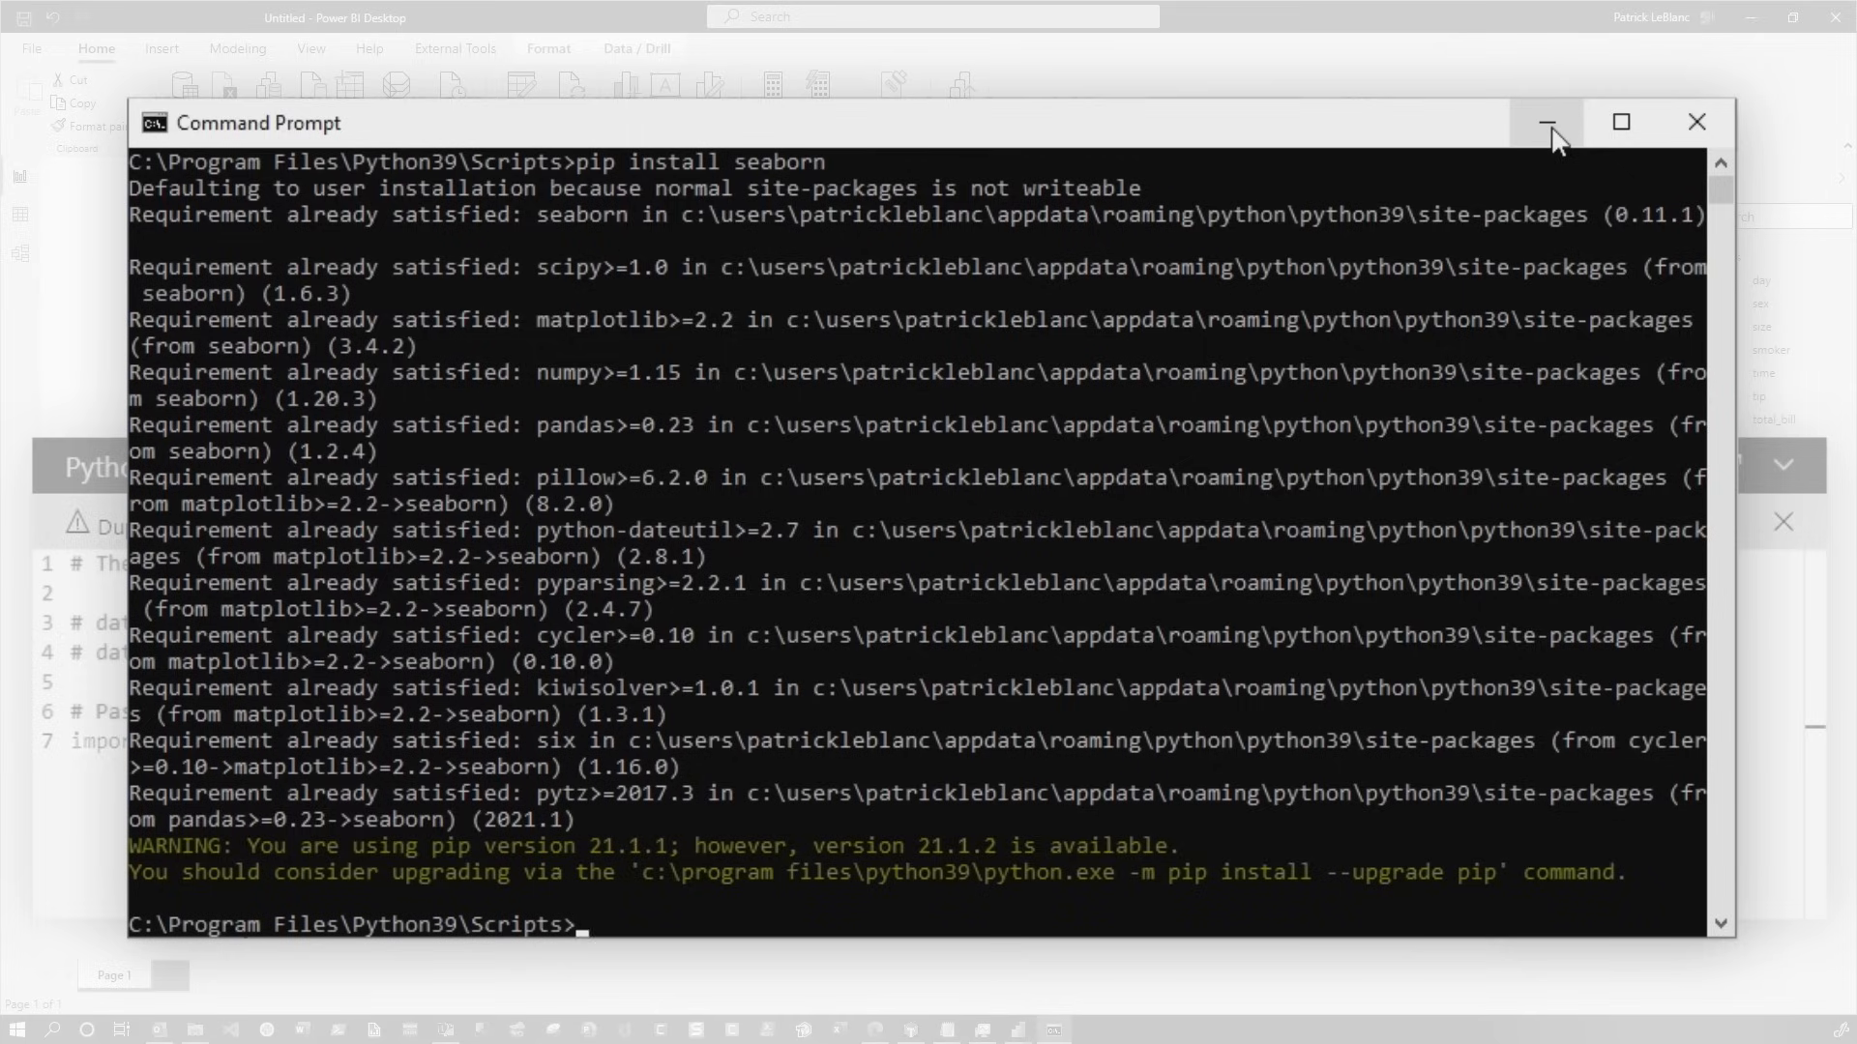
mouse_move(1546, 122)
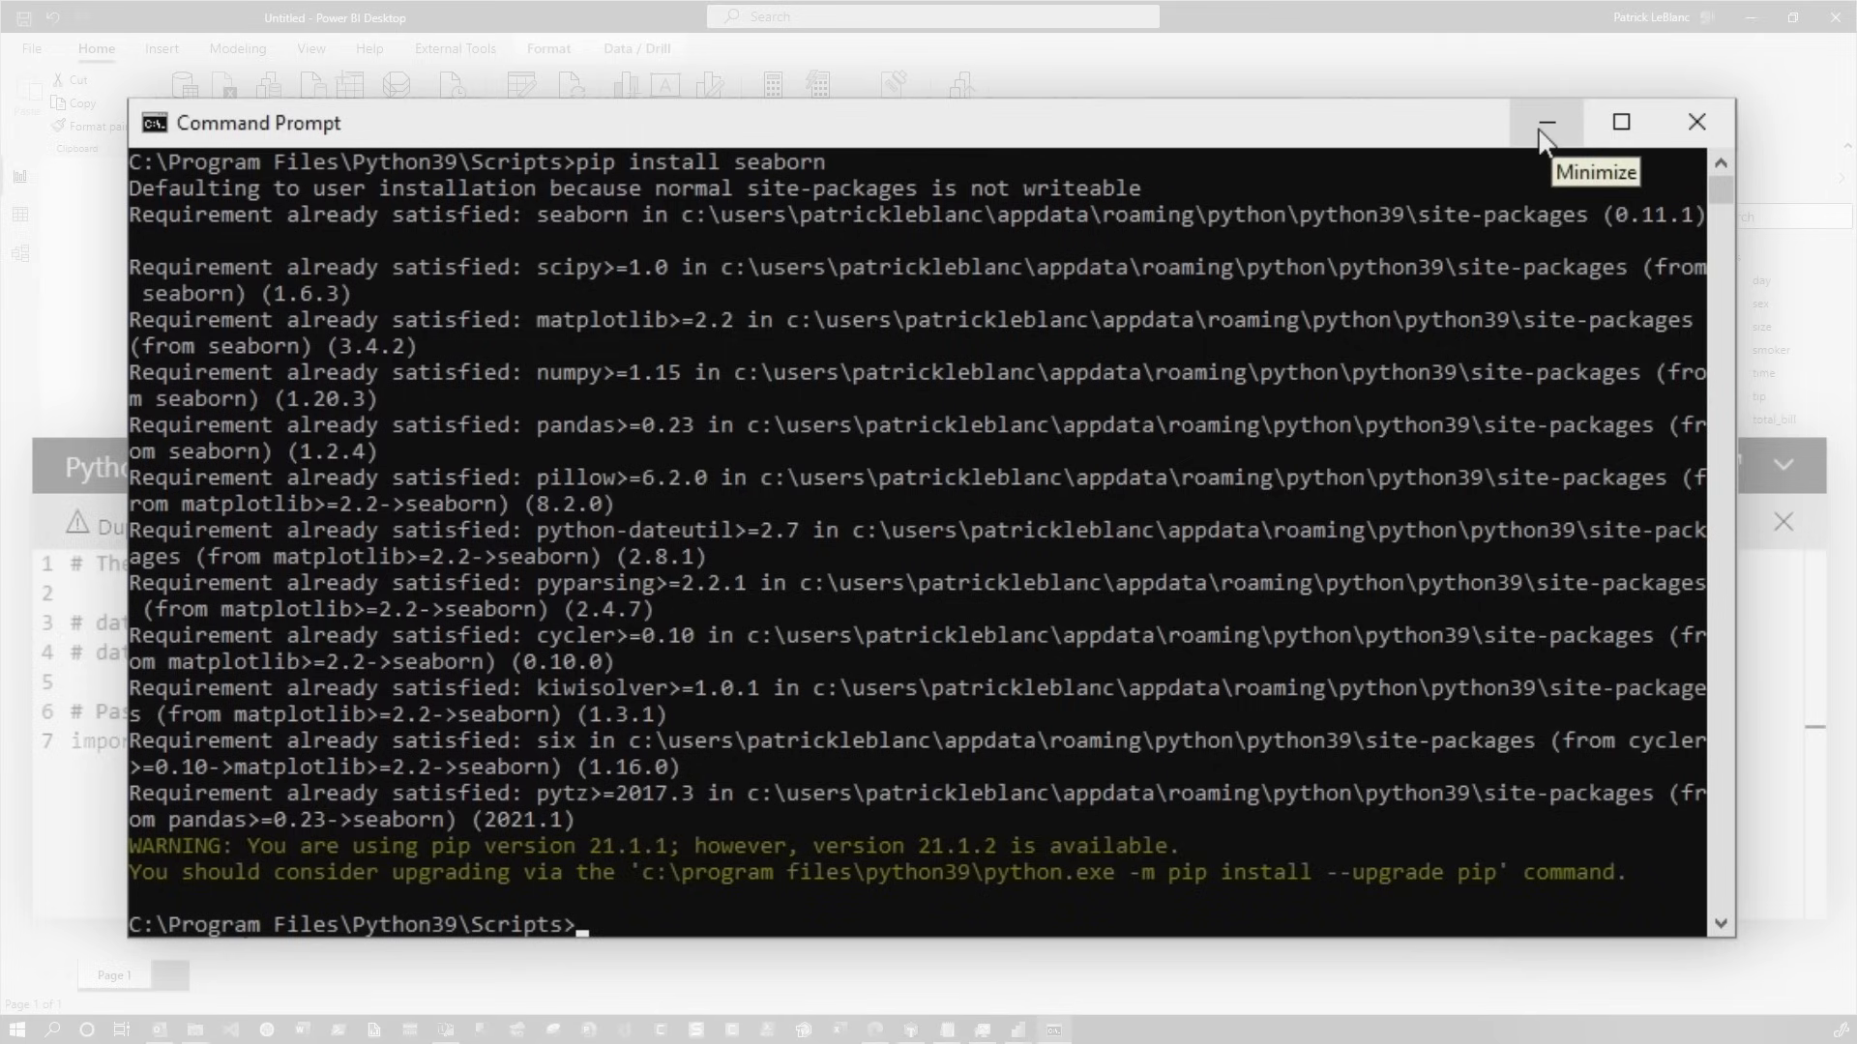
left_click(1543, 122)
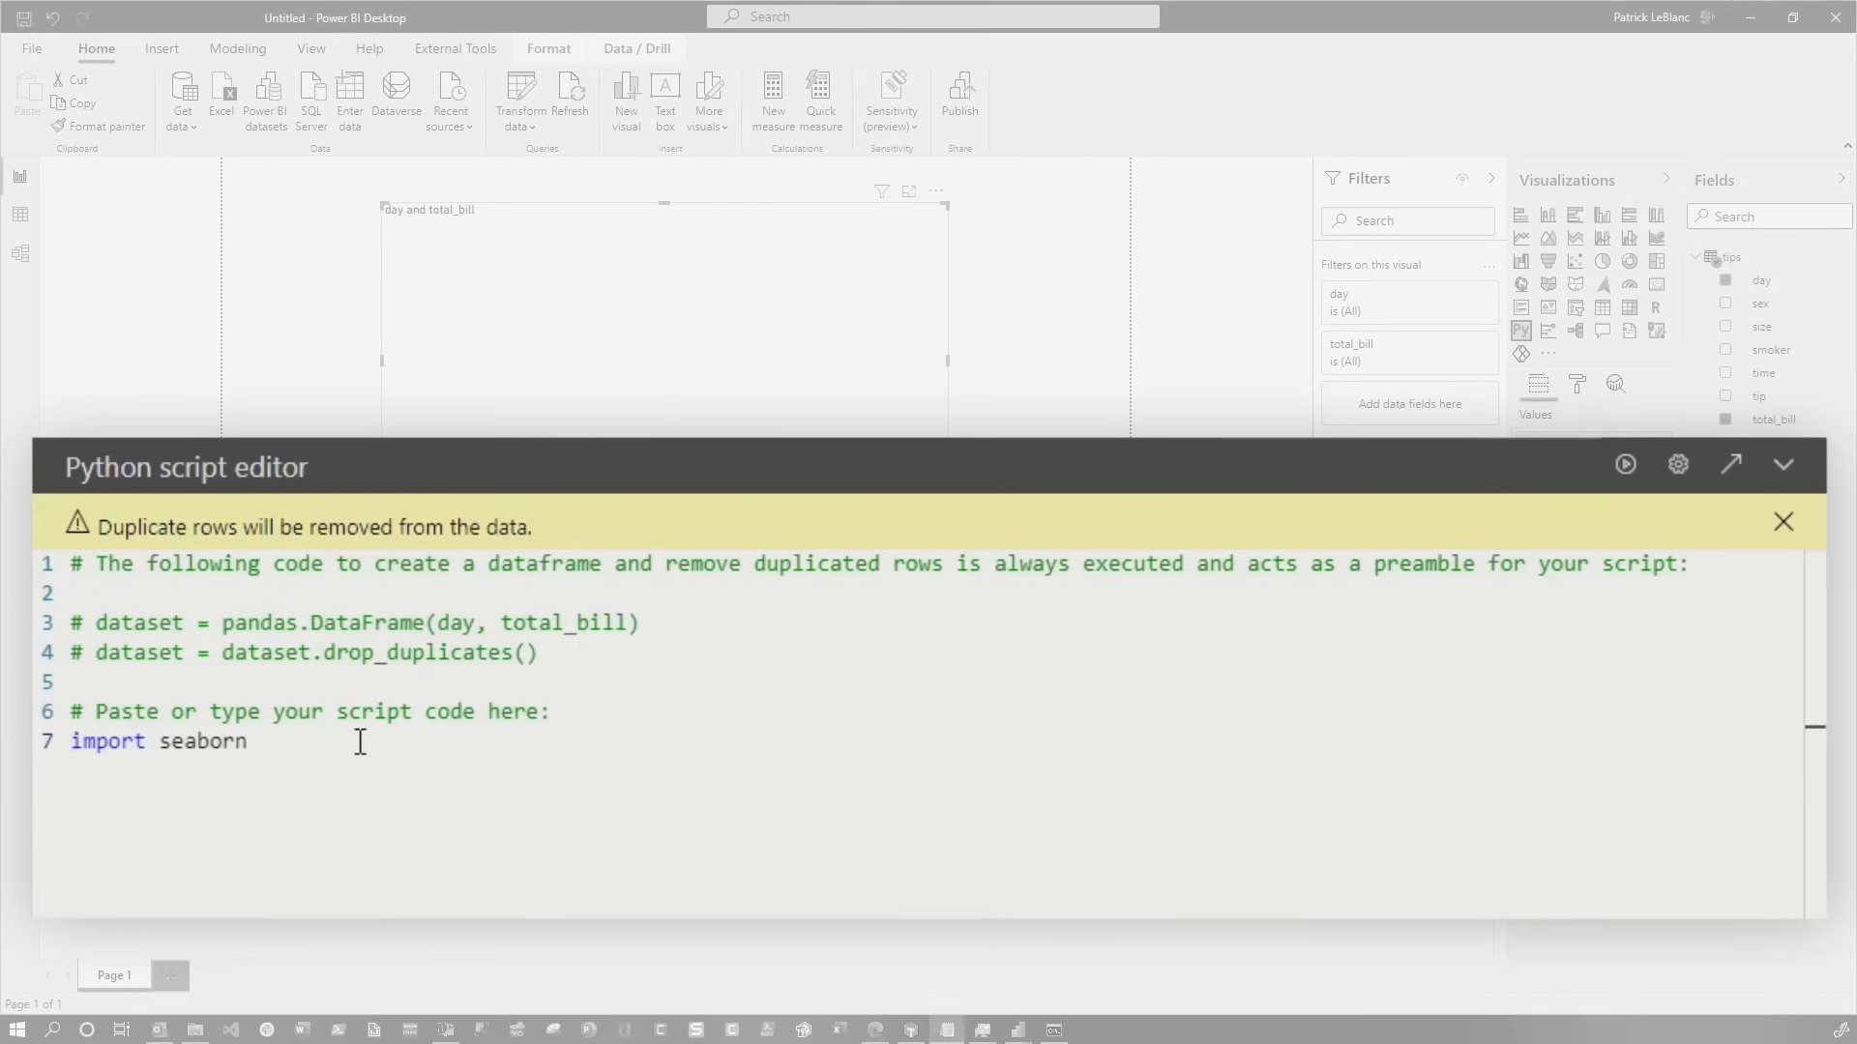
Import seaborn as sns and matplotlib.pyplot in the visual's script
type("as")
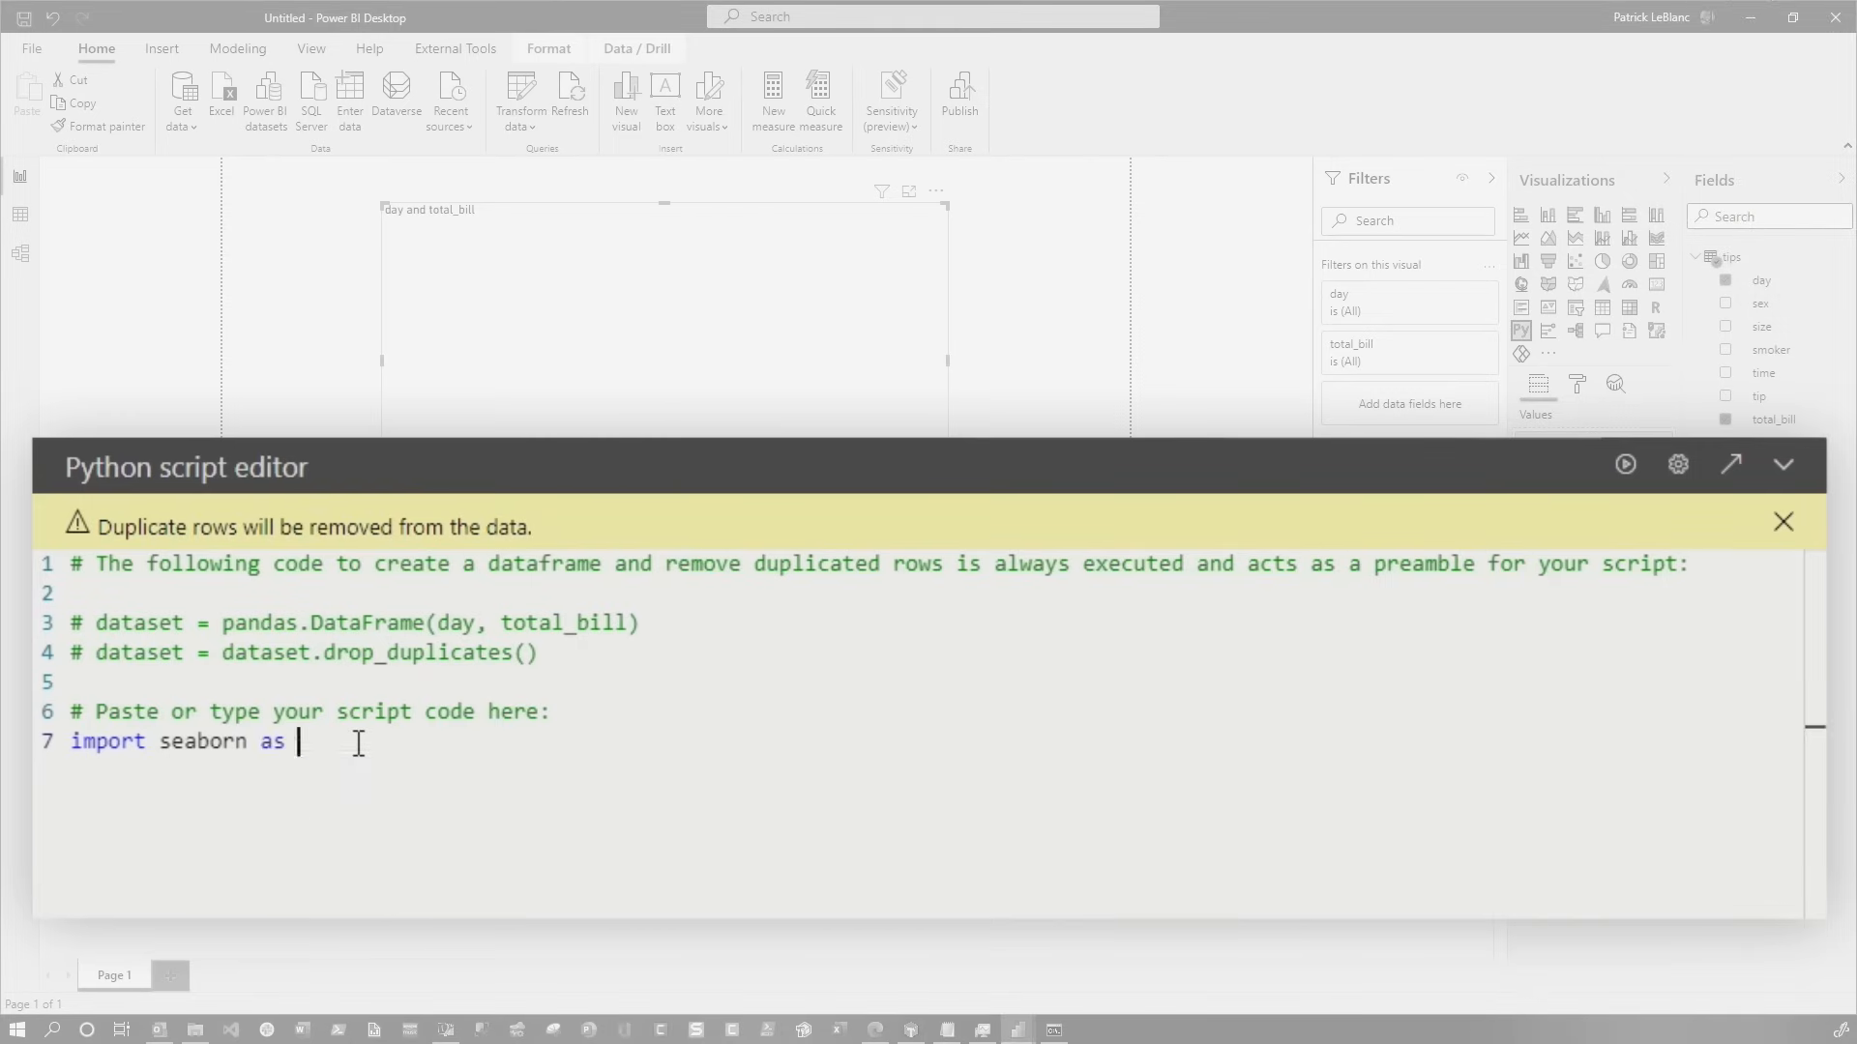
type("sns")
type("import m")
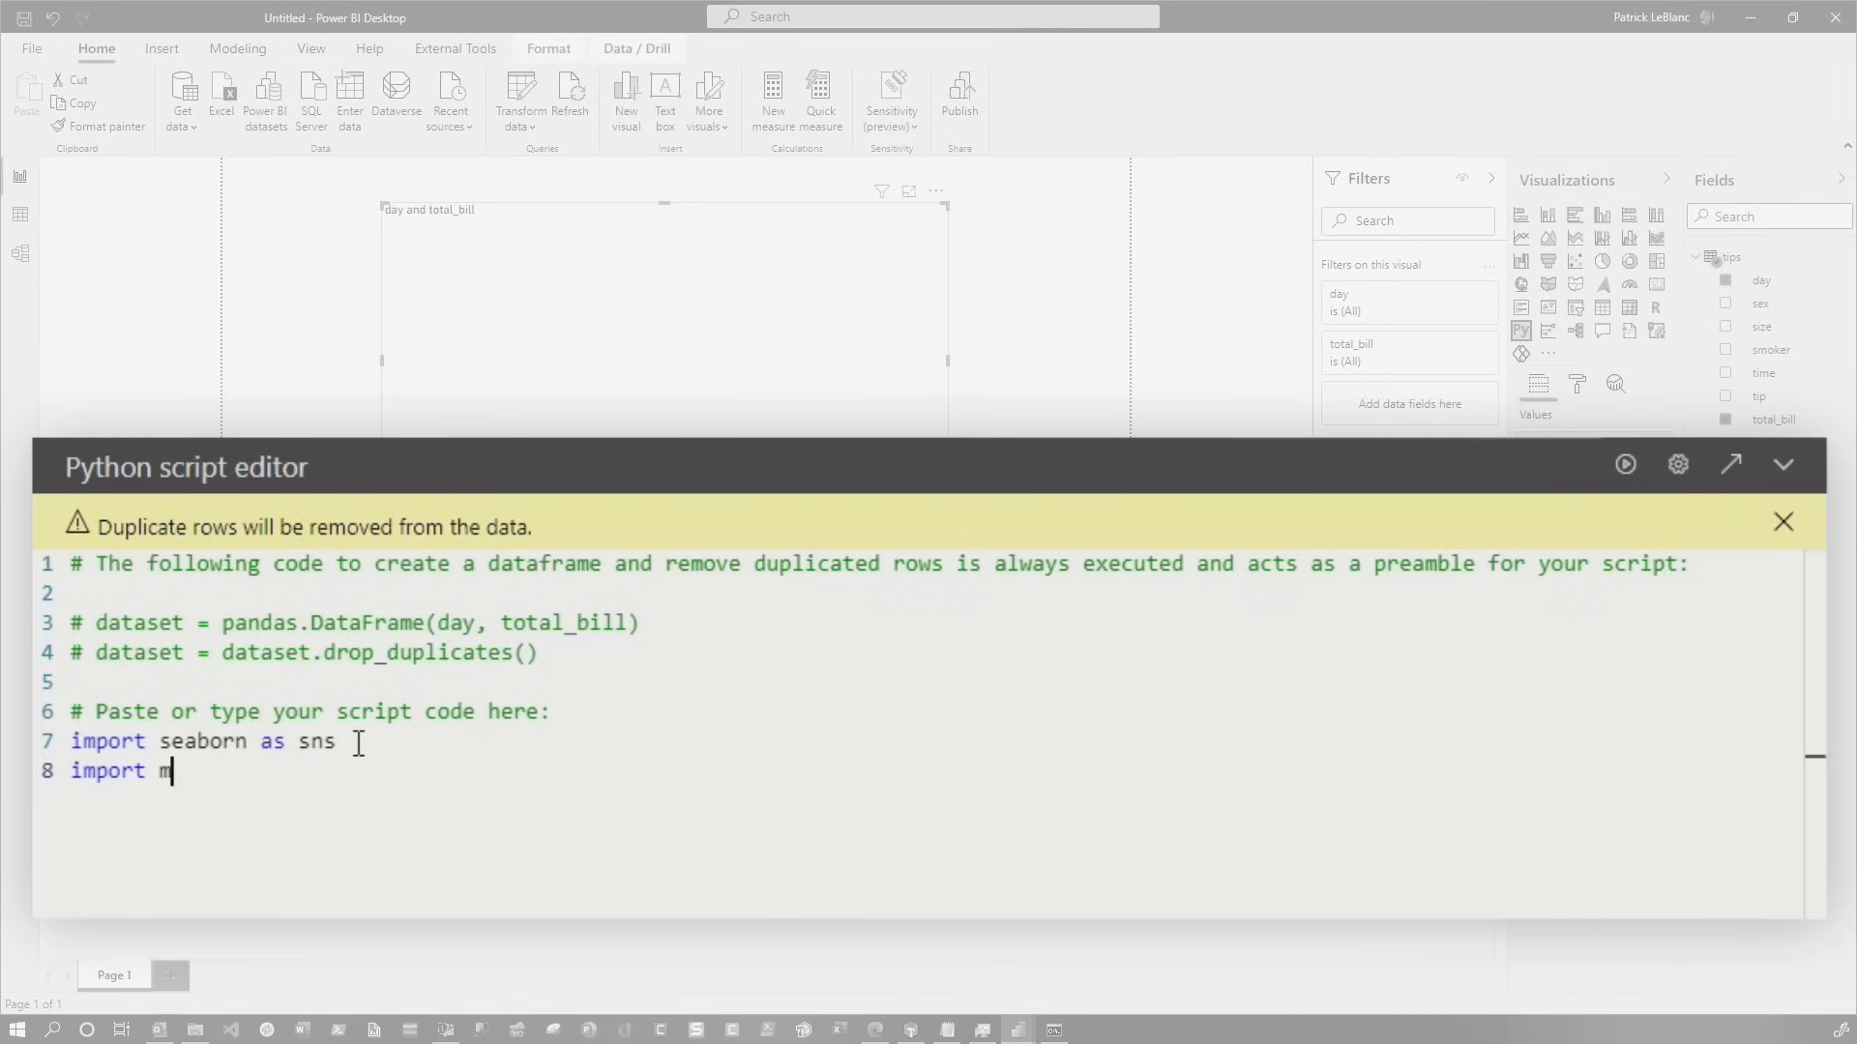
type("atplotlib.py")
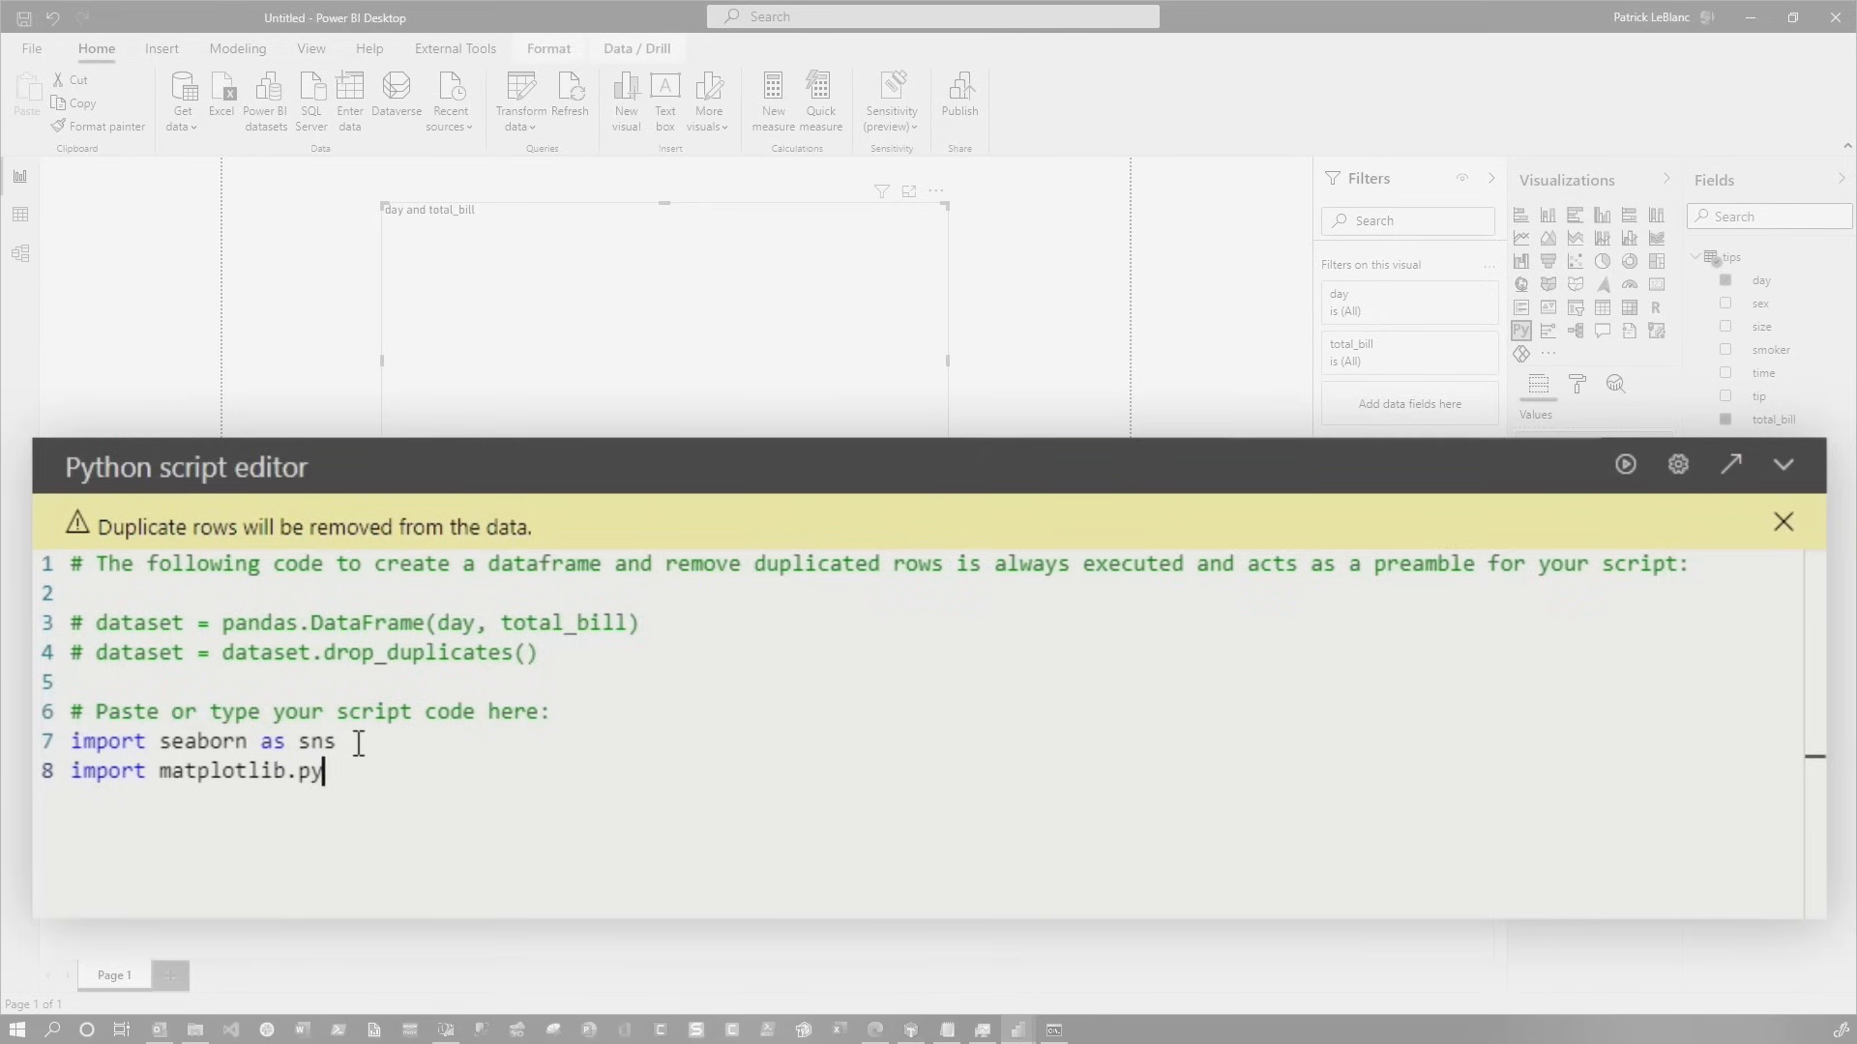
type("lot as lib")
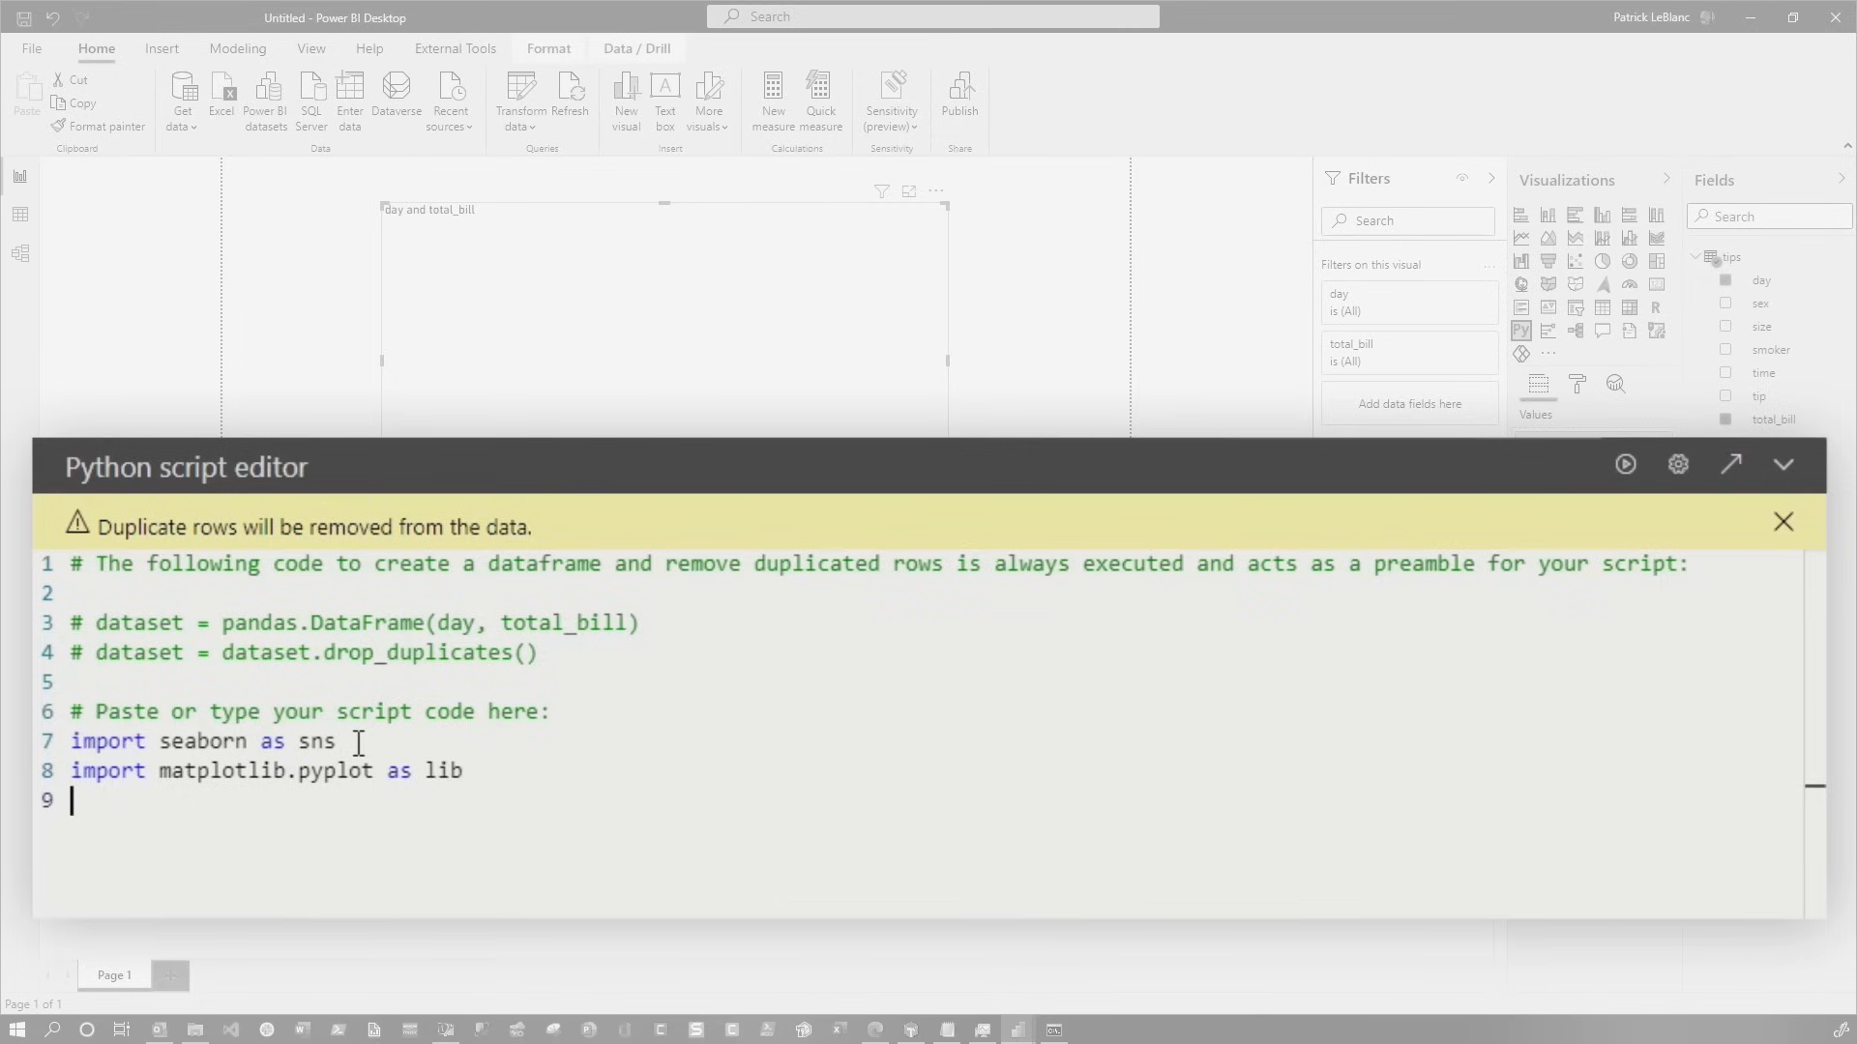
Call sns.swarmplat(x="day", y="total_bill", data=dataset) with the name misspelled
type("sns.s")
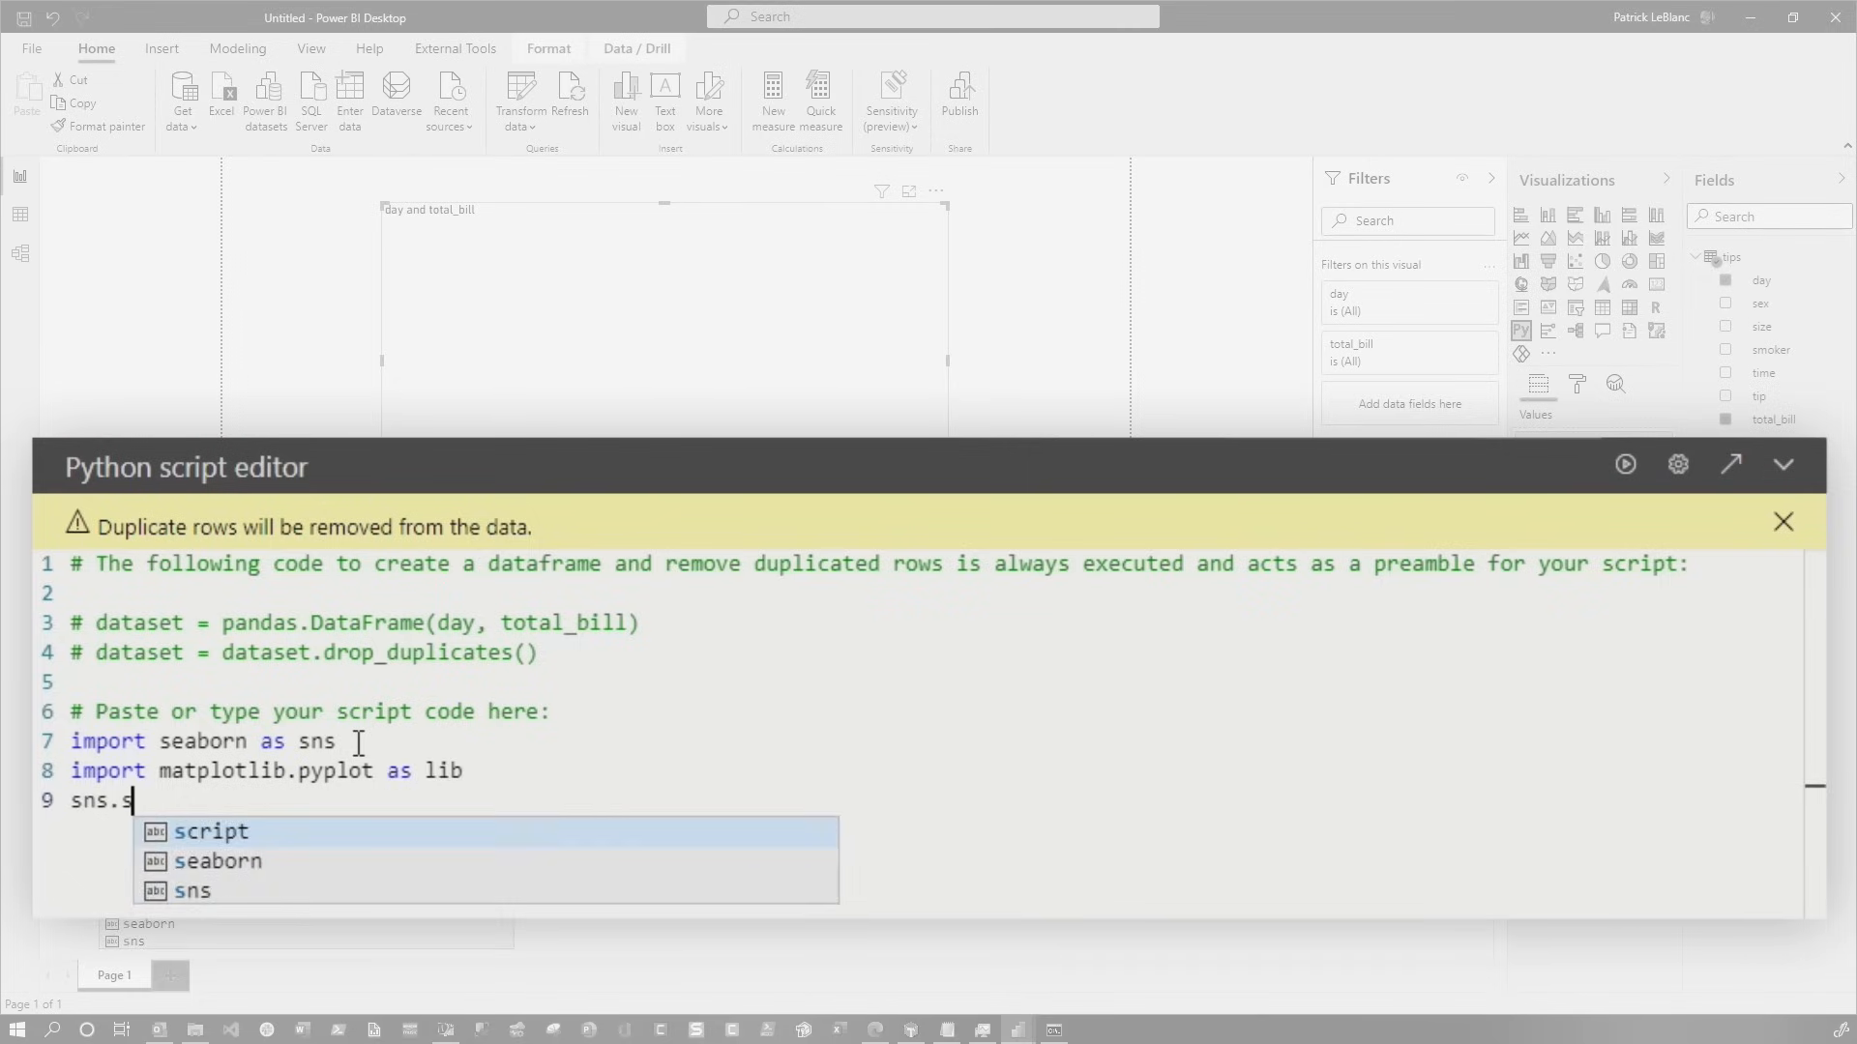
type("warmplot")
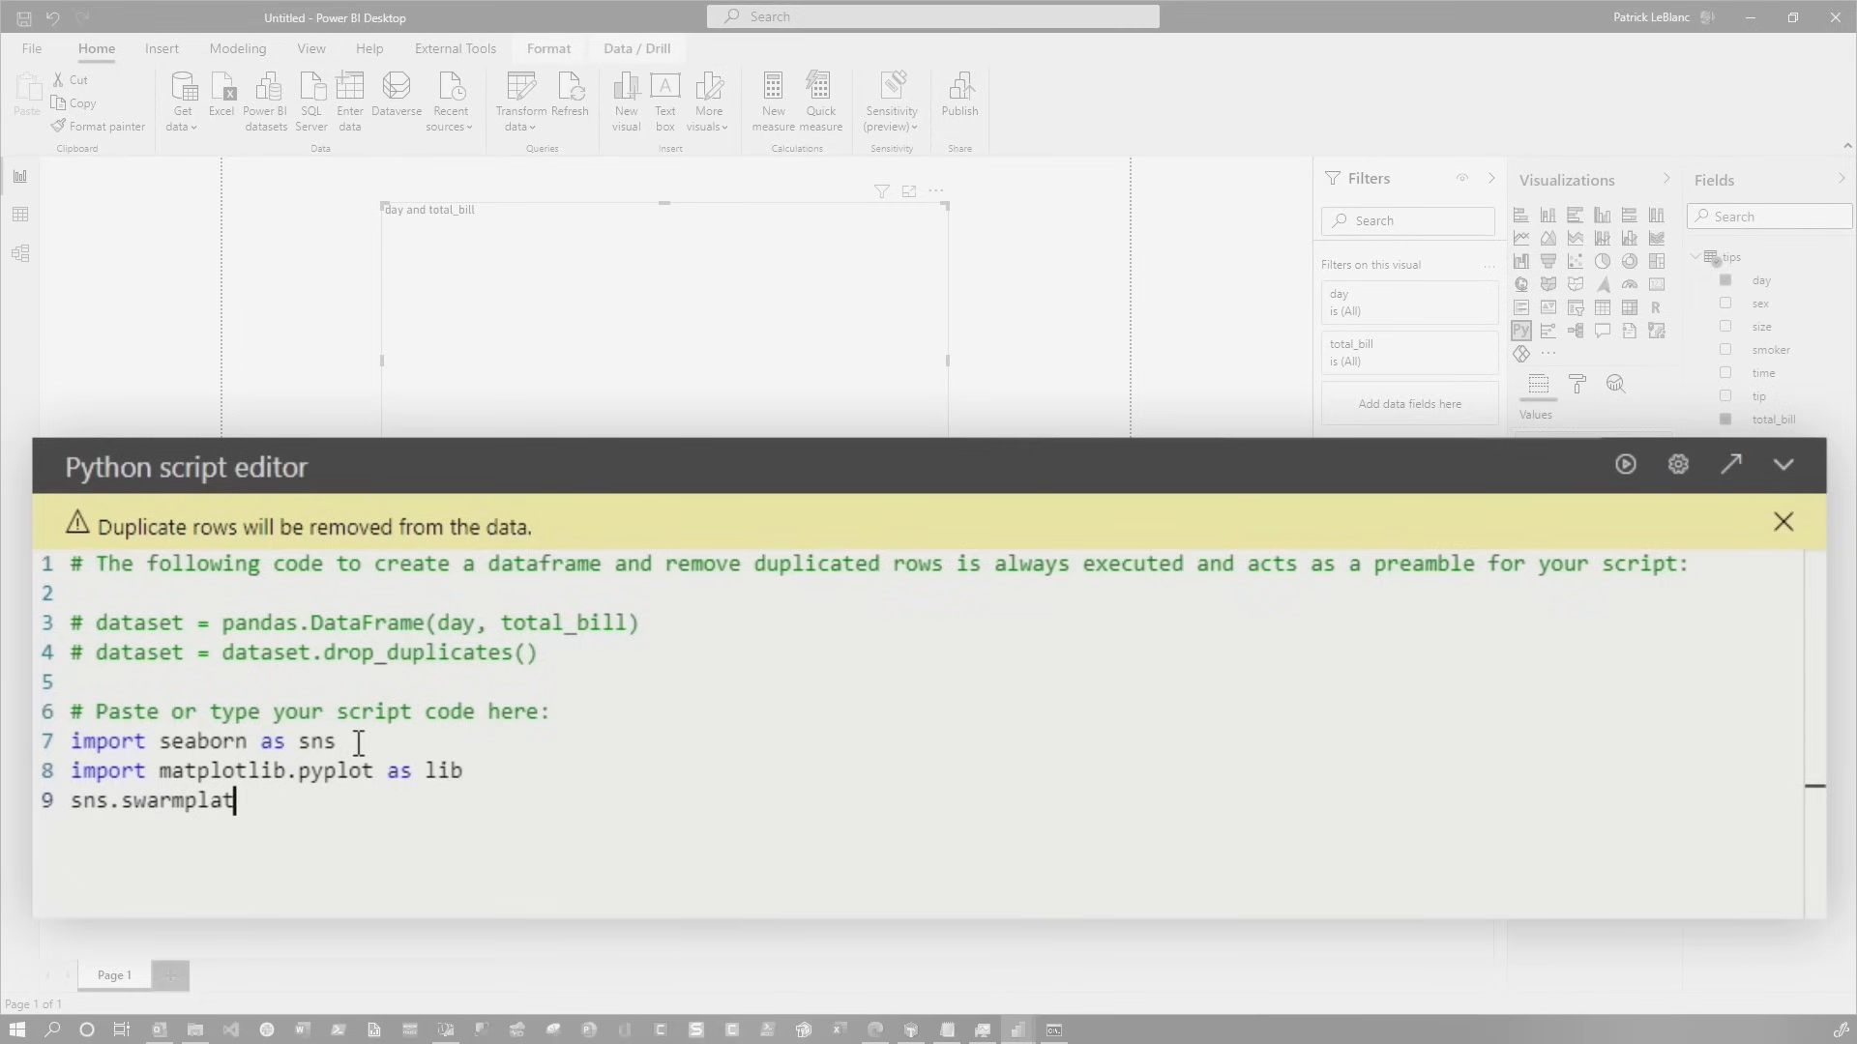
type("()")
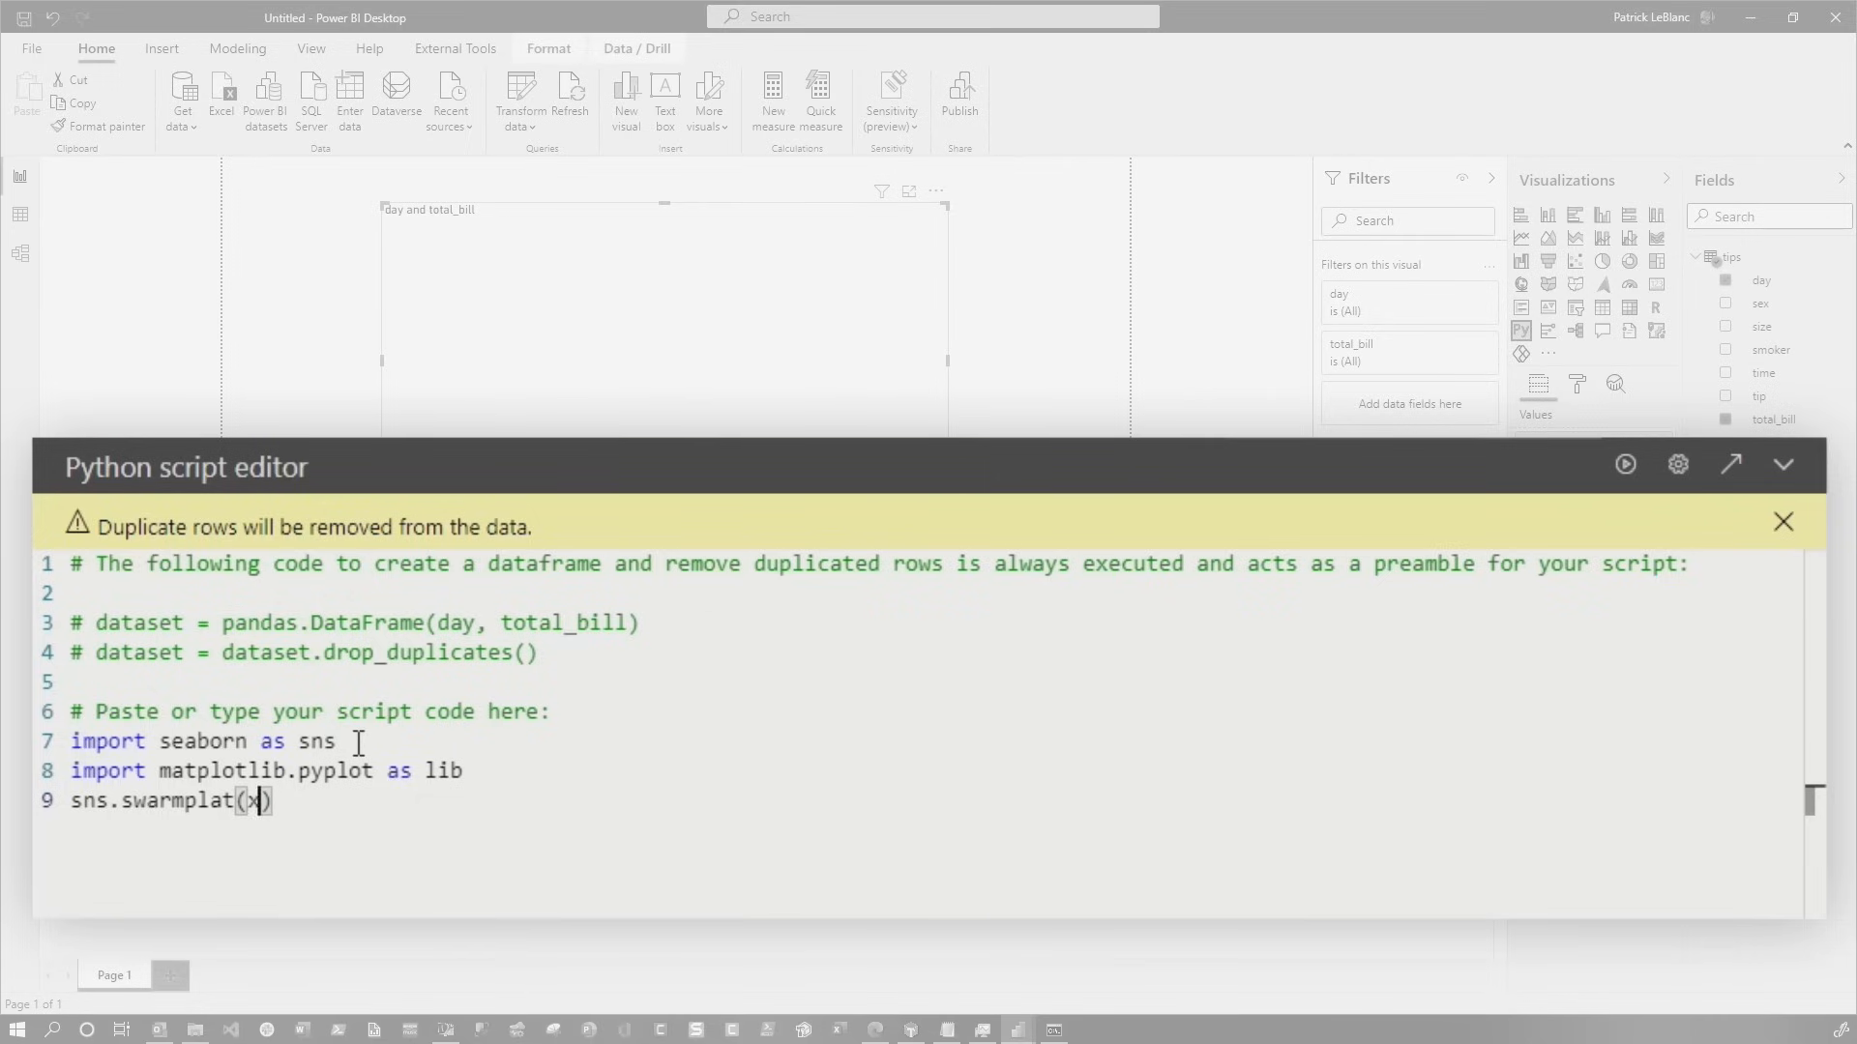
type("(x=\"day\",")
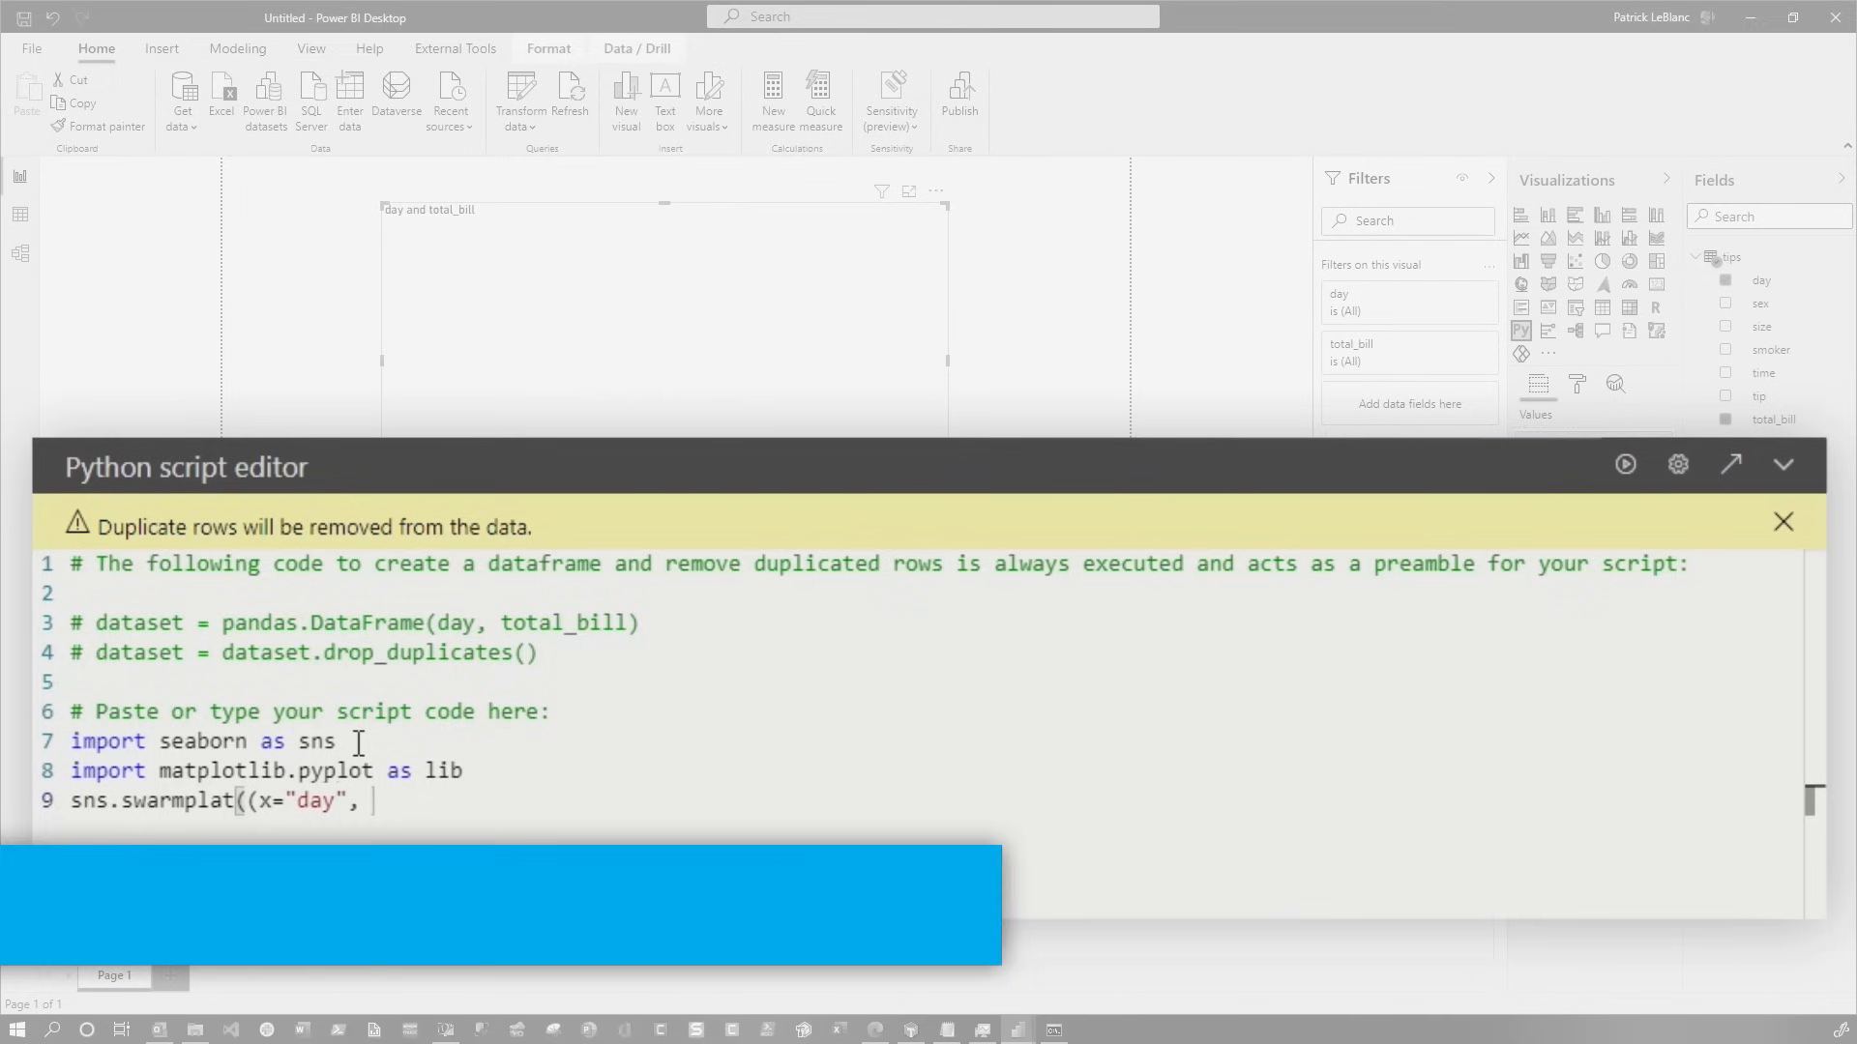
type("y")
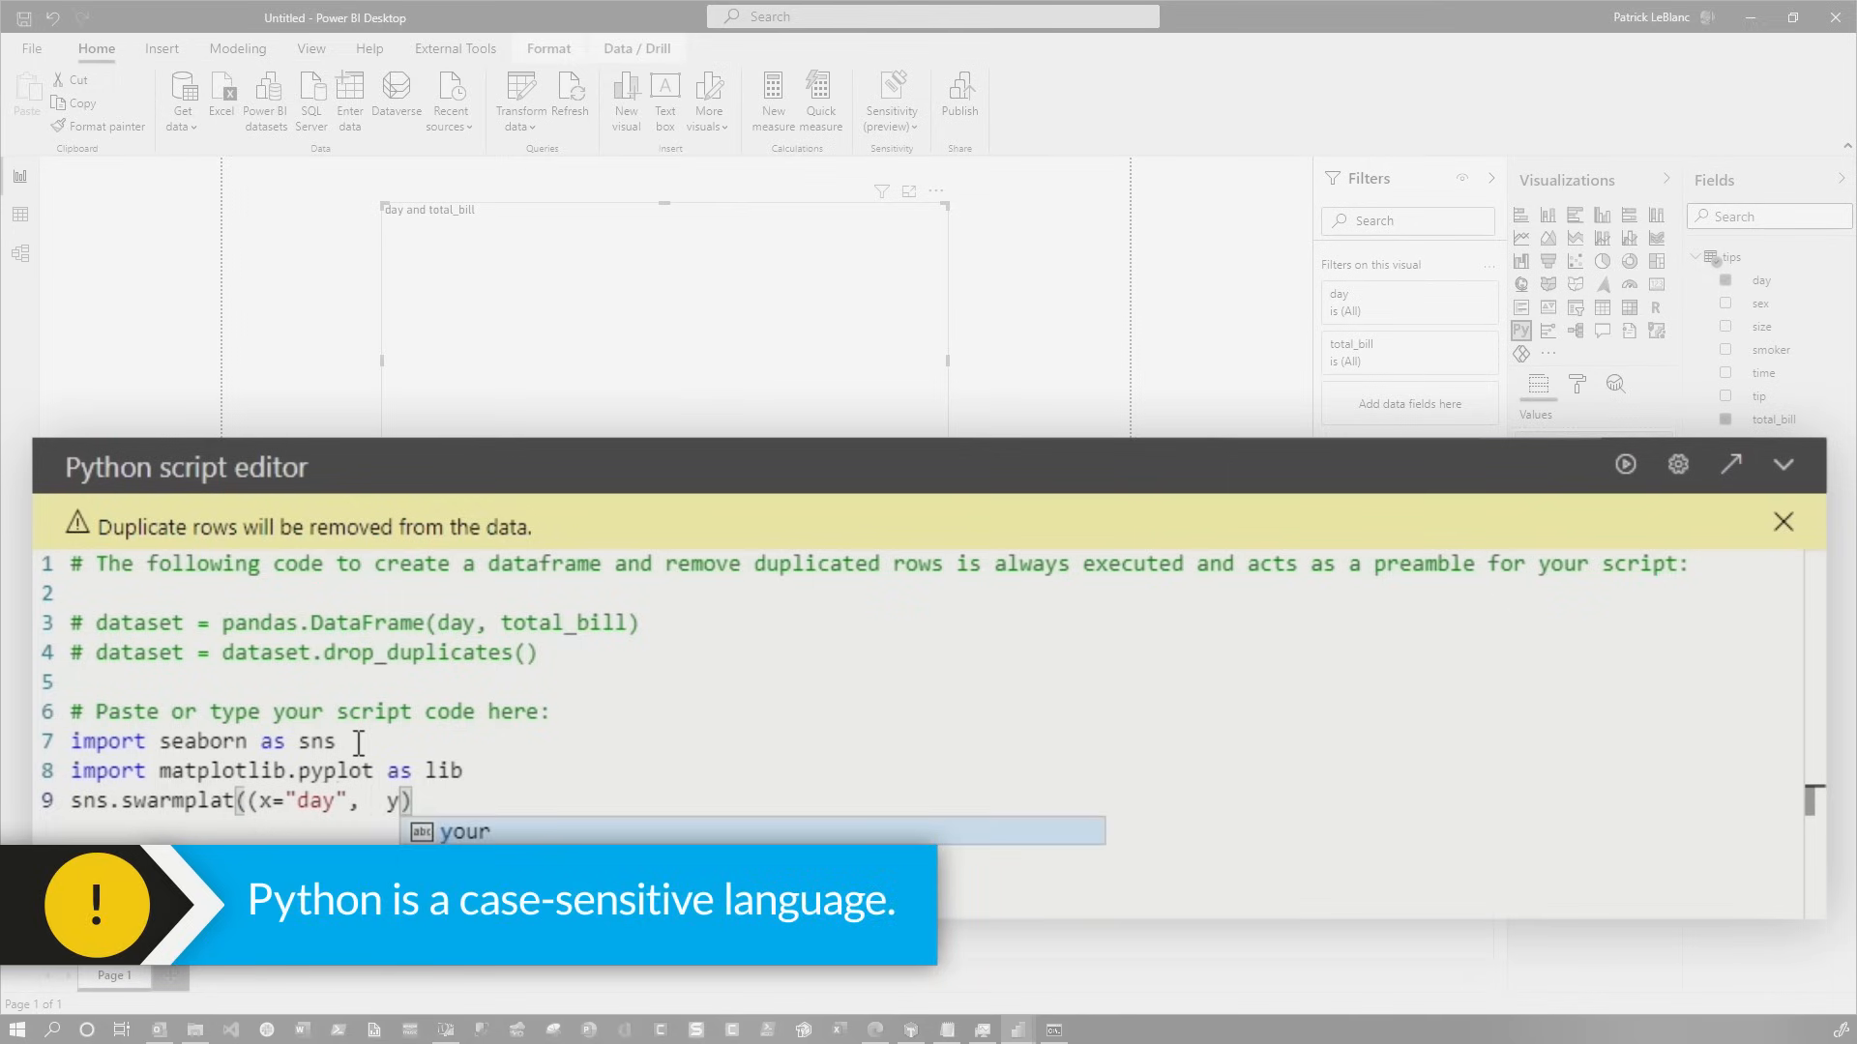
type("y=\"total")
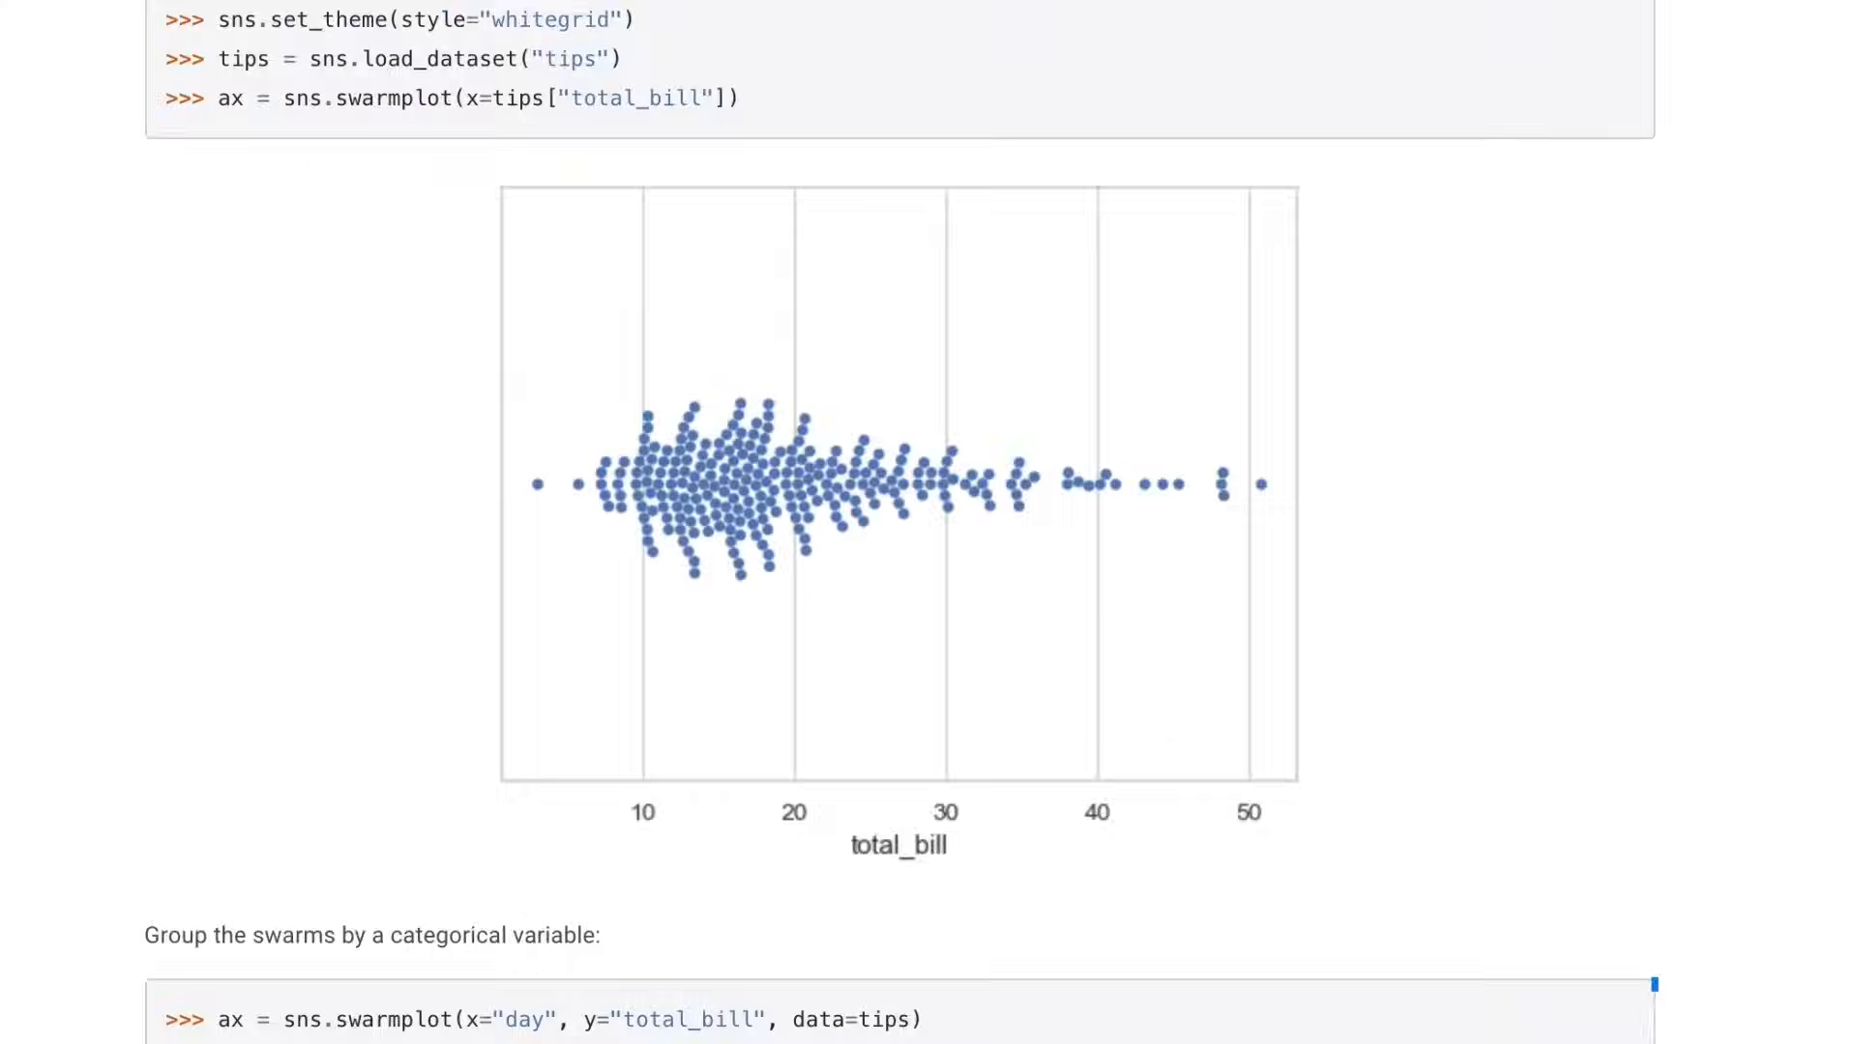
scroll("down", 3)
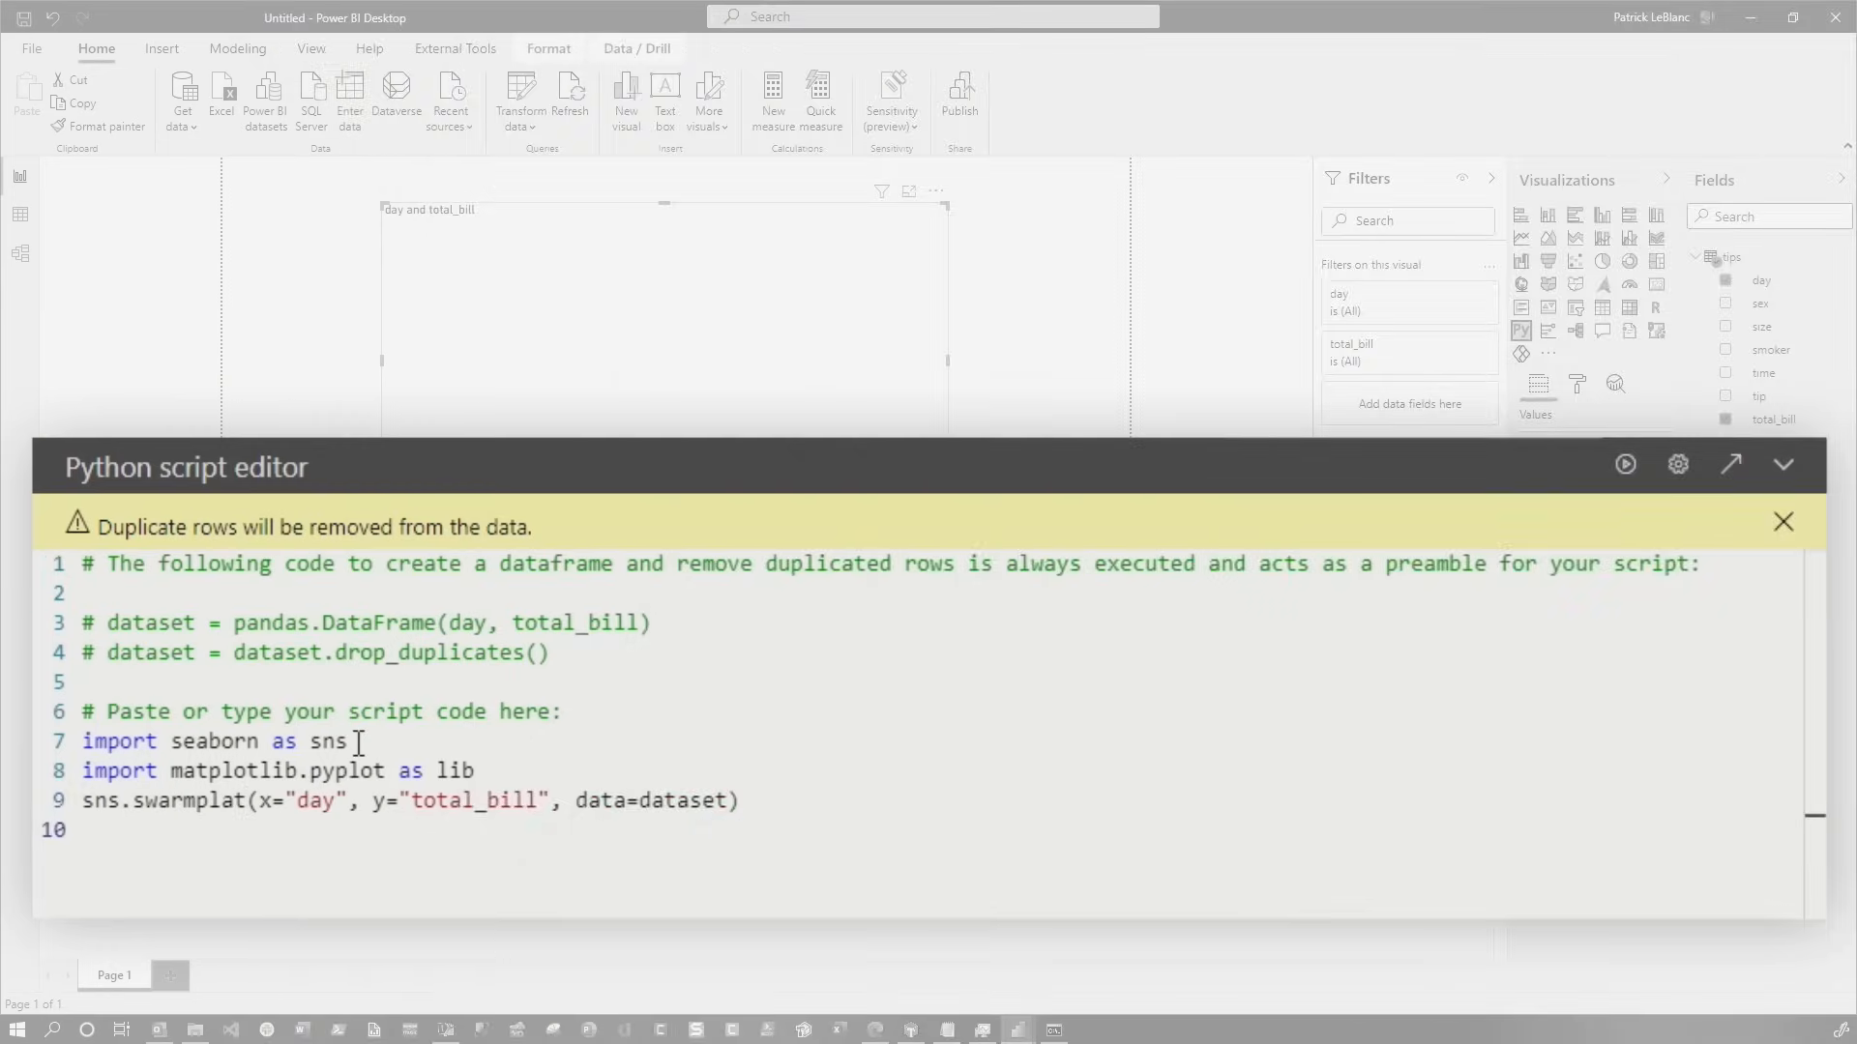
End the script with pit.show() and run it
type("pit.show")
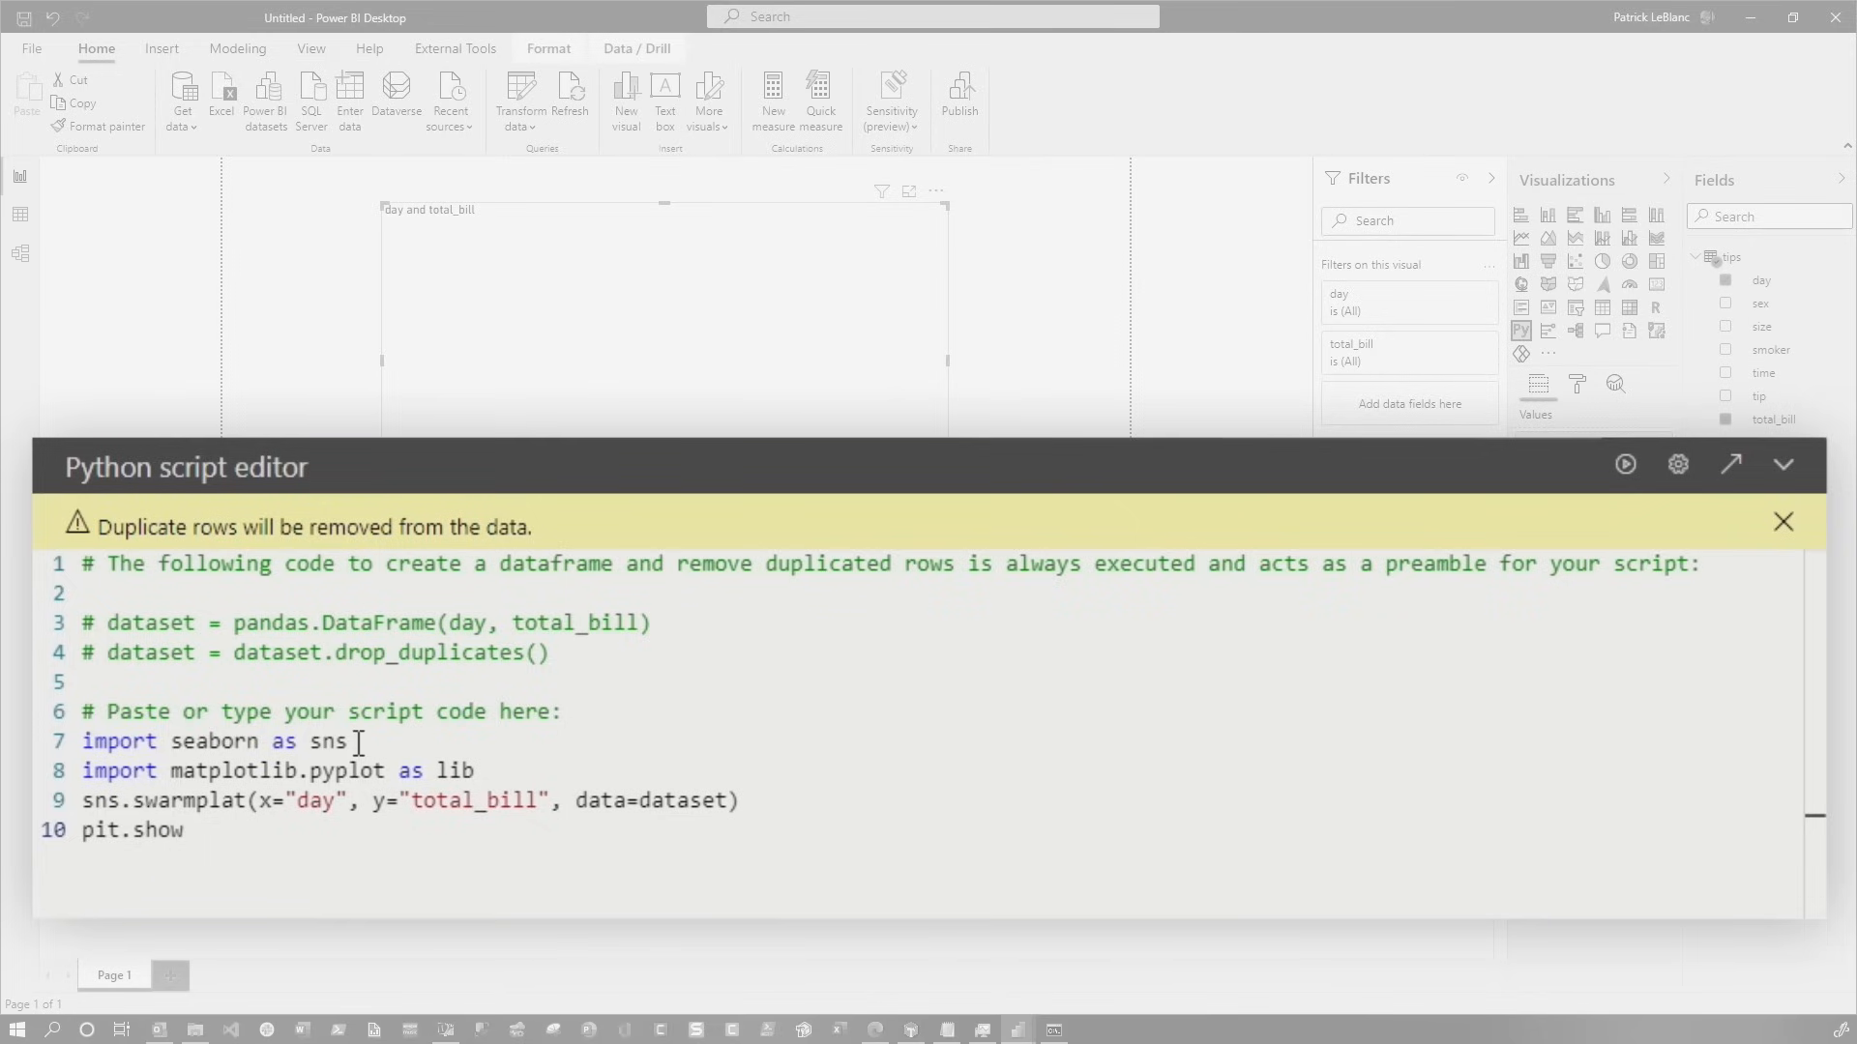
type("()")
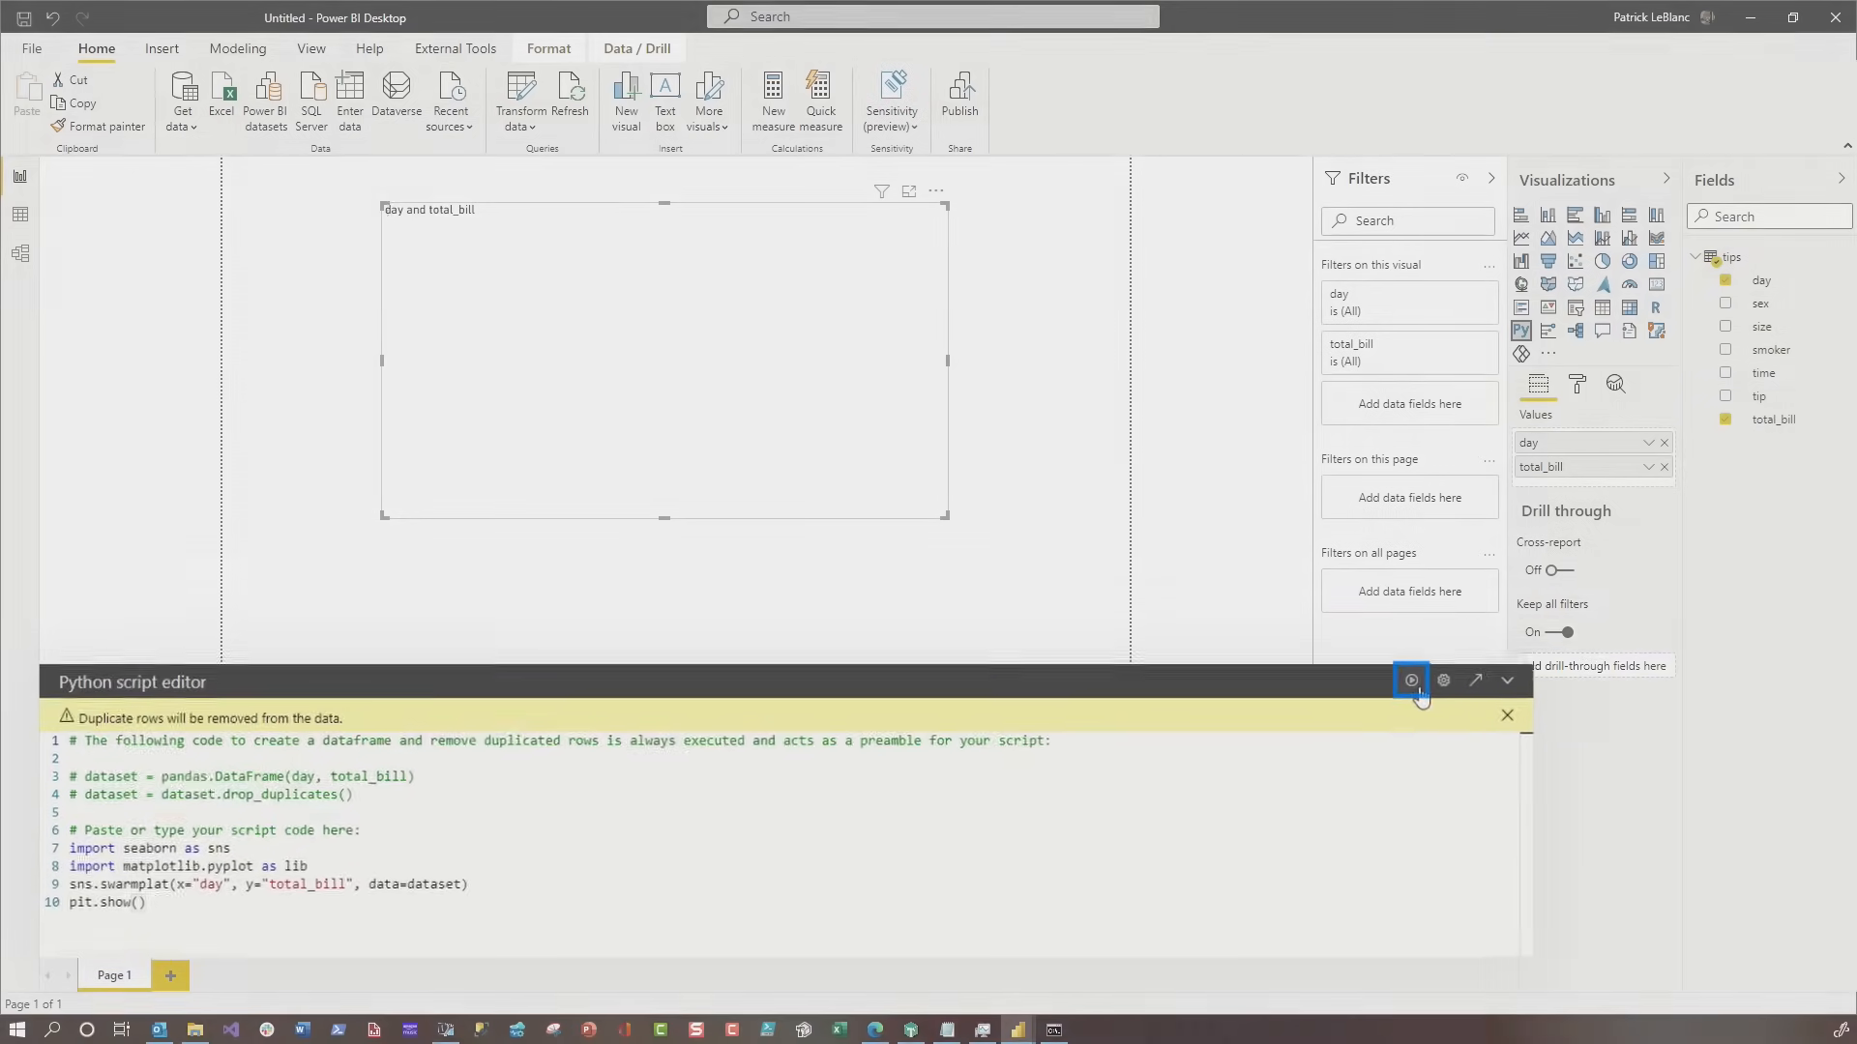
left_click(1410, 681)
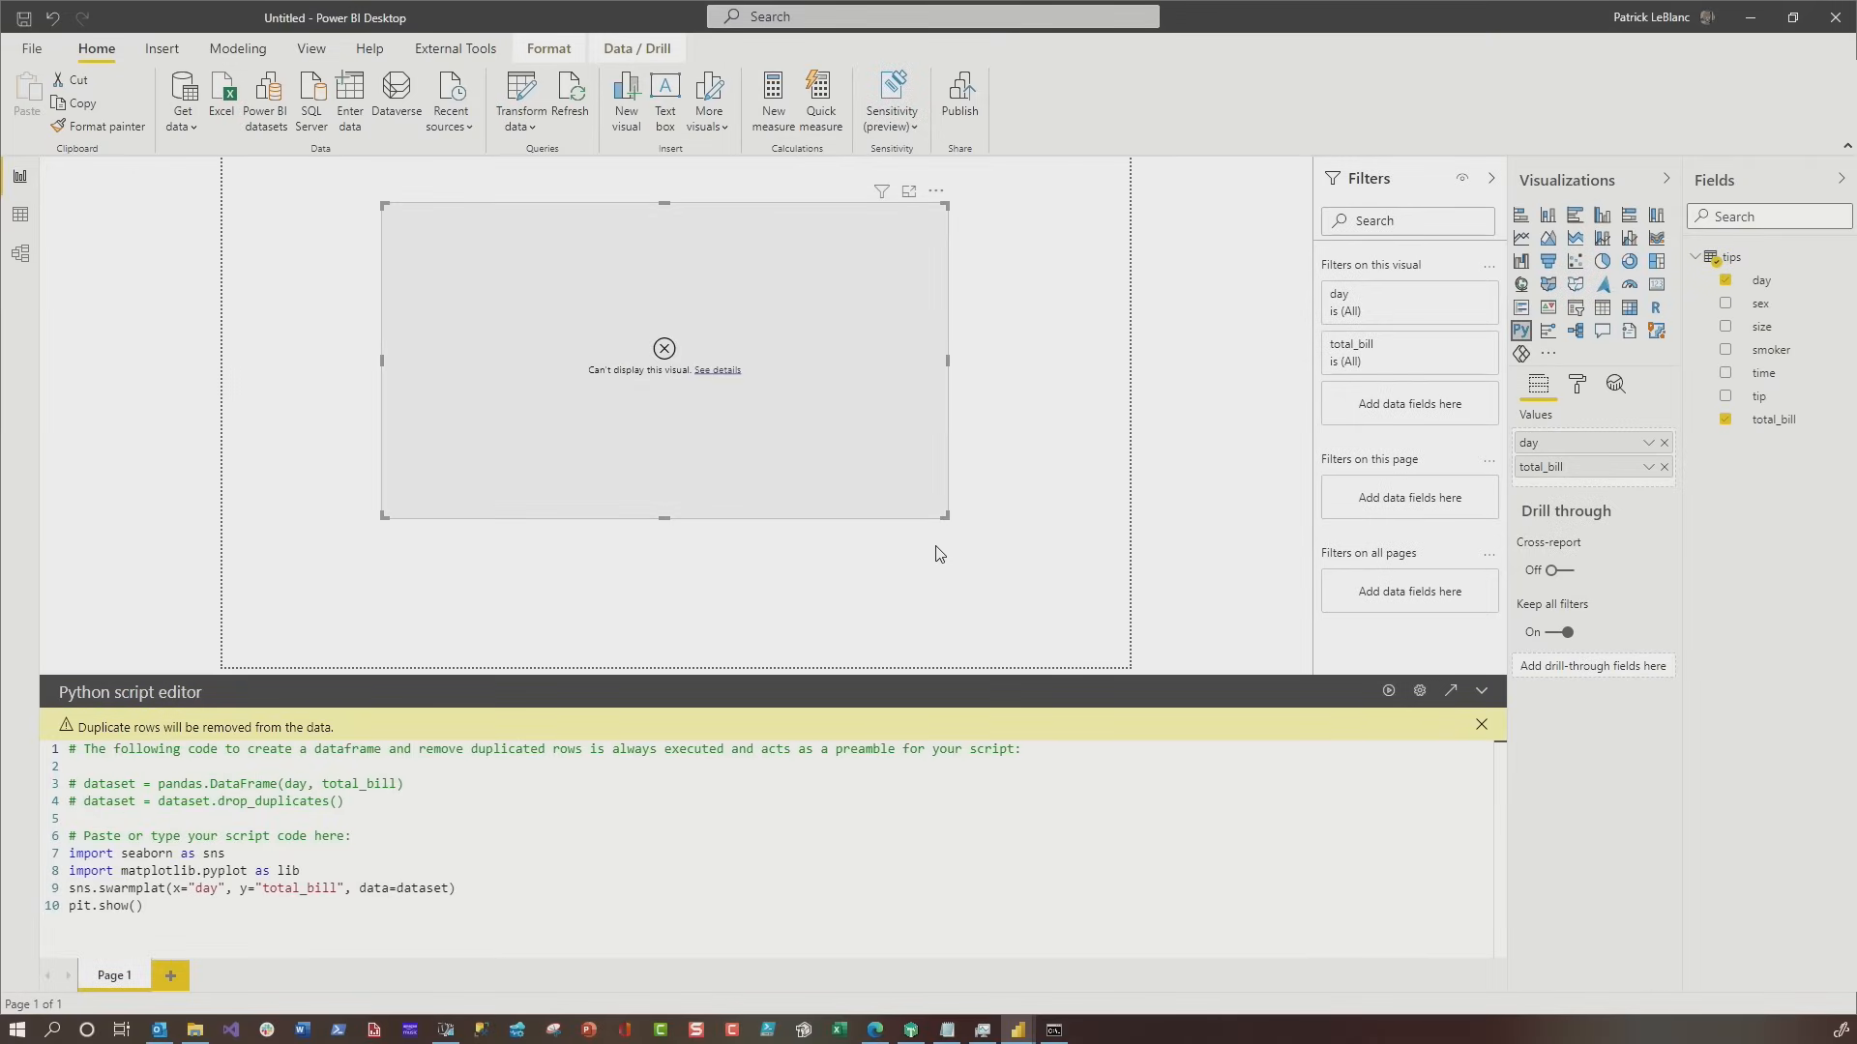
Review the 'no attribute swarmplat' error details and correct the call to swarmplot
left_click(717, 369)
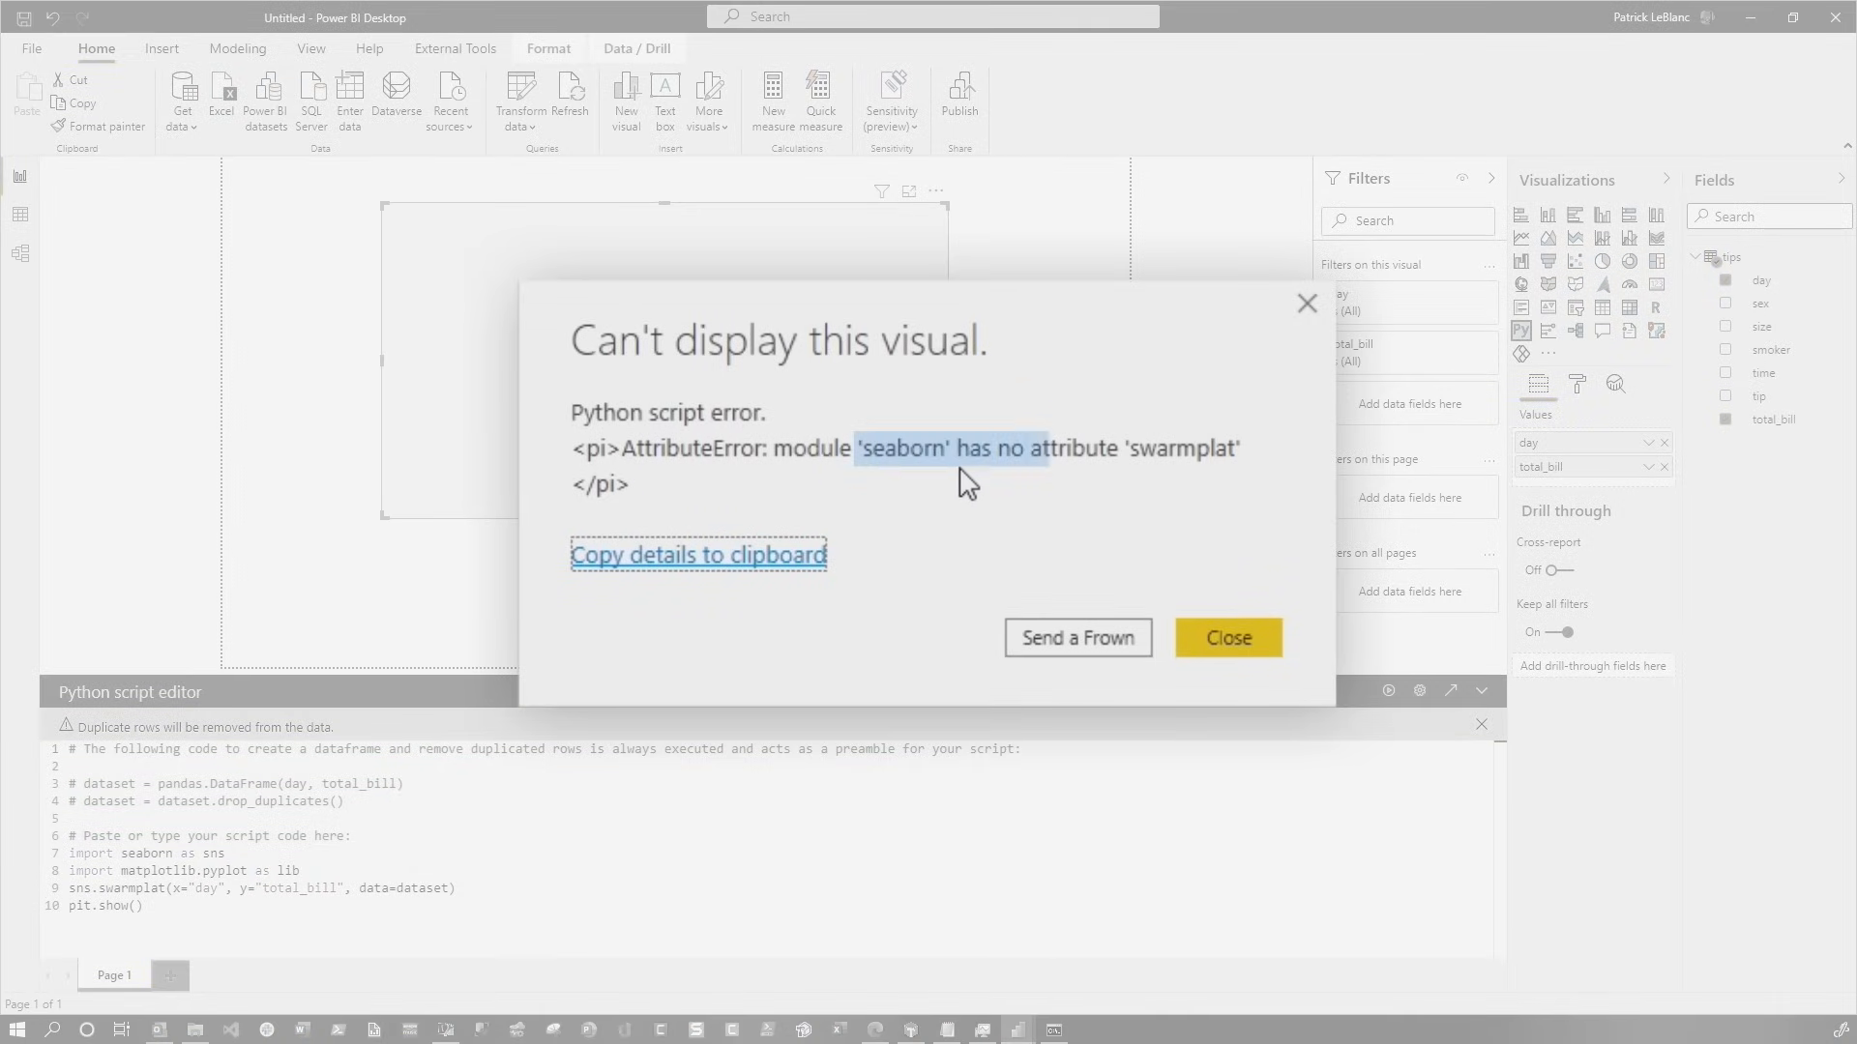
left_click(1228, 636)
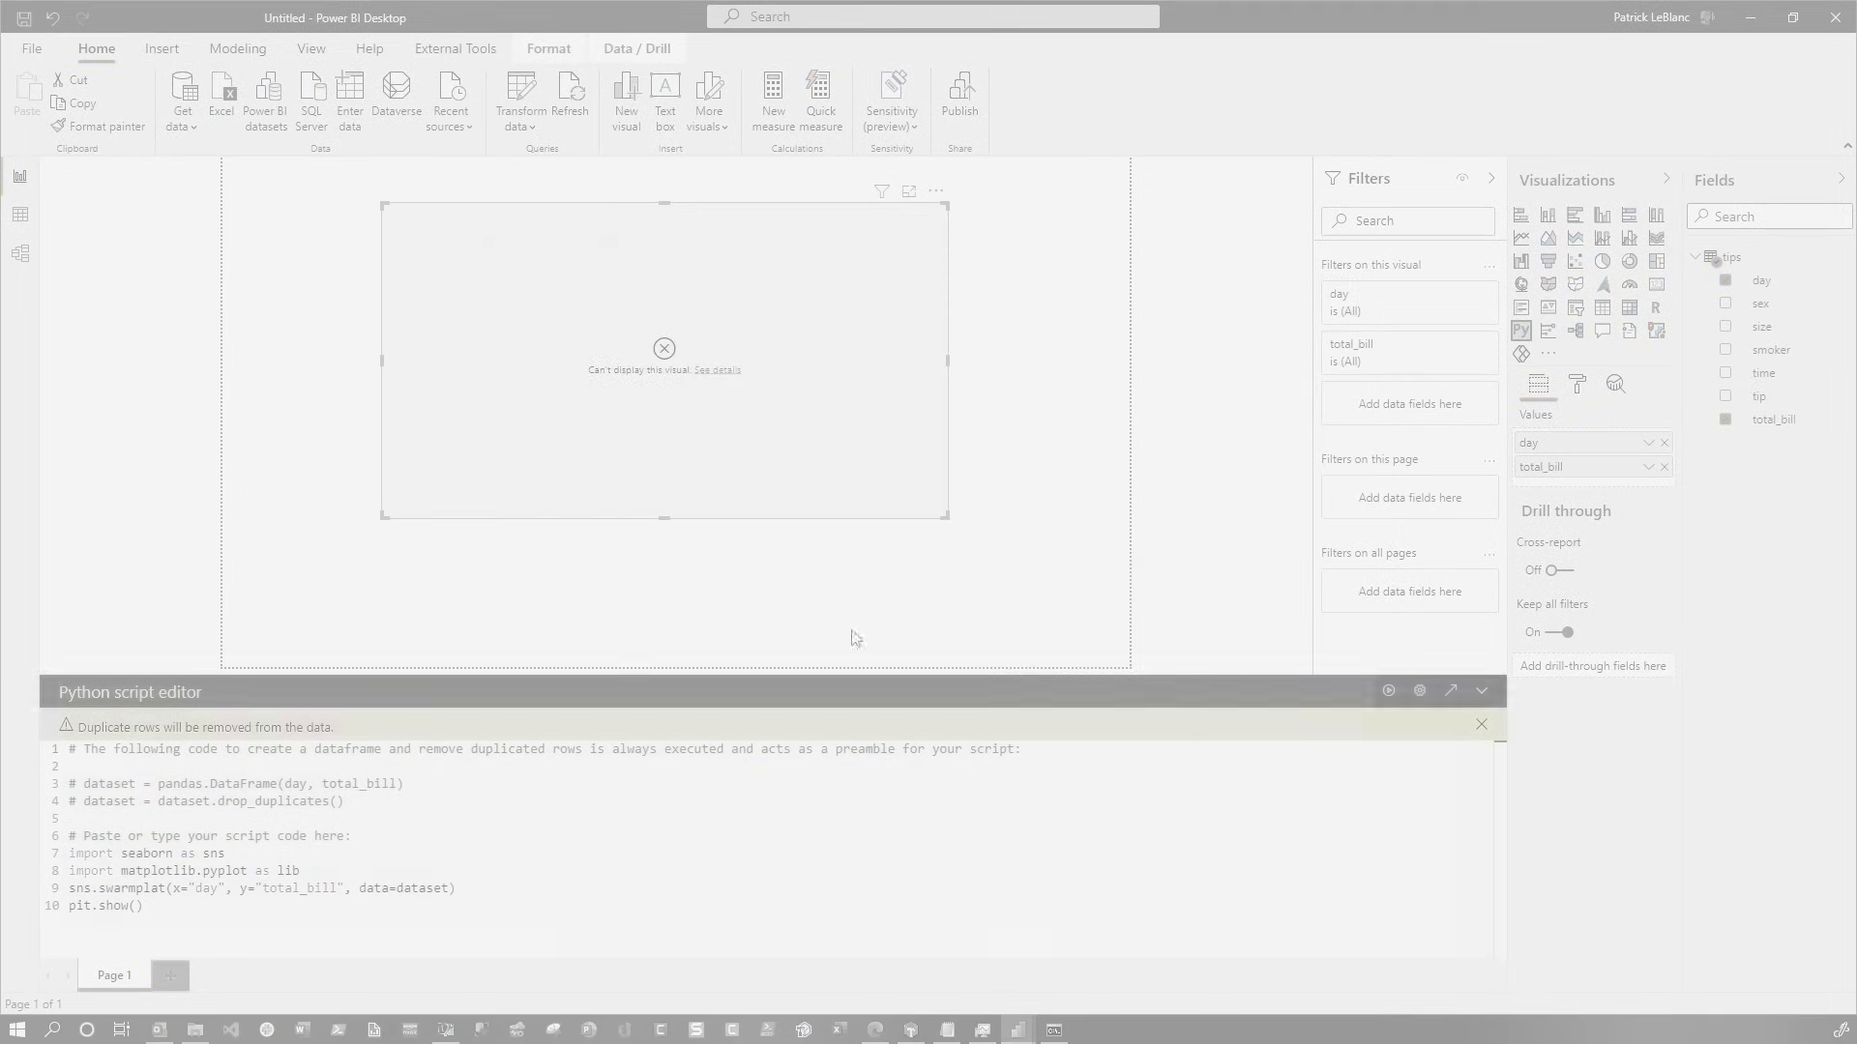
left_click(1448, 691)
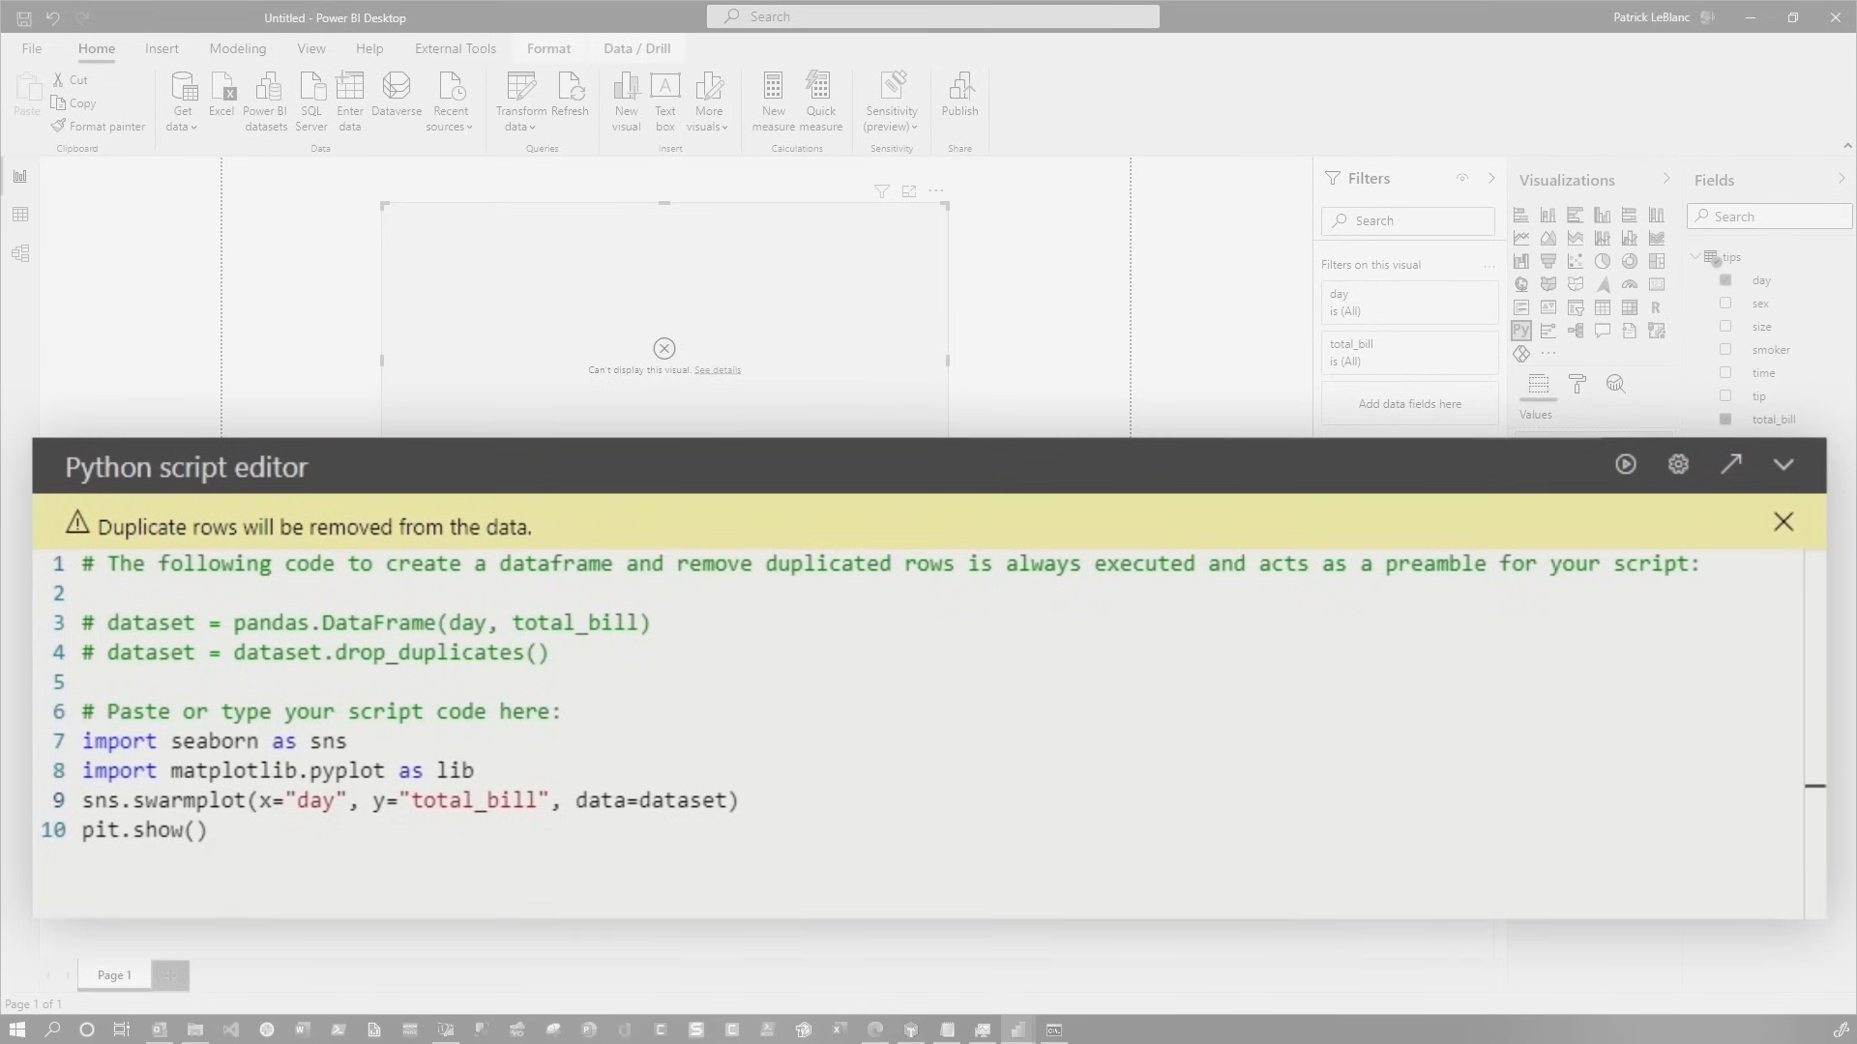
Run the corrected script to render the swarm plot of total_bill for Fri, Sat, Sun and Thur
left_click(1543, 608)
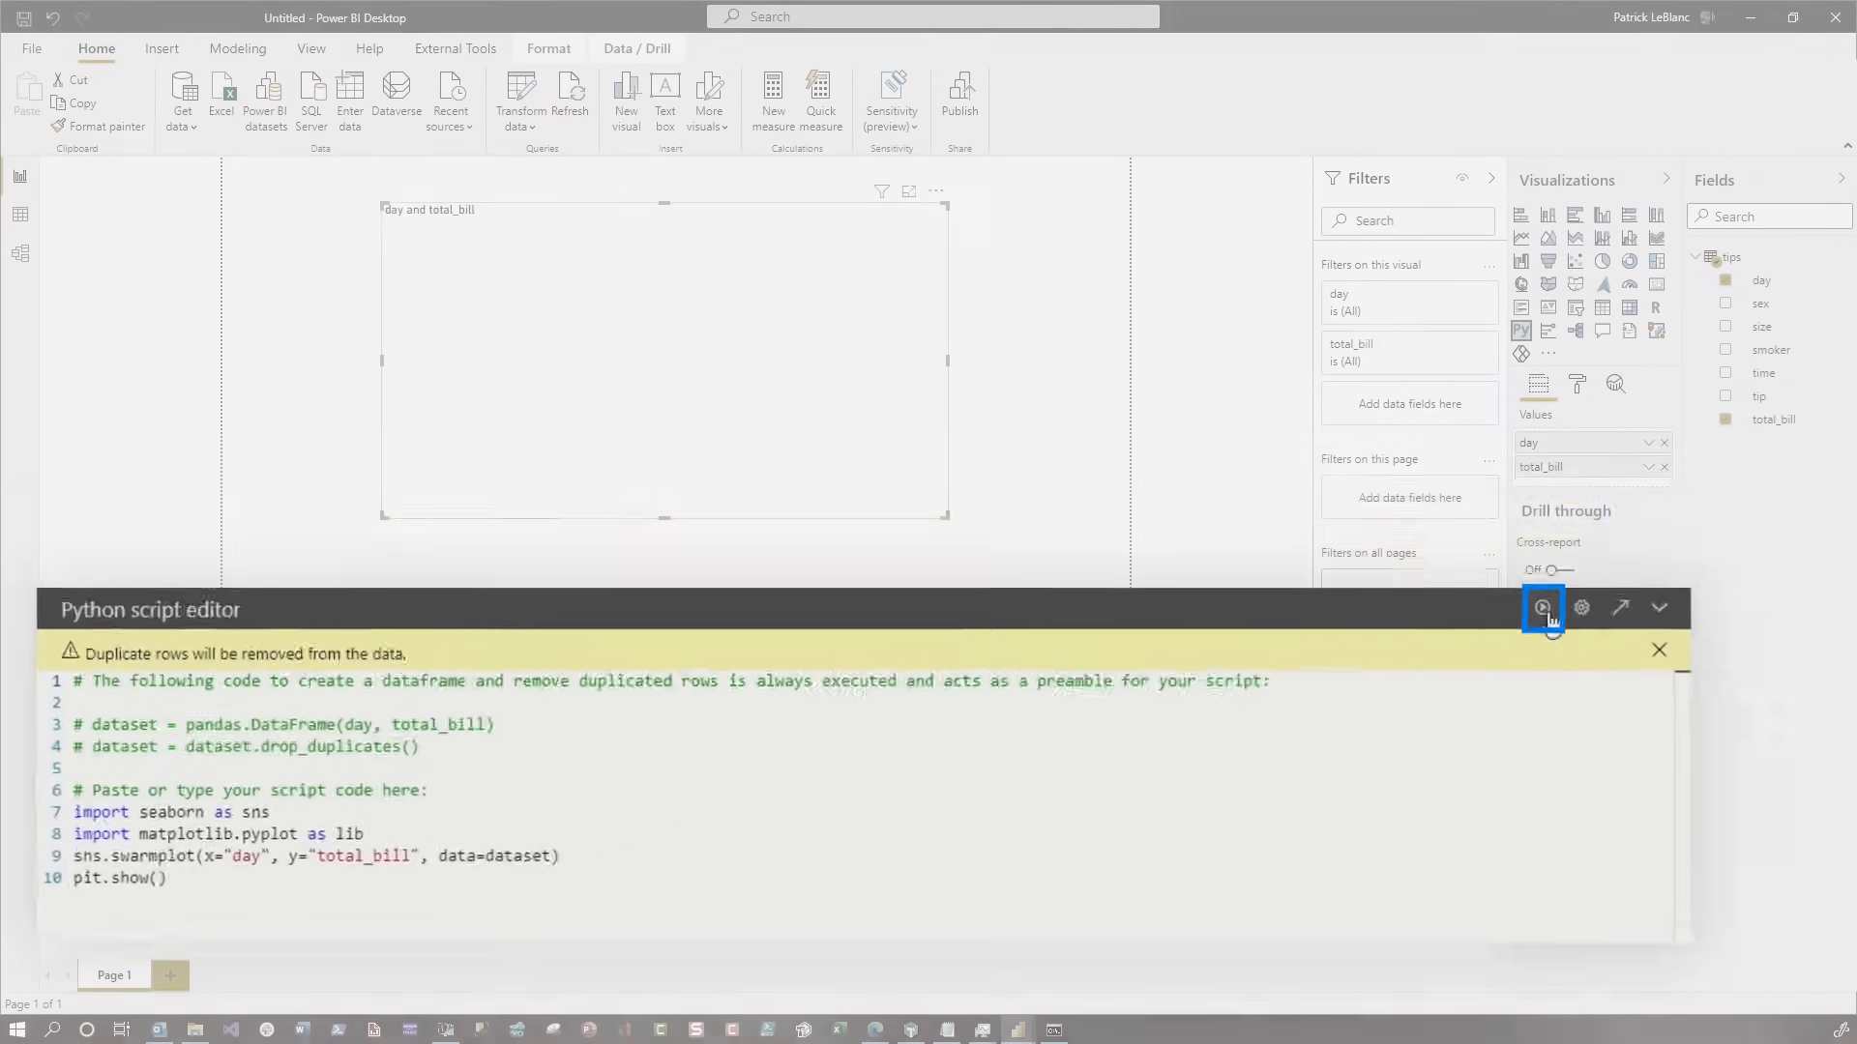
left_click(1547, 607)
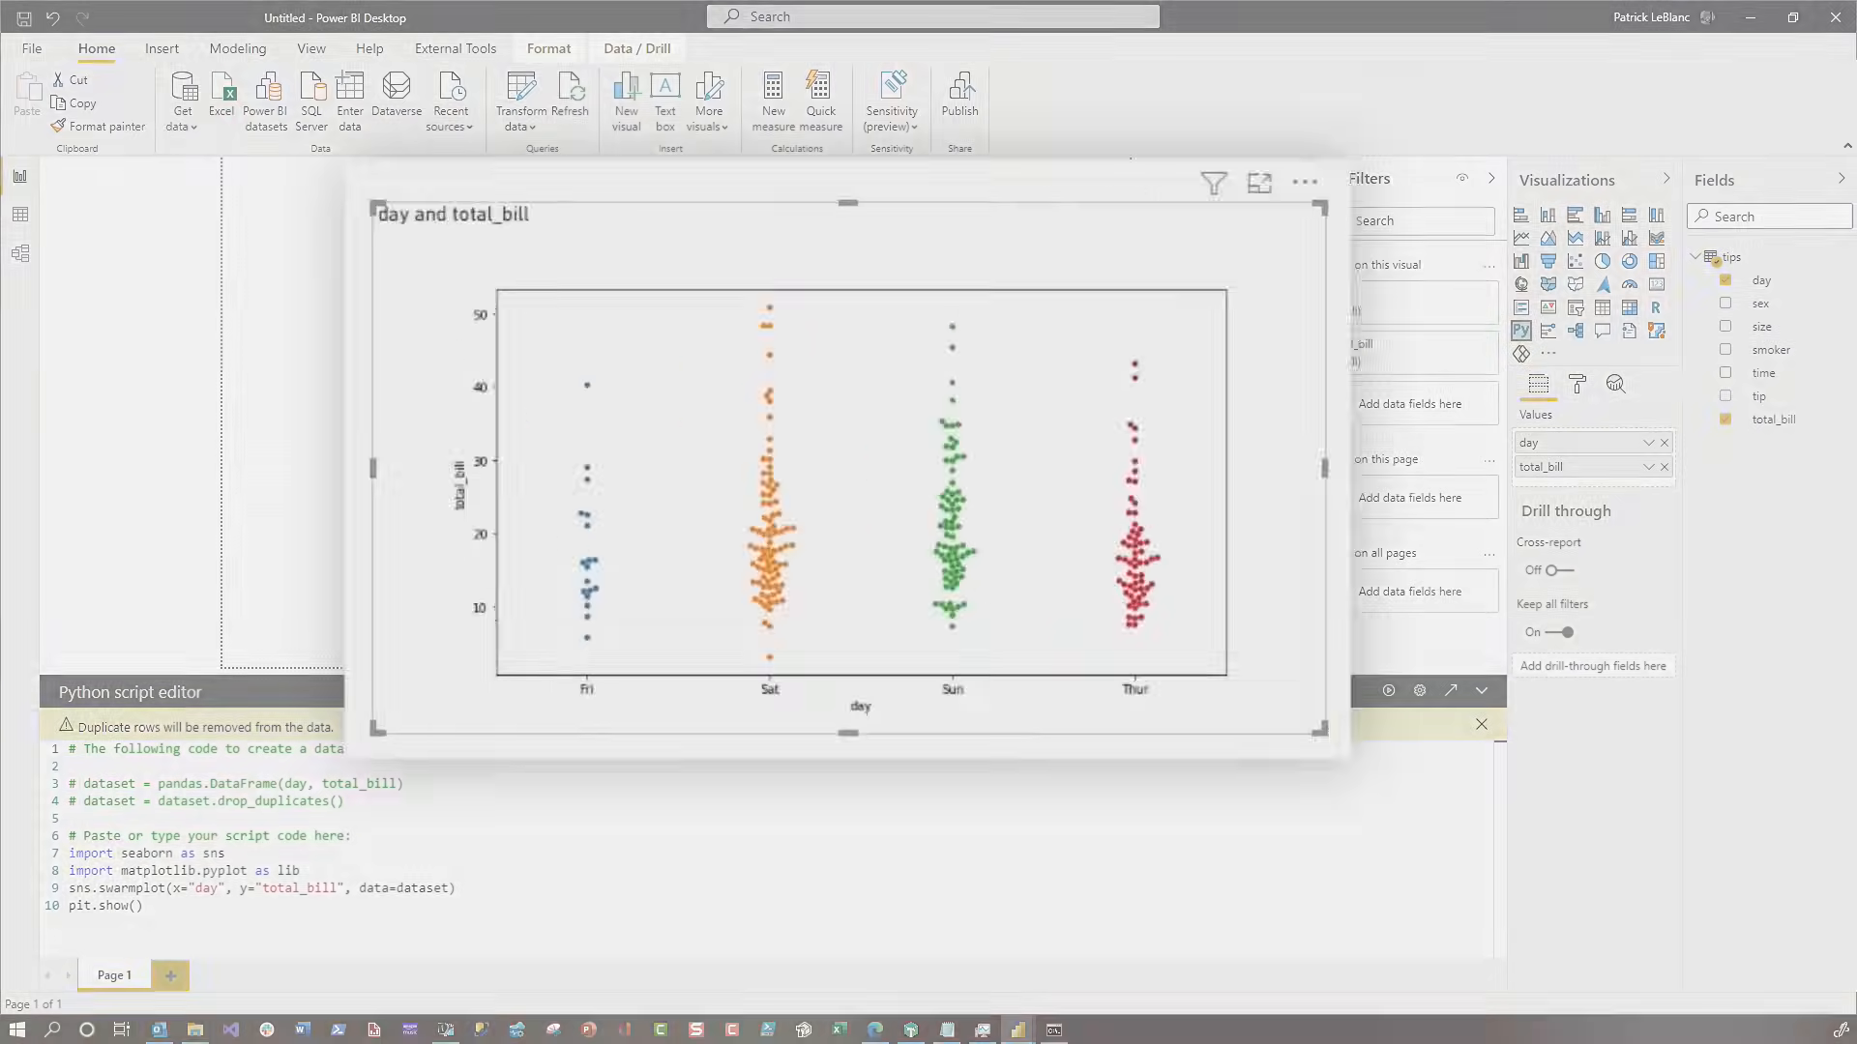